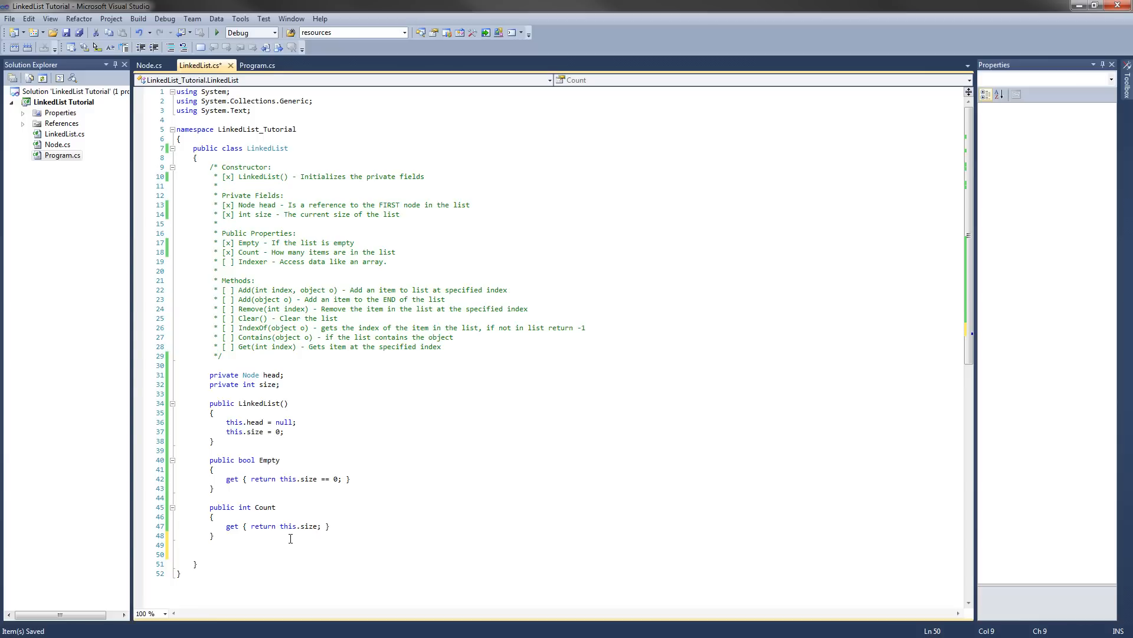
Add an empty public object Add(int index, object o) method stub below the Count property.
{"action": "left_click", "coordinate": [210, 554]}
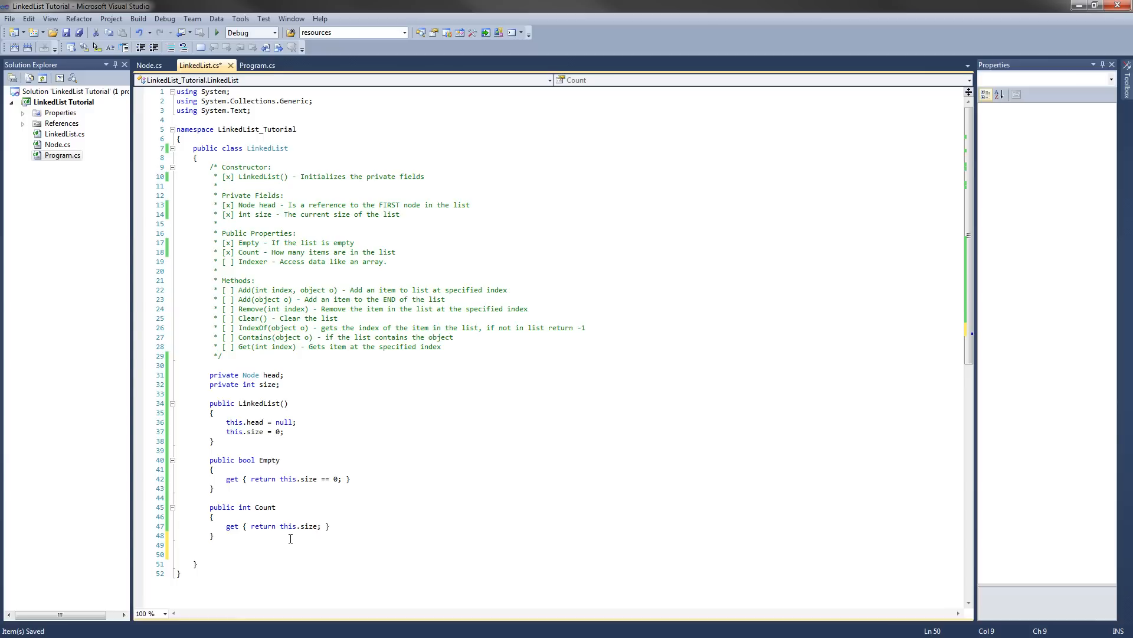
{"action": "type", "text": "public object Add(int ind"}
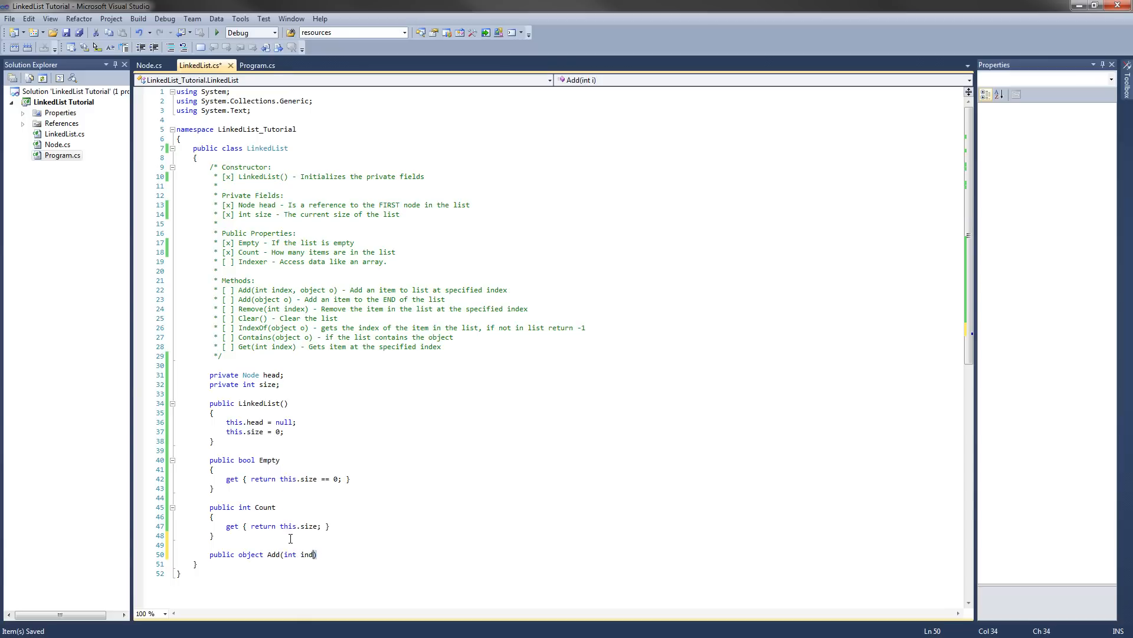
{"action": "type", "text": ", object o"}
{"action": "type", "text": "{"}
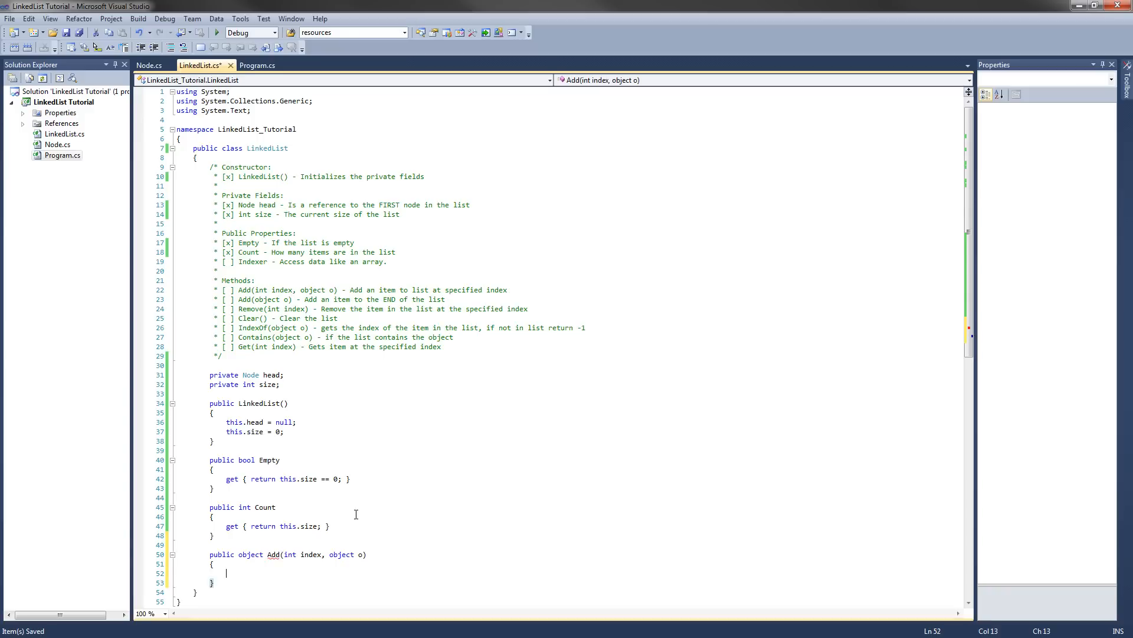
Guard Add with if (index < 0) throw new ArgumentOutOfRangeException("Index: " + index);.
{"action": "scroll", "scroll_direction": "down", "scroll_amount": 3}
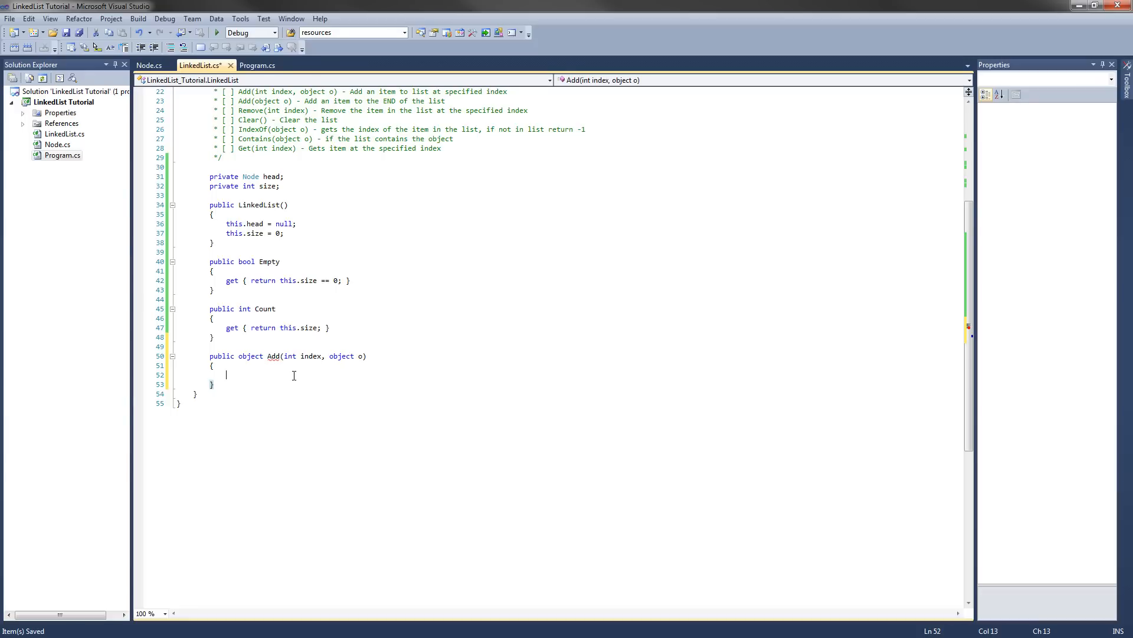
{"action": "type", "text": "if (index"}
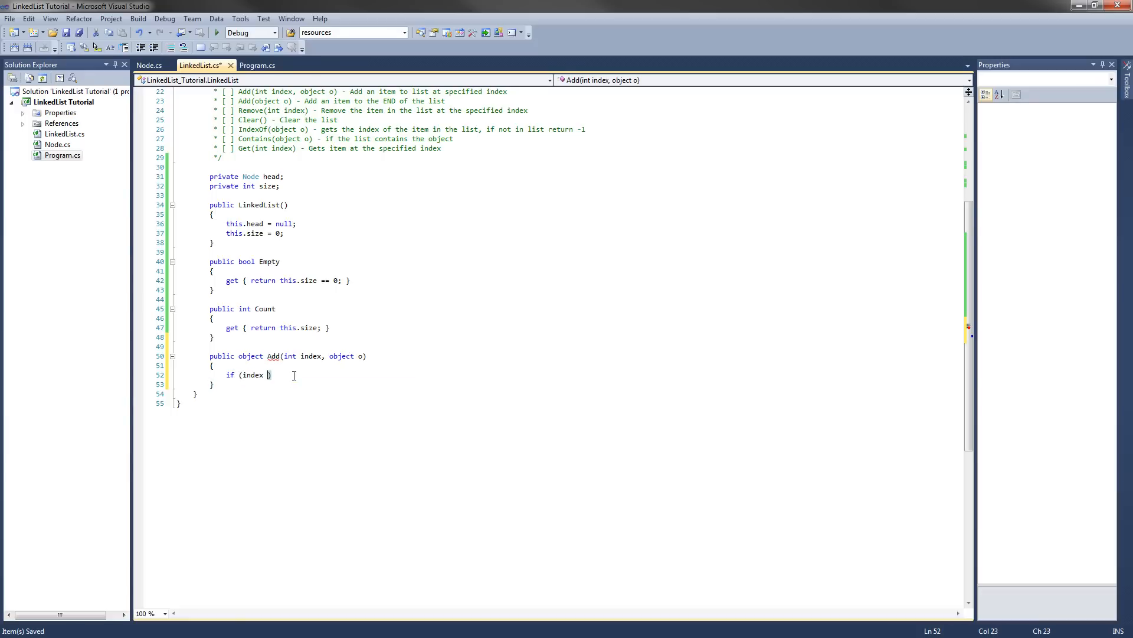
{"action": "type", "text": "< 0"}
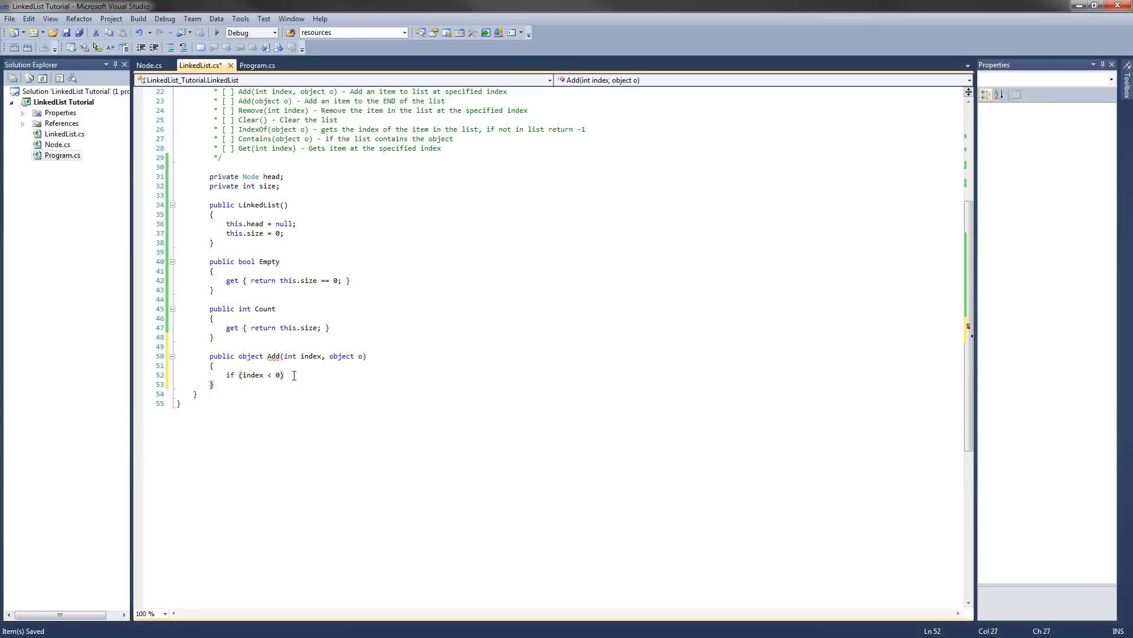
{"action": "type", "text": "throw"}
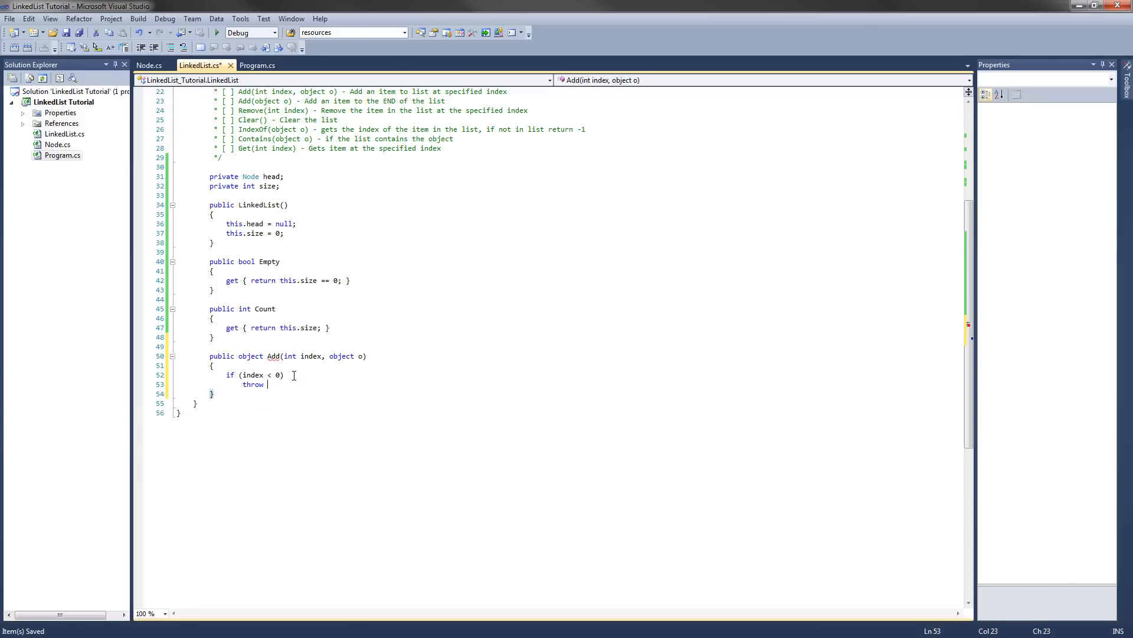
{"action": "type", "text": "new ArgumentOutOfRangeException(\""}
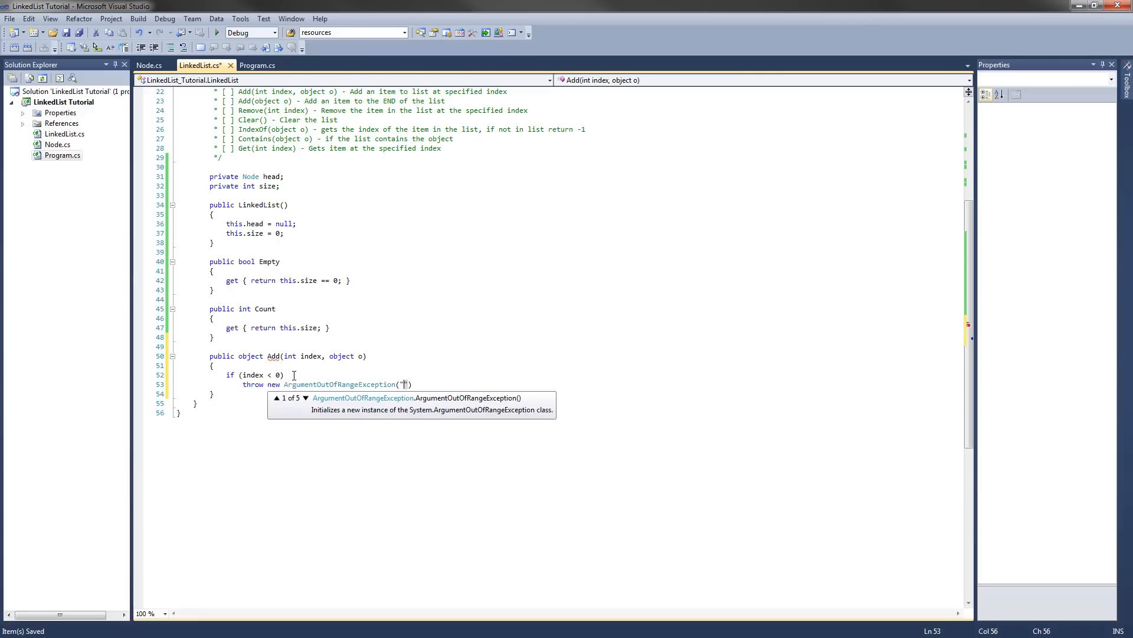
{"action": "type", "text": "Index:"}
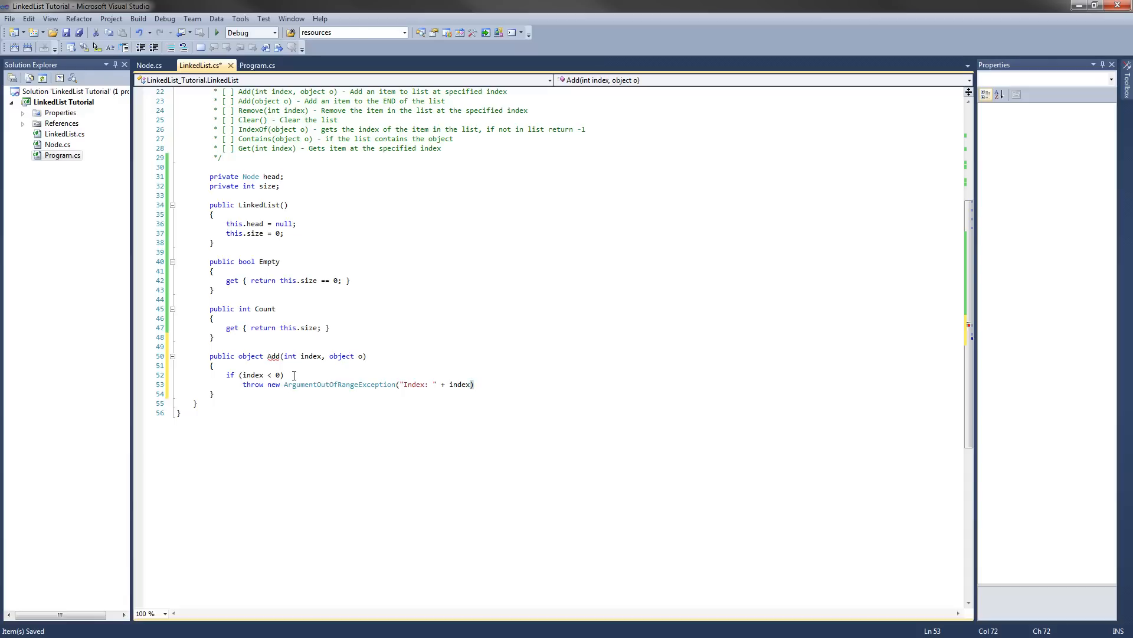
{"action": "type", "text": ");"}
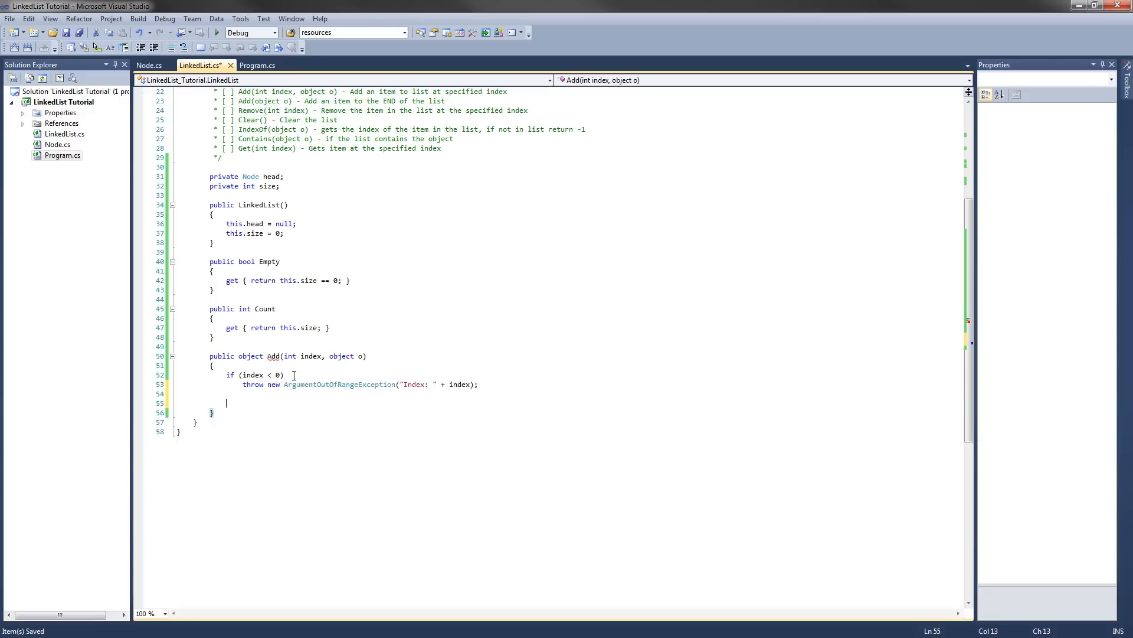
Clamp with if (index > size) index = size; and rename the size field to count.
{"action": "type", "text": "i"}
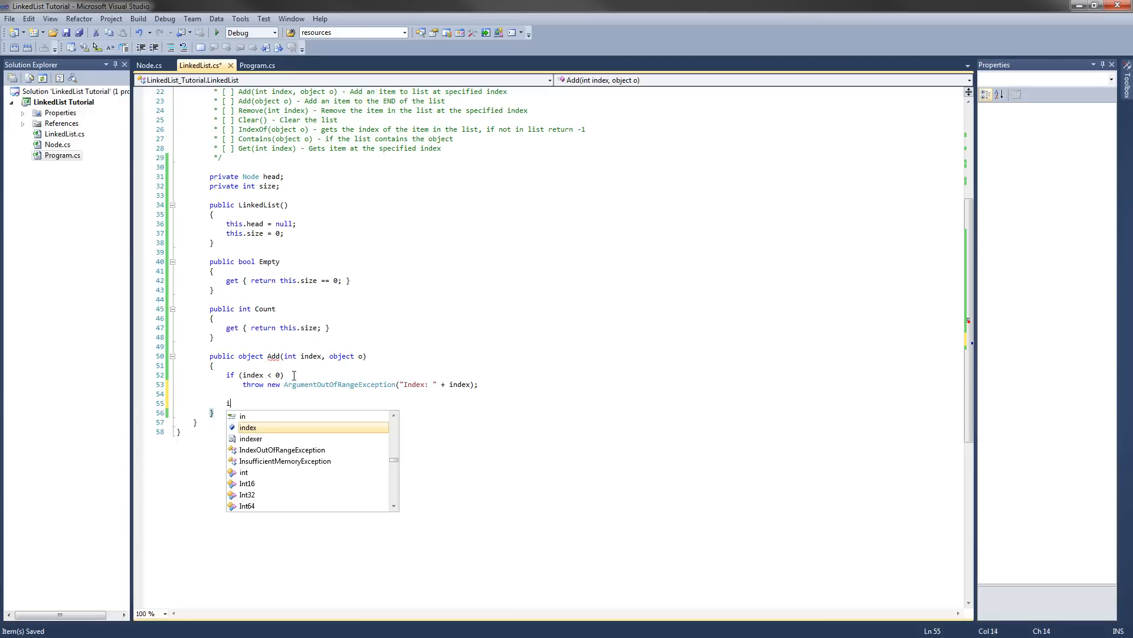
{"action": "type", "text": "f (in)"}
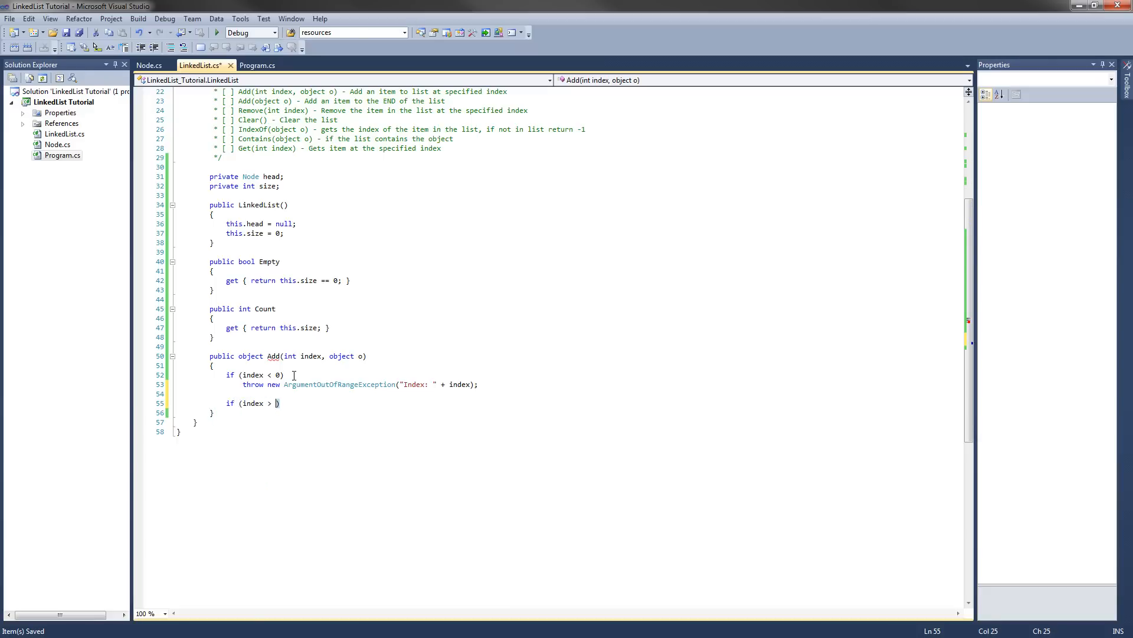
{"action": "type", "text": "size"}
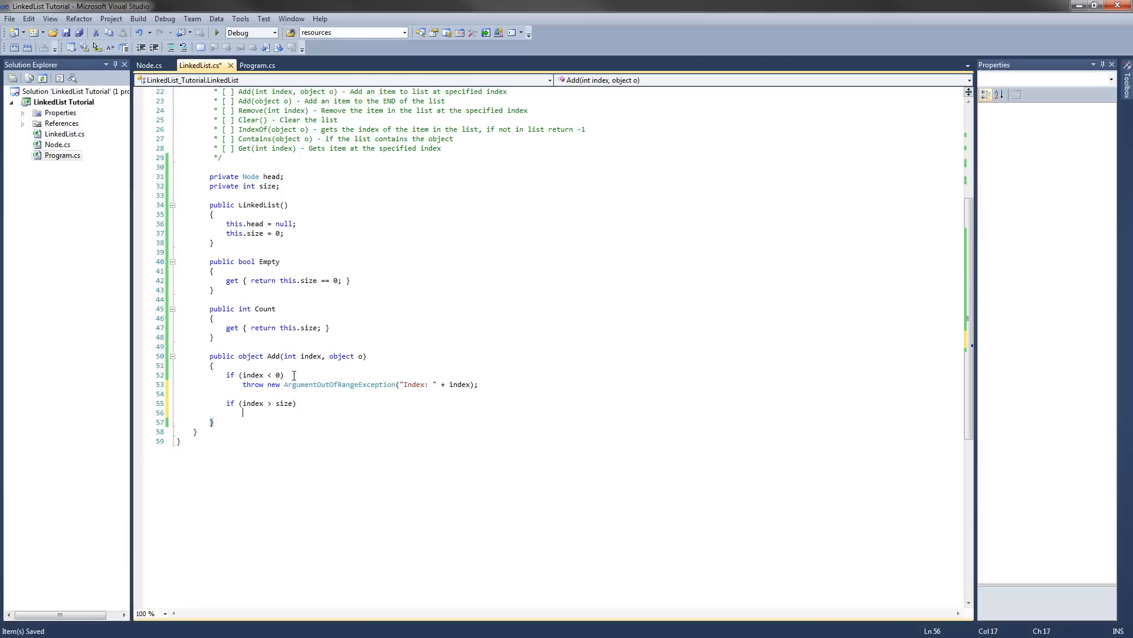
{"action": "type", "text": "index = s"}
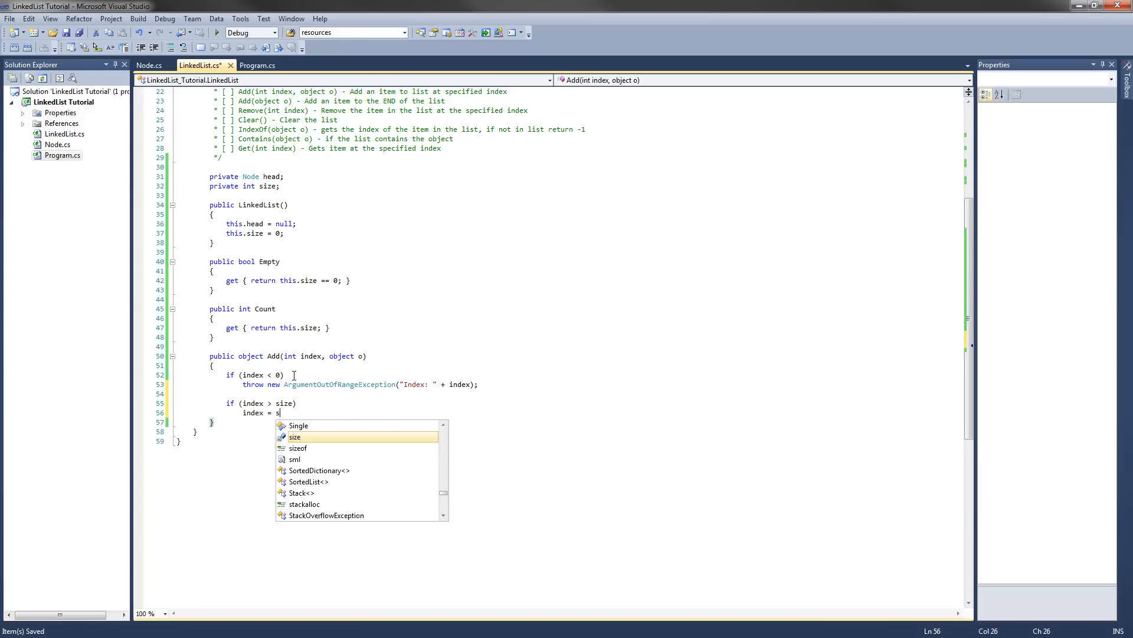
{"action": "type", "text": "ize;"}
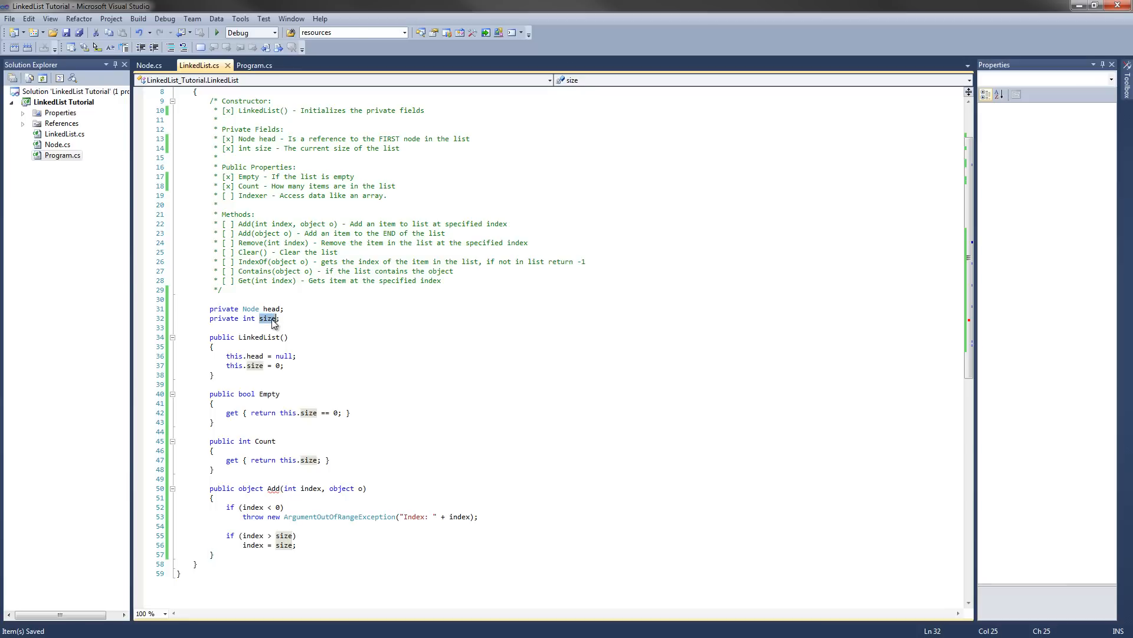
{"action": "type", "text": "count"}
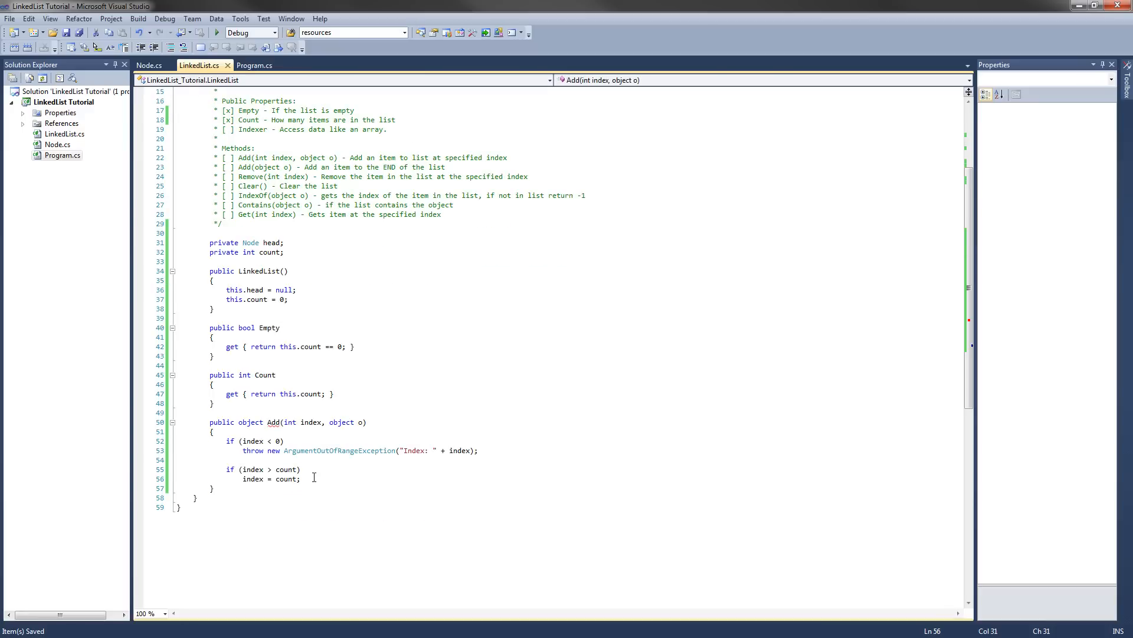
{"action": "key", "text": "Enter"}
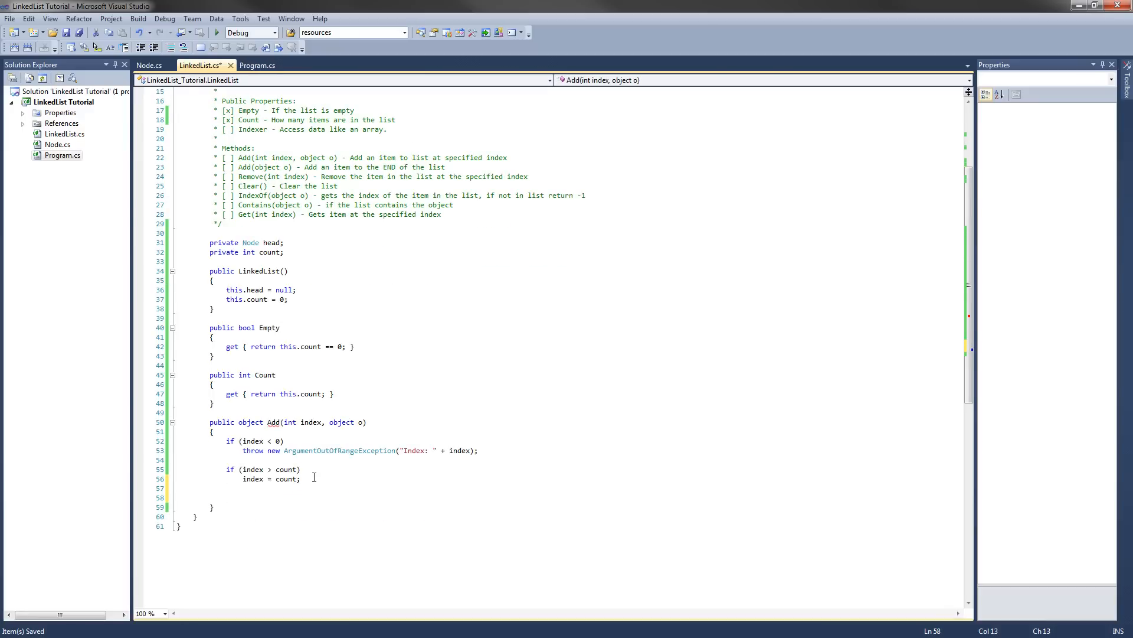
Declare Node current = this.head; after the index clamp, with blank lines below.
{"action": "type", "text": "Node"}
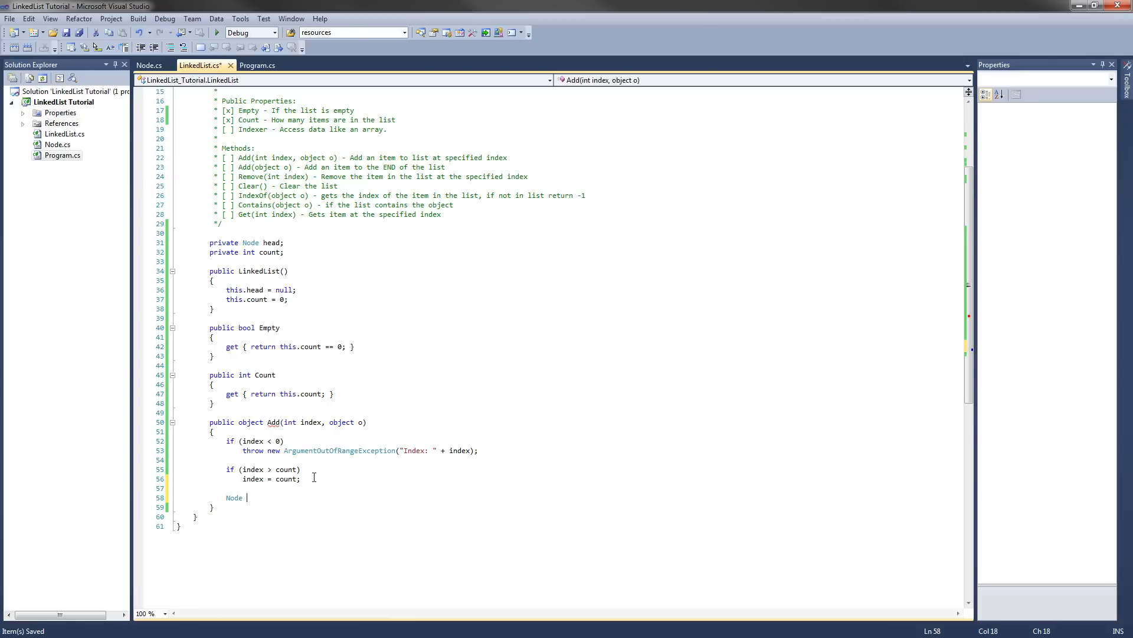
{"action": "type", "text": "curr"}
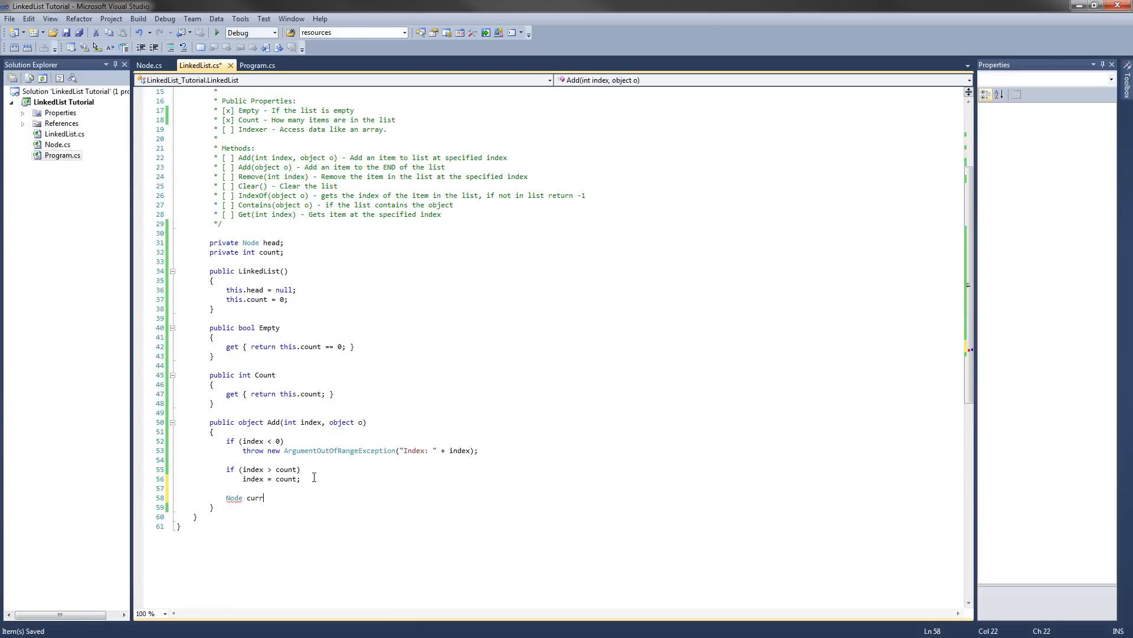
{"action": "type", "text": "ent = this."}
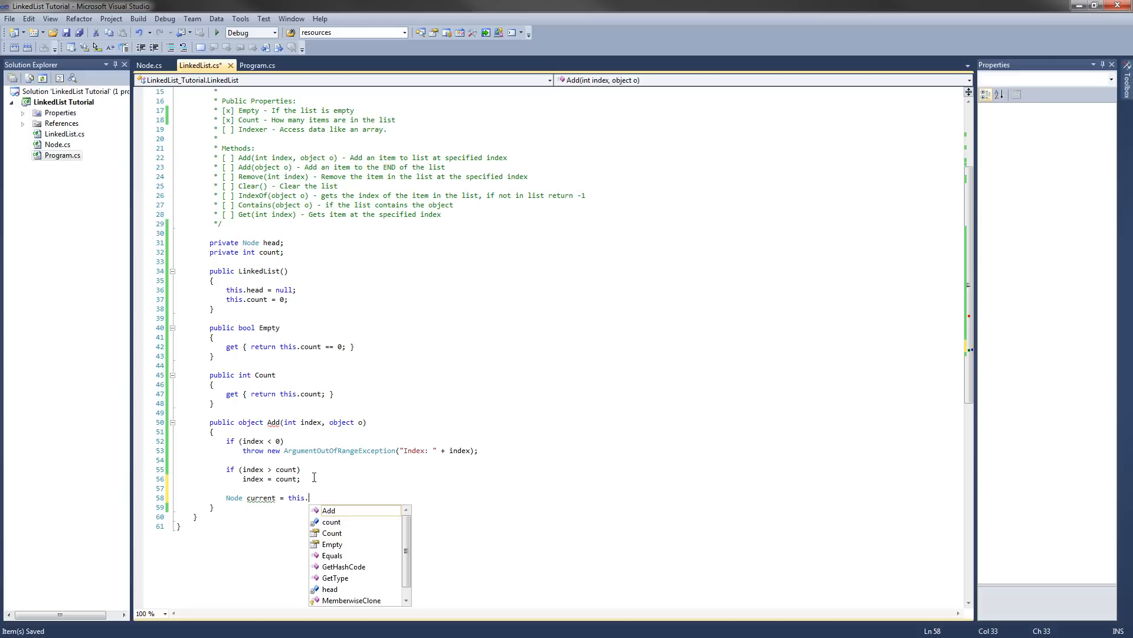
{"action": "type", "text": "head;"}
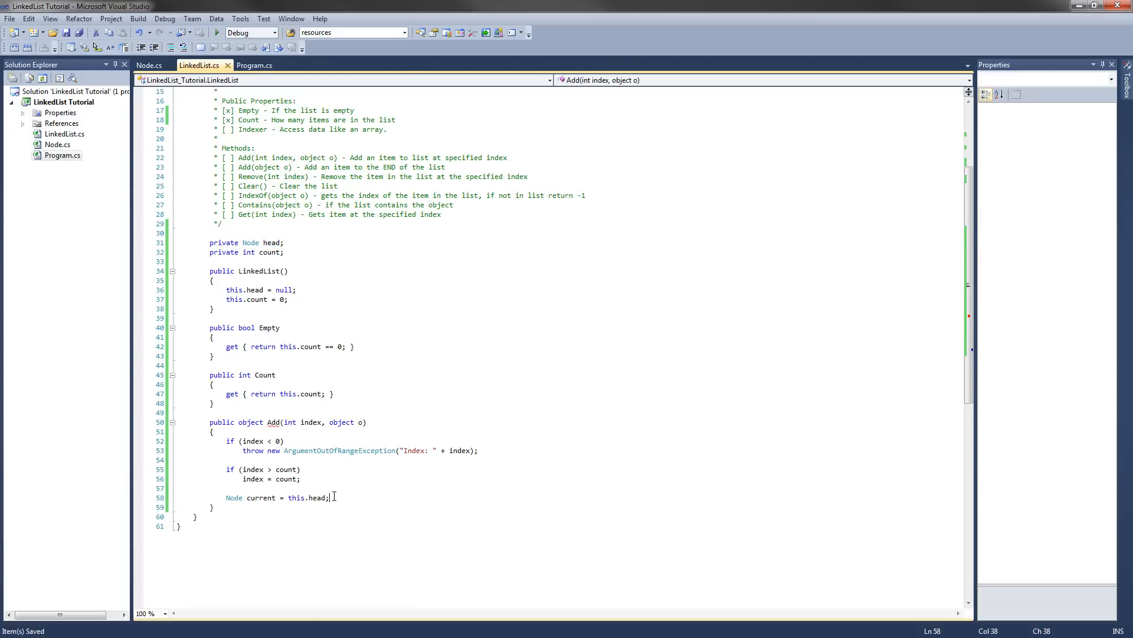
{"action": "key", "text": "Enter"}
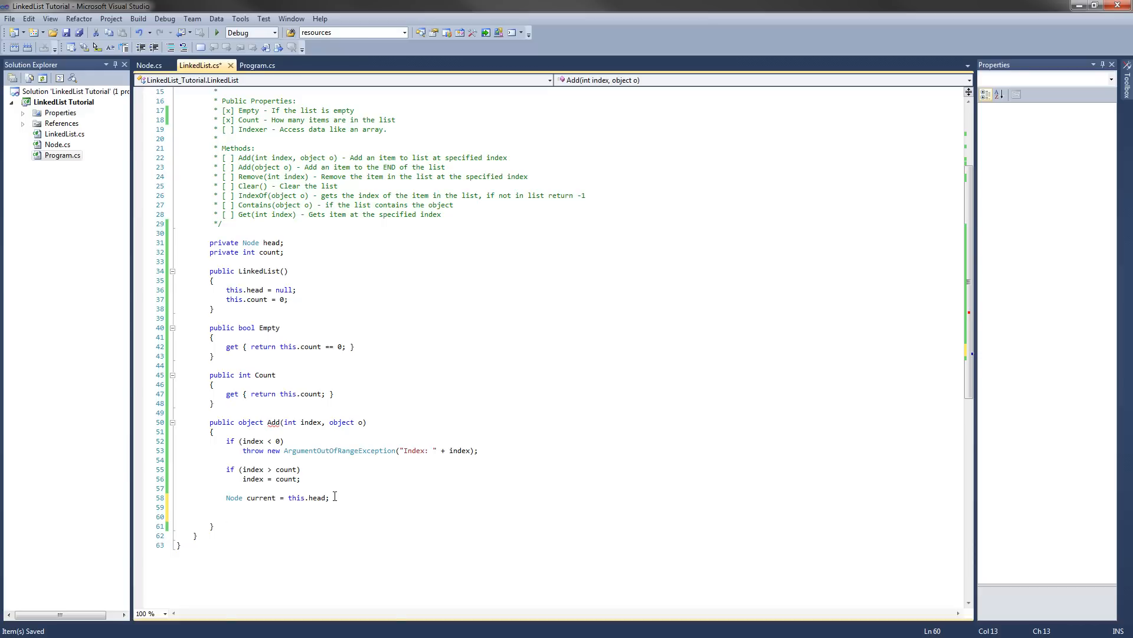
Add an if (this.Empty || index == 0) branch followed by an empty else block.
{"action": "type", "text": "if ("}
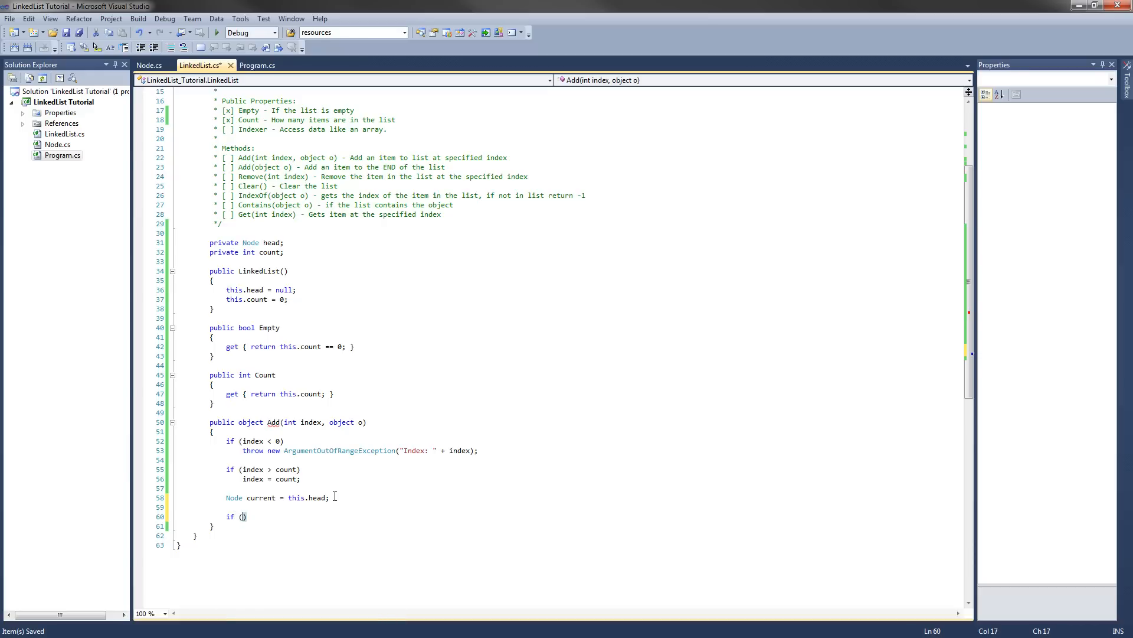
{"action": "type", "text": "this.Empty"}
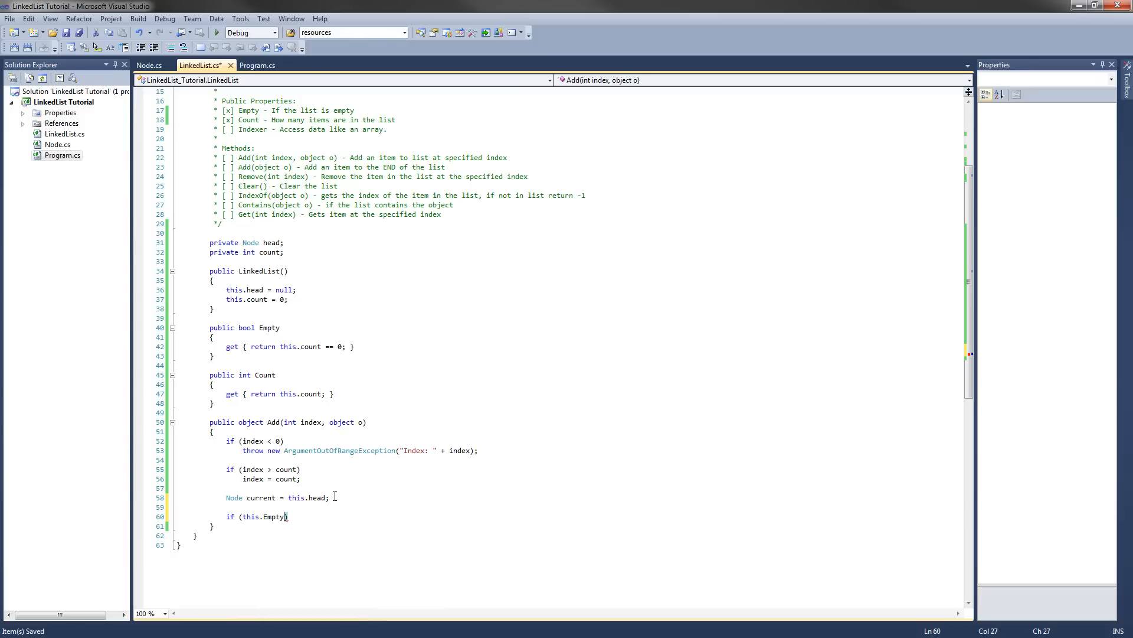
{"action": "type", "text": "||"}
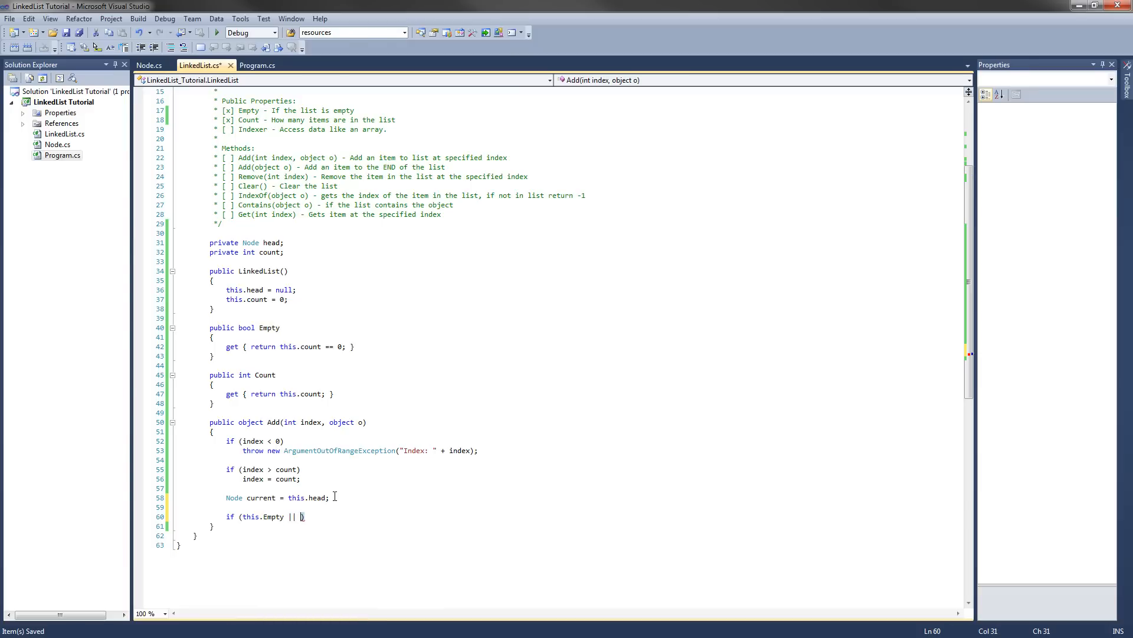
{"action": "type", "text": "index =="}
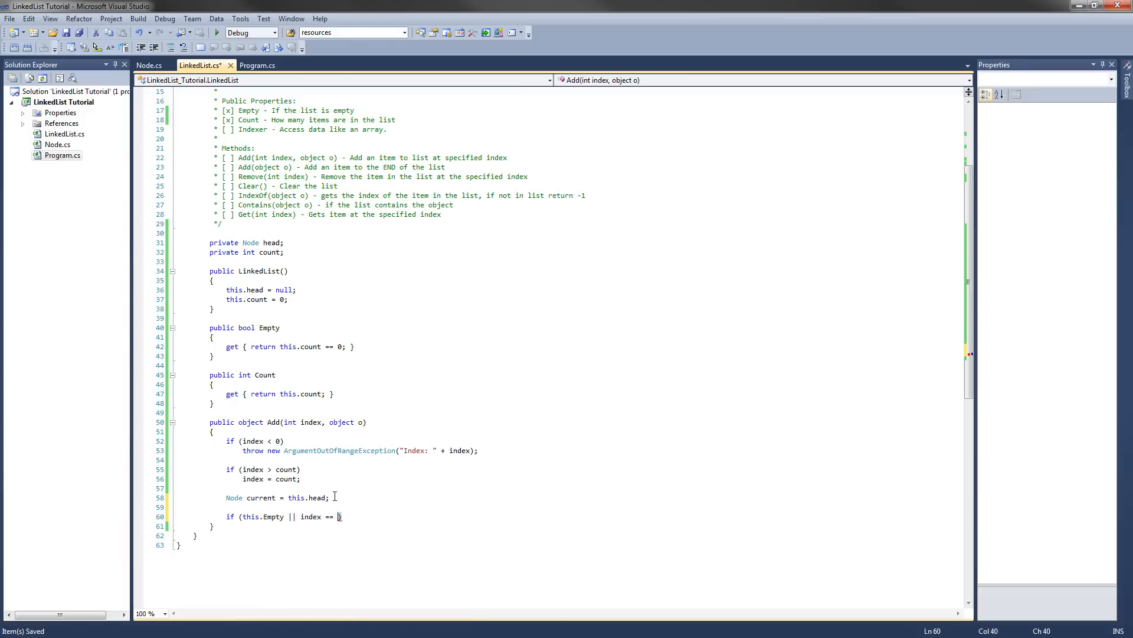
{"action": "type", "text": "0)"}
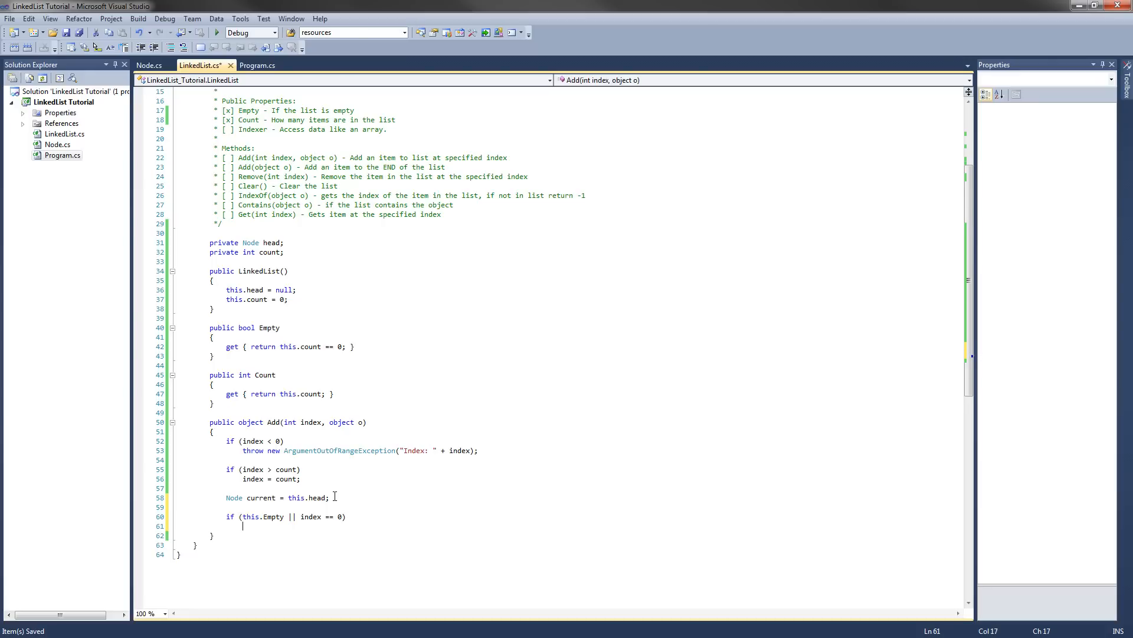
{"action": "type", "text": "{"}
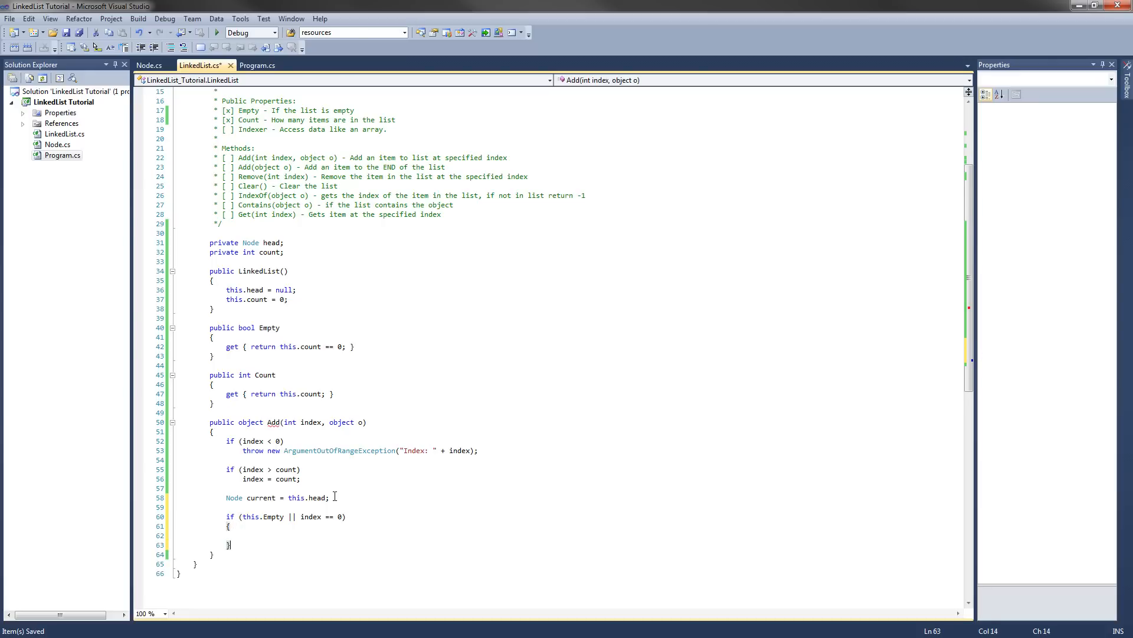
{"action": "type", "text": "else"}
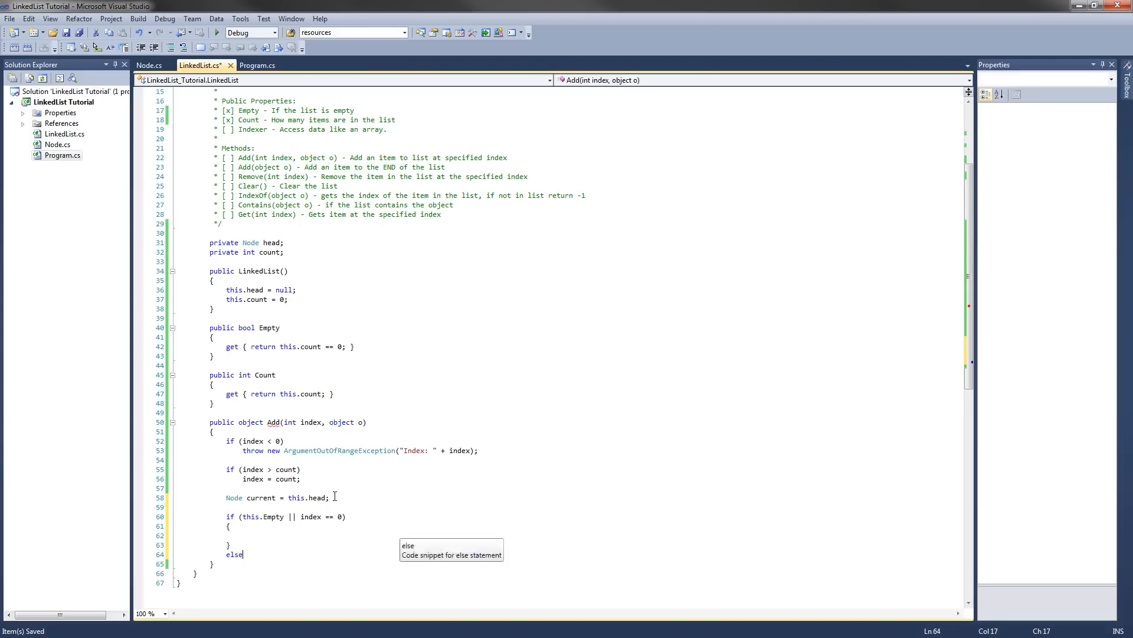
{"action": "key", "text": "Tab"}
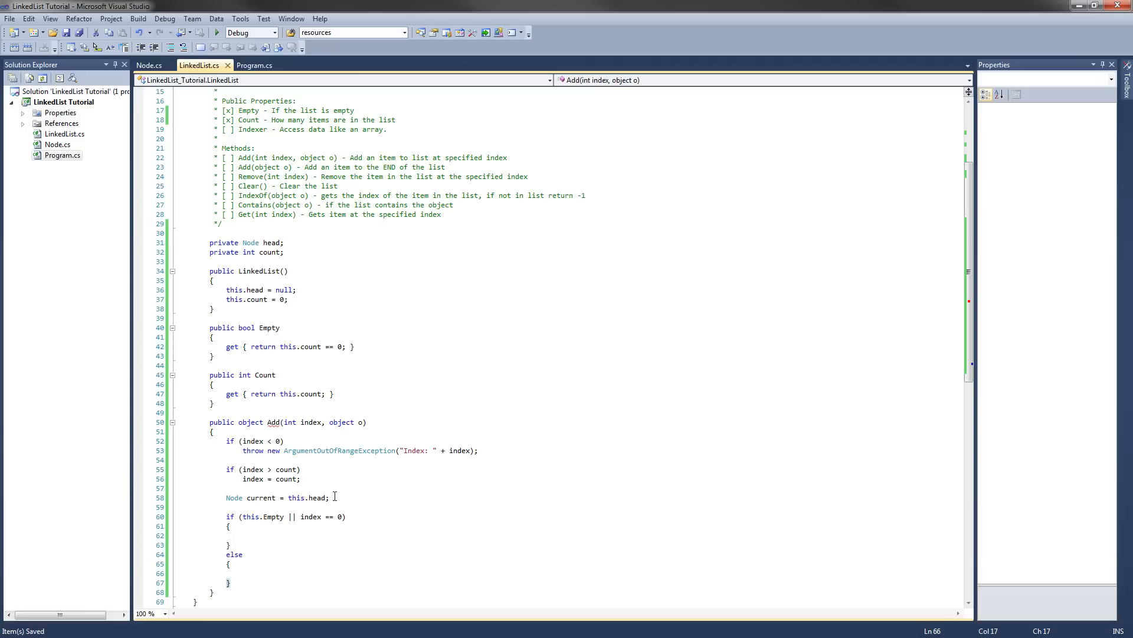
{"action": "left_click", "coordinate": [243, 553]}
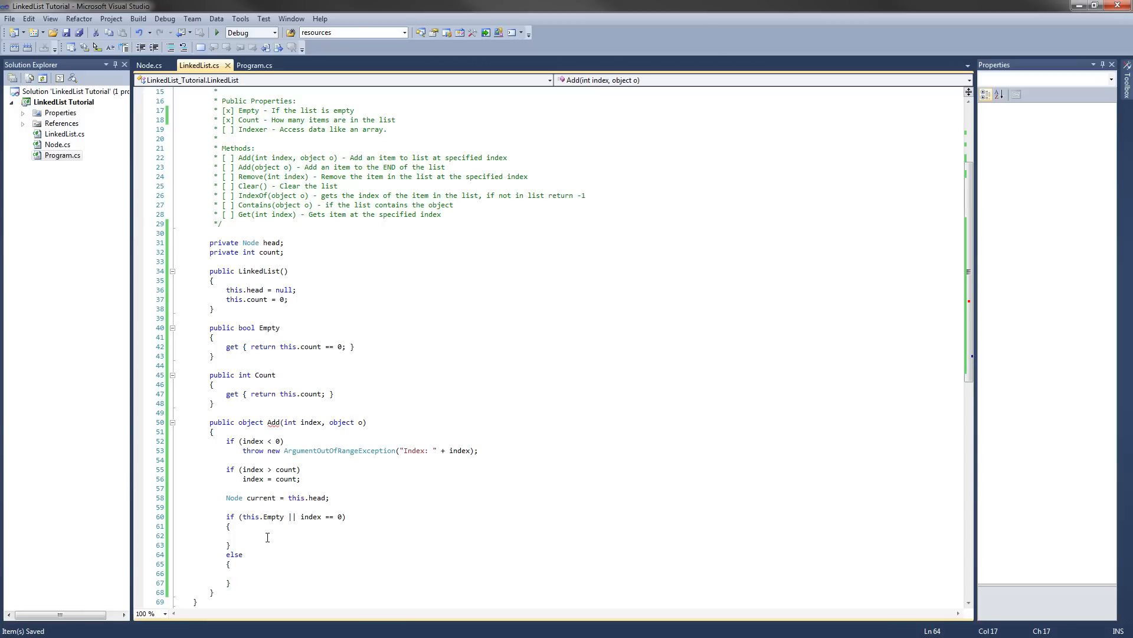
Set this.head = new Node(o, this.head); inside the if branch.
{"action": "left_click", "coordinate": [244, 535]}
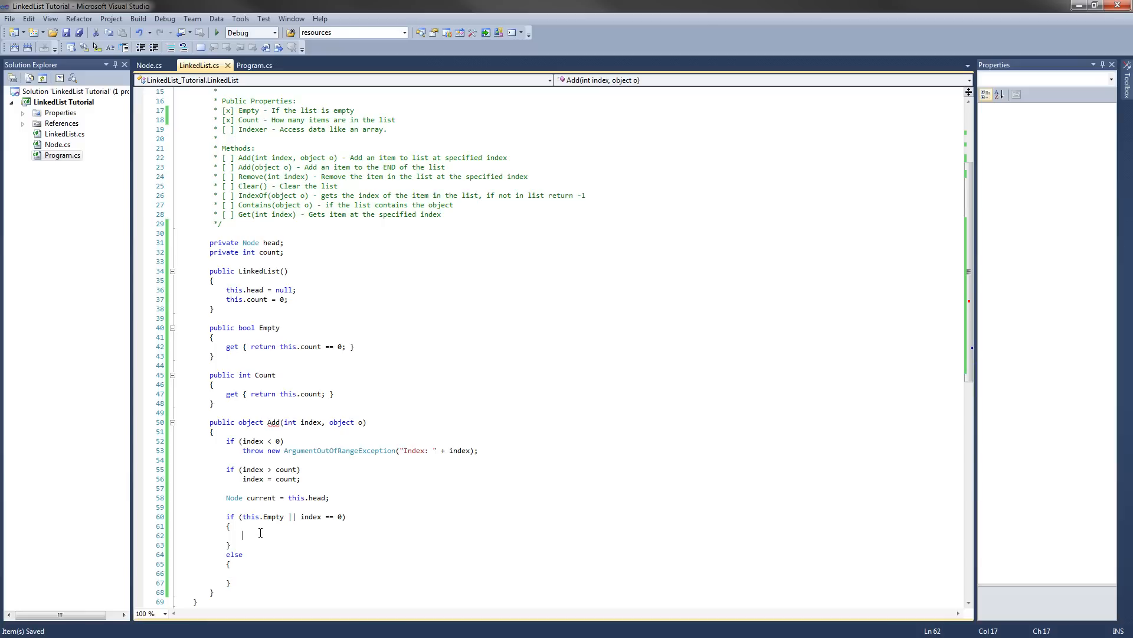
{"action": "type", "text": "this.head ="}
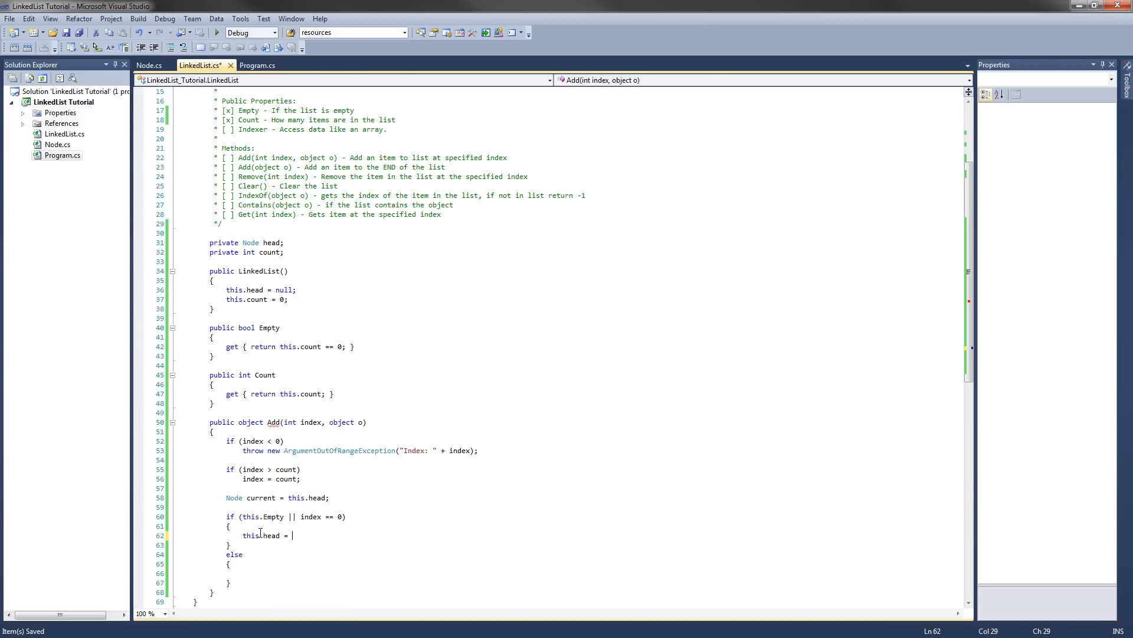
{"action": "type", "text": "new Node"}
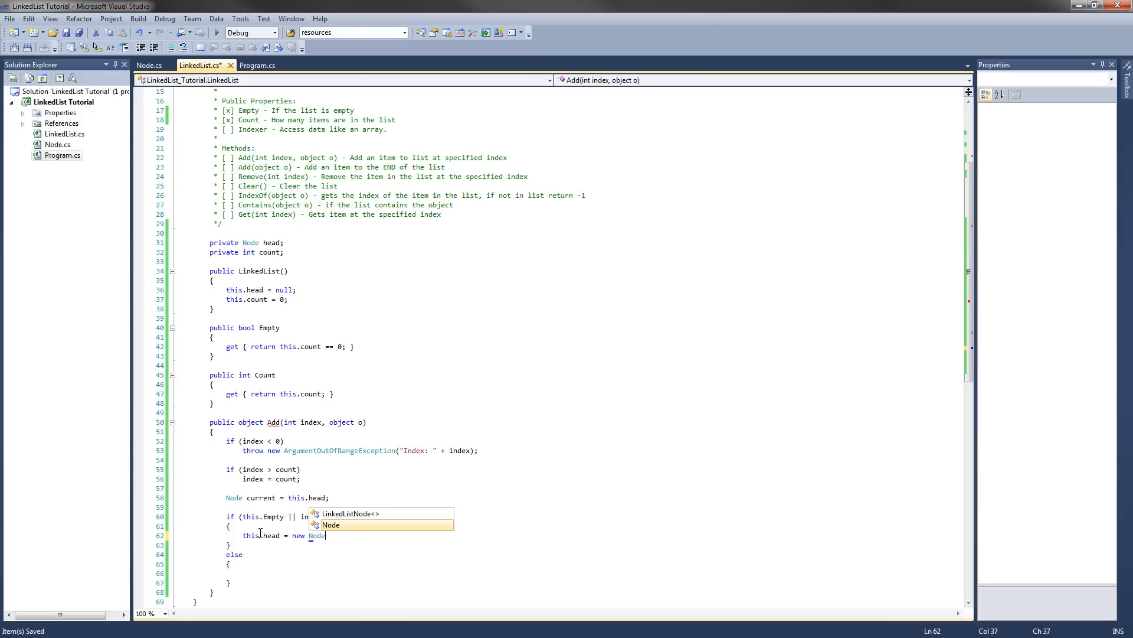
{"action": "type", "text": "("}
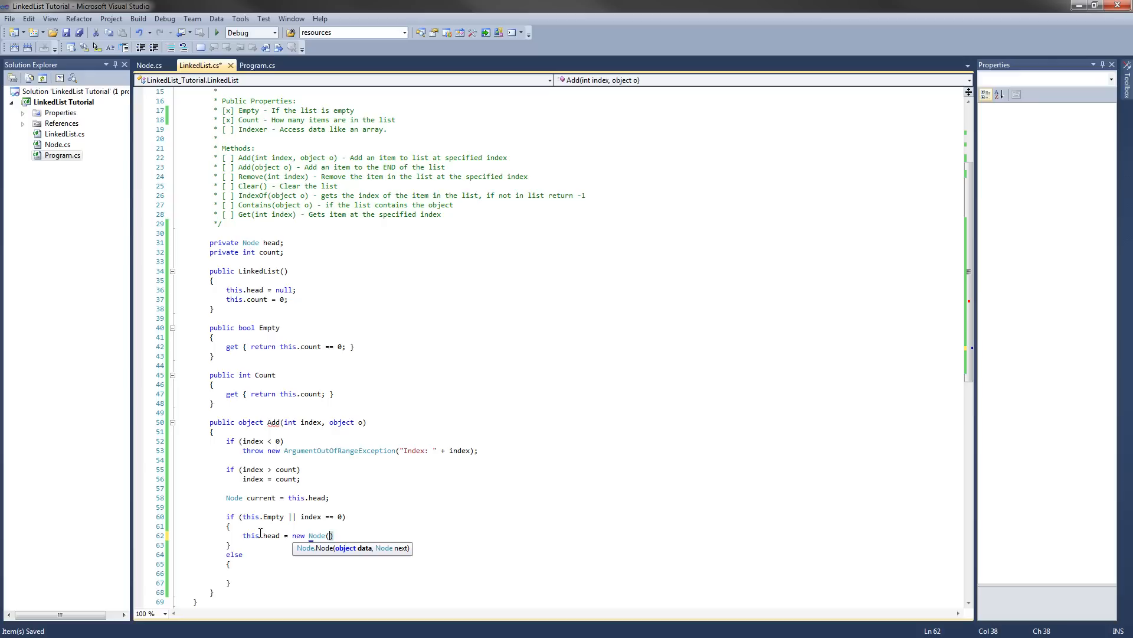
{"action": "type", "text": "o,"}
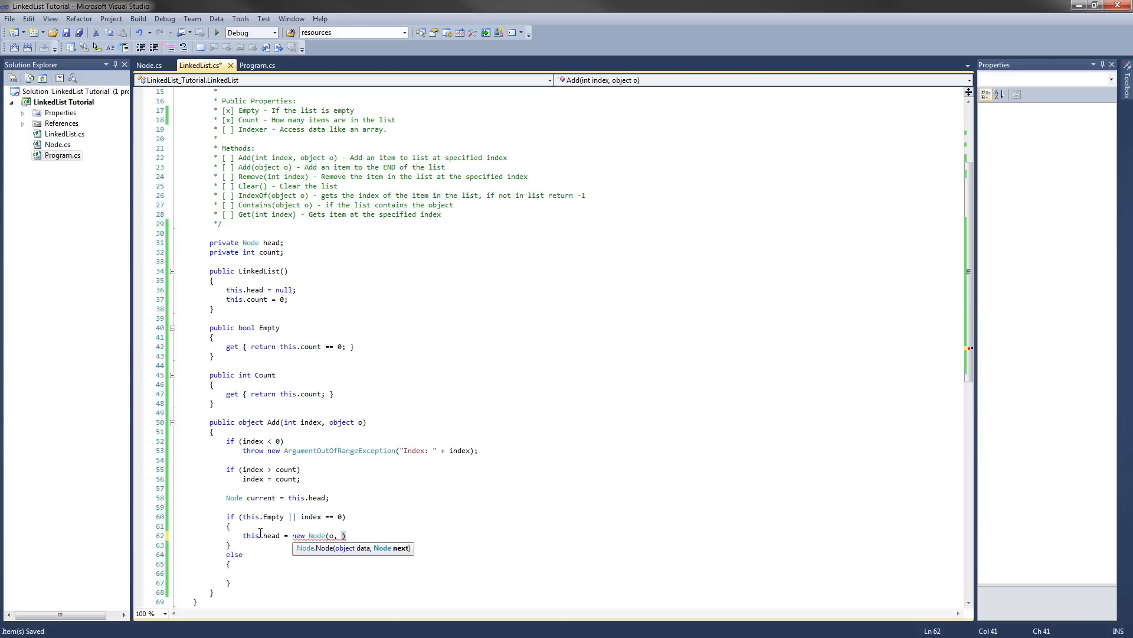
{"action": "type", "text": "this.head"}
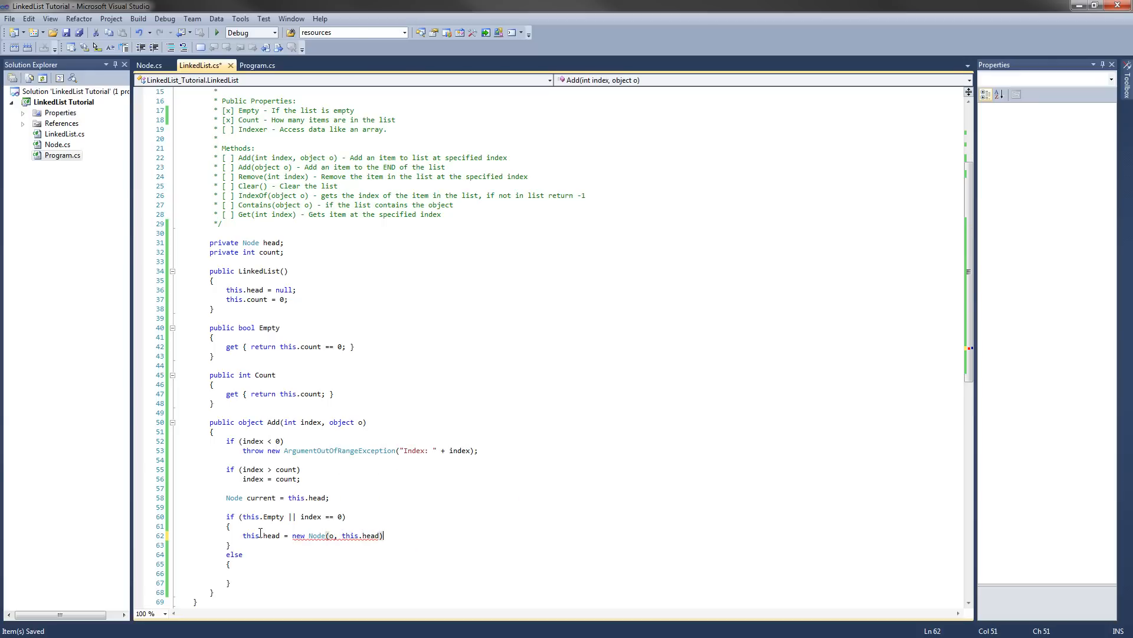
{"action": "type", "text": ";"}
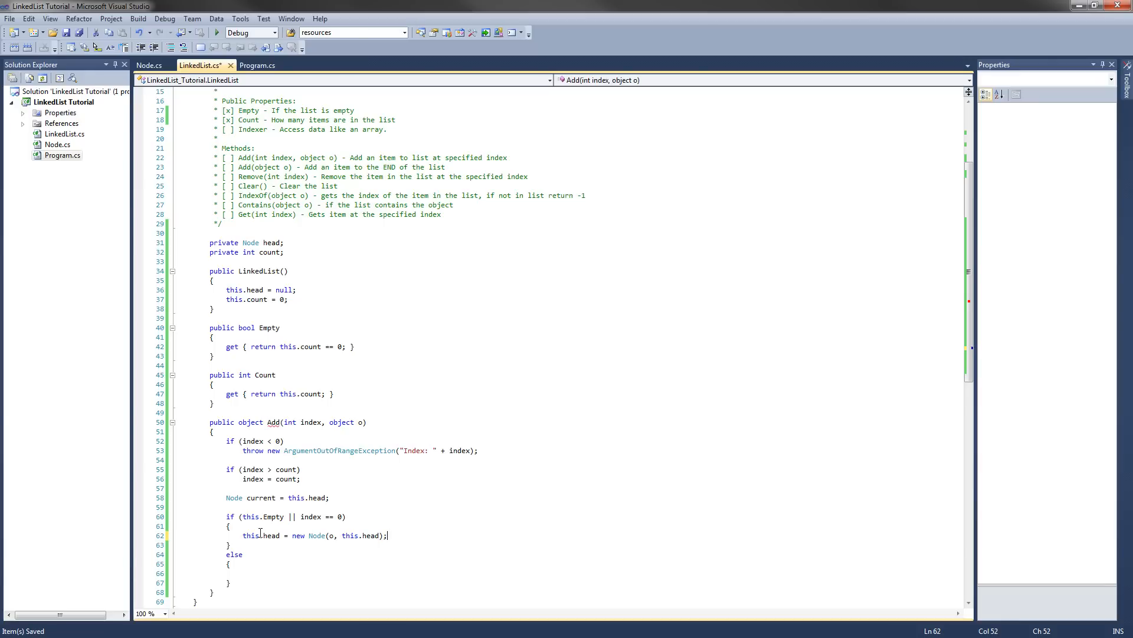
{"action": "left_click", "coordinate": [153, 65]}
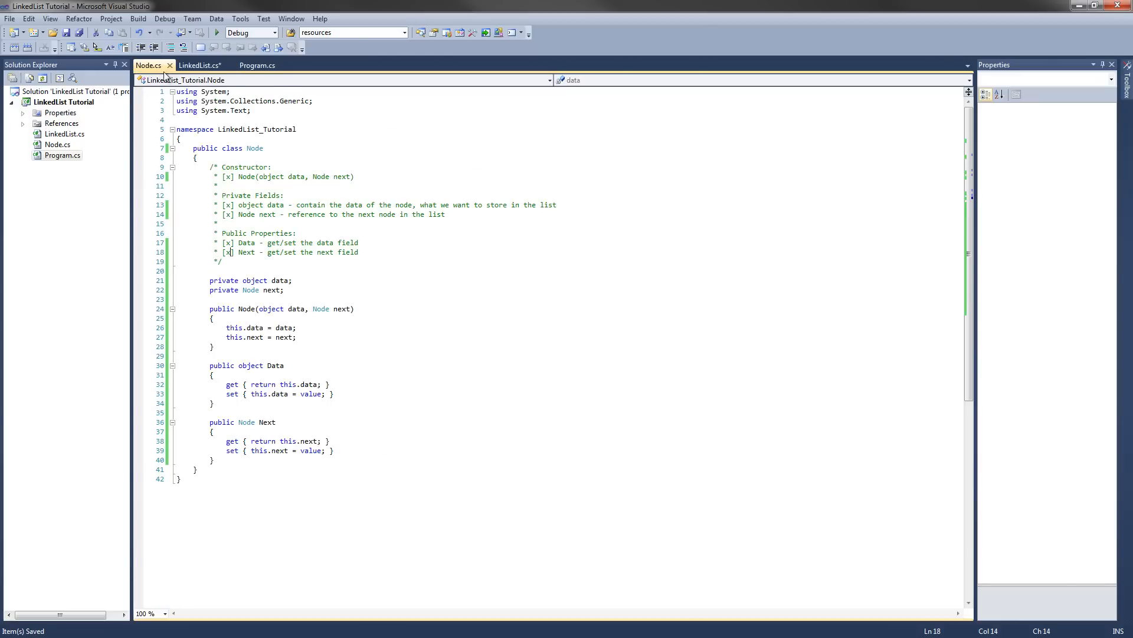
Check the next parameter of Node's constructor, then return to LinkedList.cs.
{"action": "double_click", "coordinate": [330, 309]}
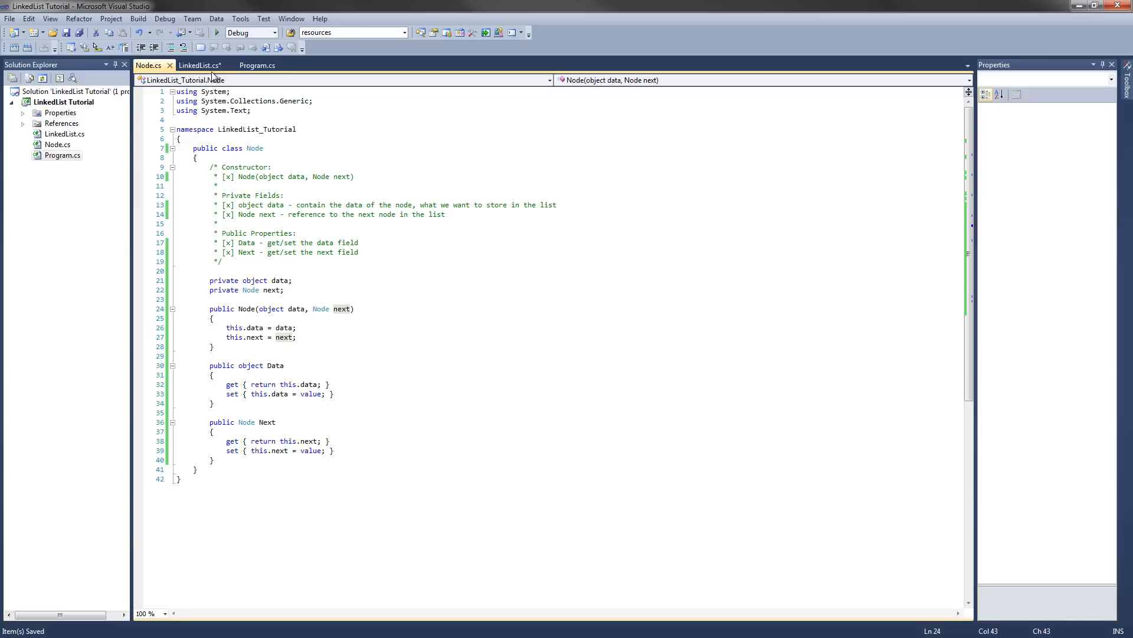
{"action": "left_click", "coordinate": [202, 65]}
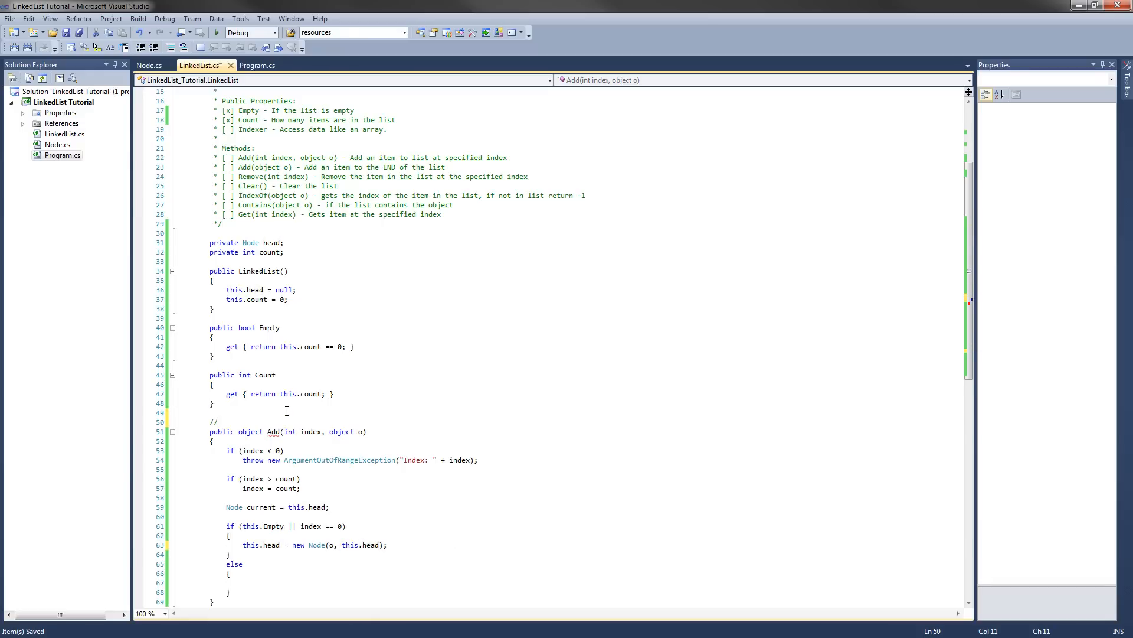
Sketch a->b->c in a temporary comment above Add, then delete it.
{"action": "type", "text": "a-"}
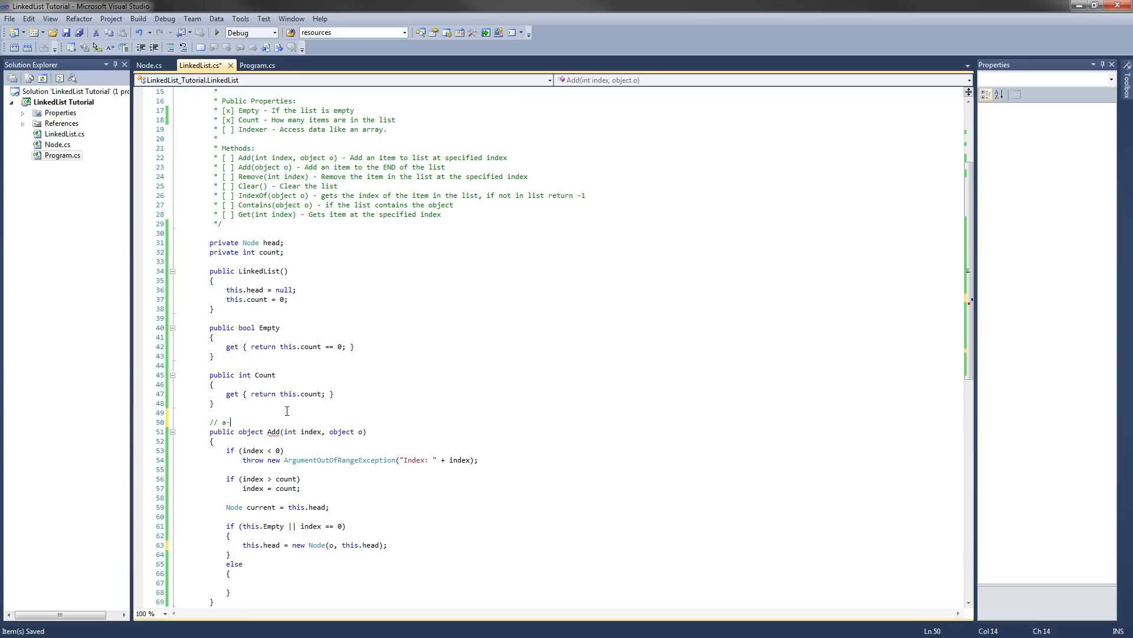
{"action": "type", "text": ">b-"}
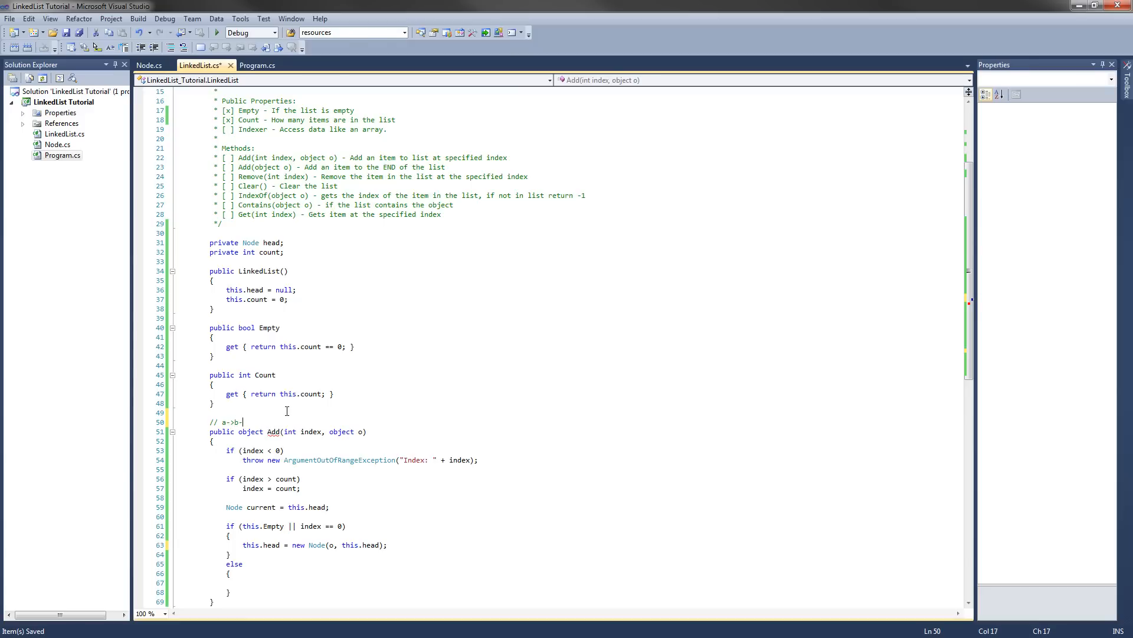
{"action": "type", "text": ">c"}
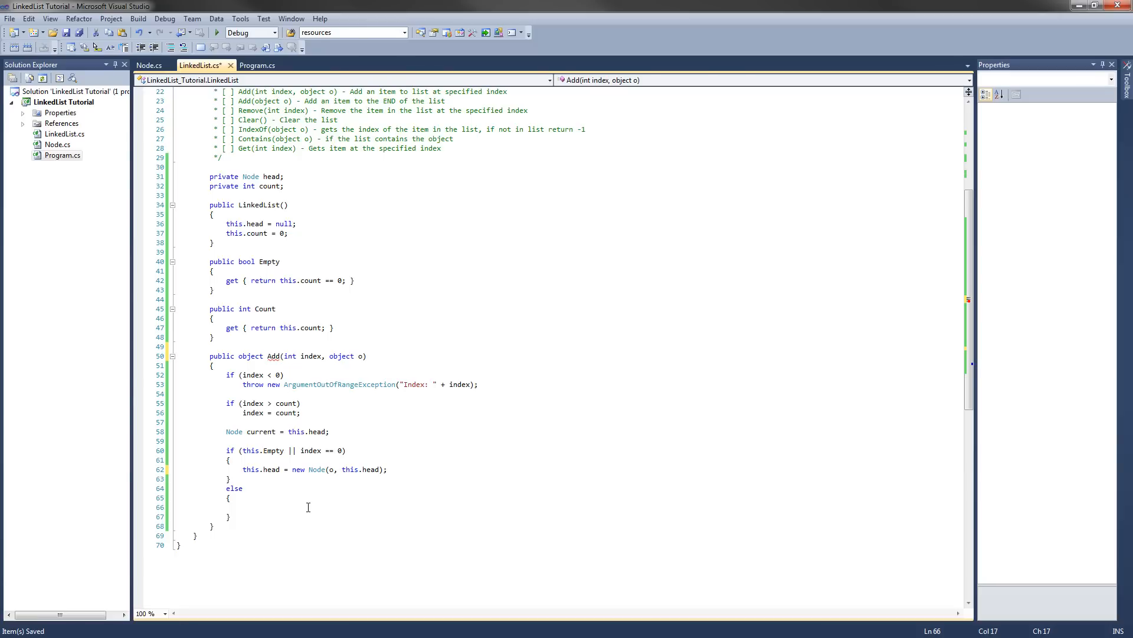
Write an empty for (int i = 0; i < index - 1; i++) loop in the else block.
{"action": "left_click", "coordinate": [244, 507]}
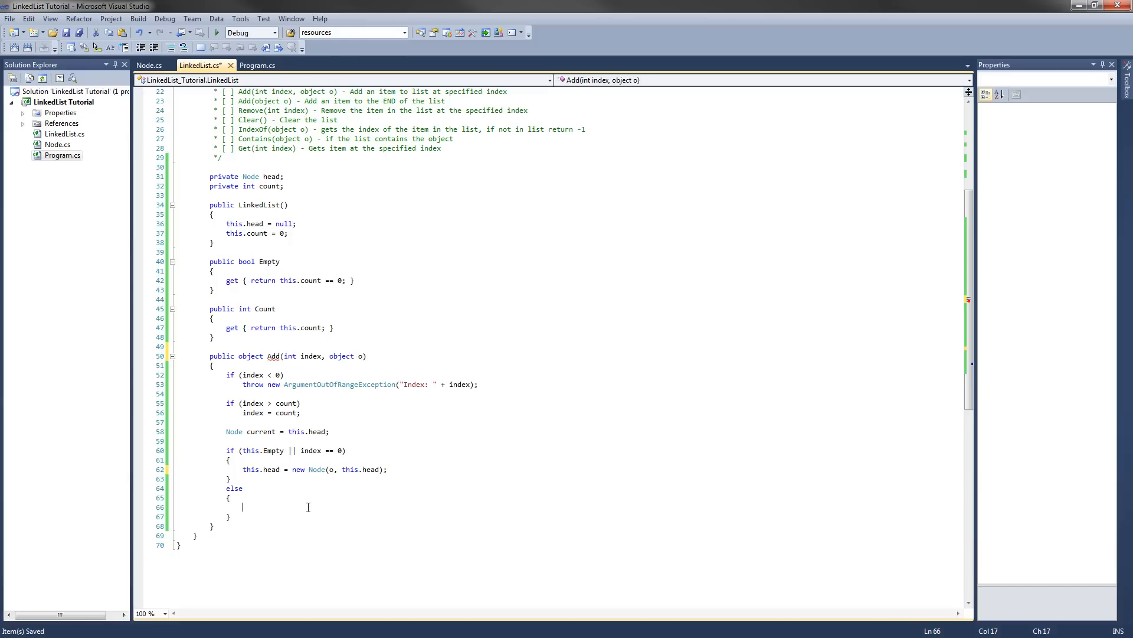
{"action": "type", "text": "for"}
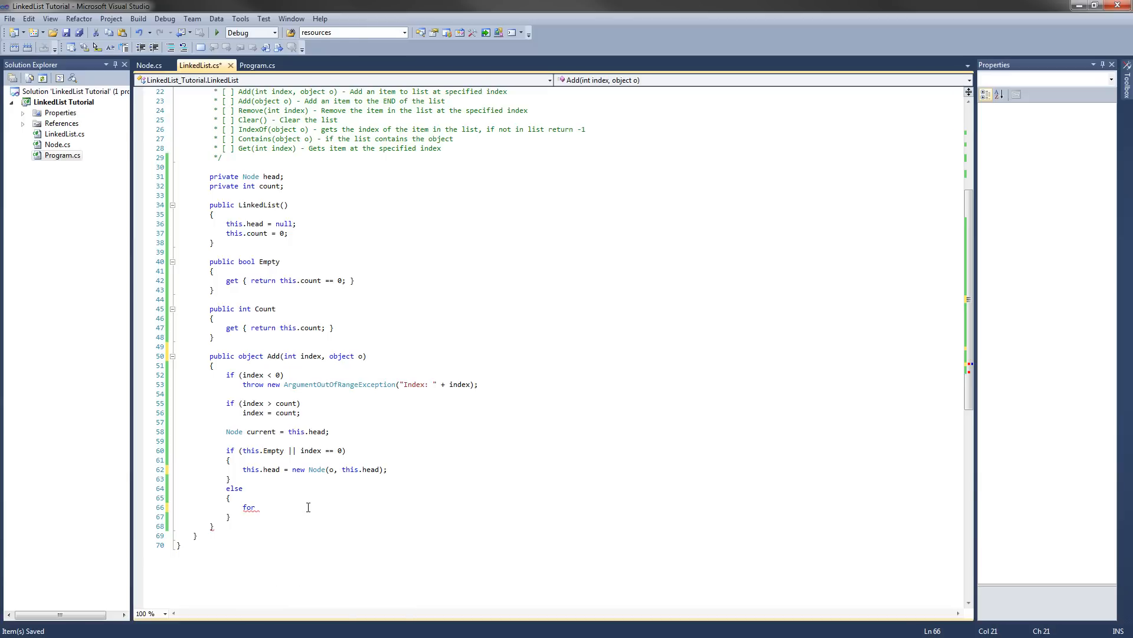
{"action": "type", "text": "(int i)"}
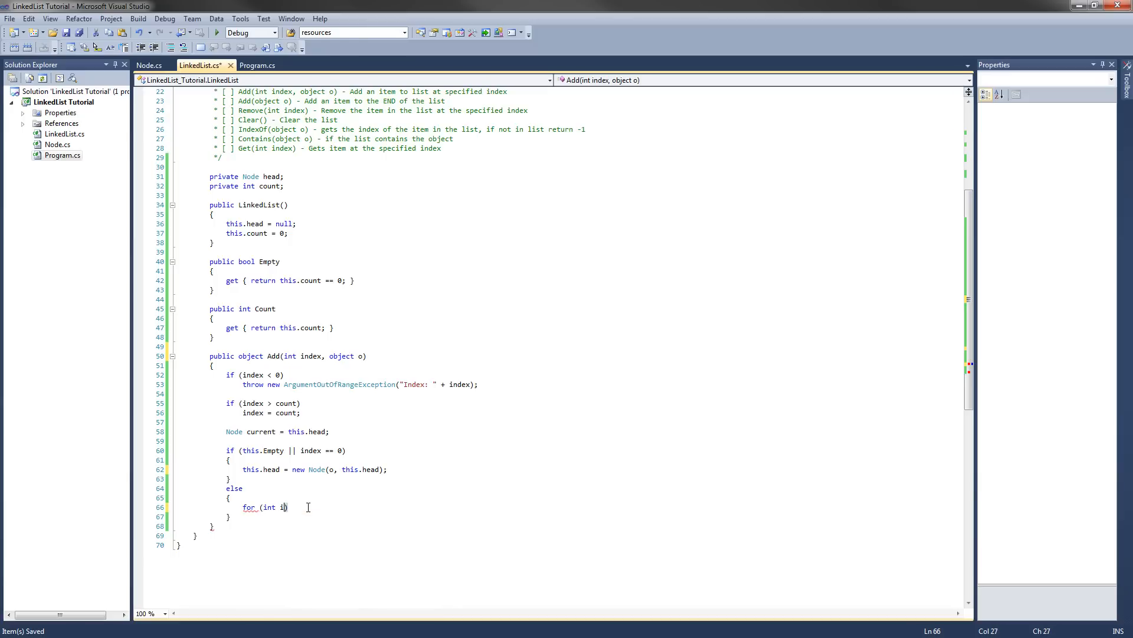
{"action": "type", "text": "= 0;"}
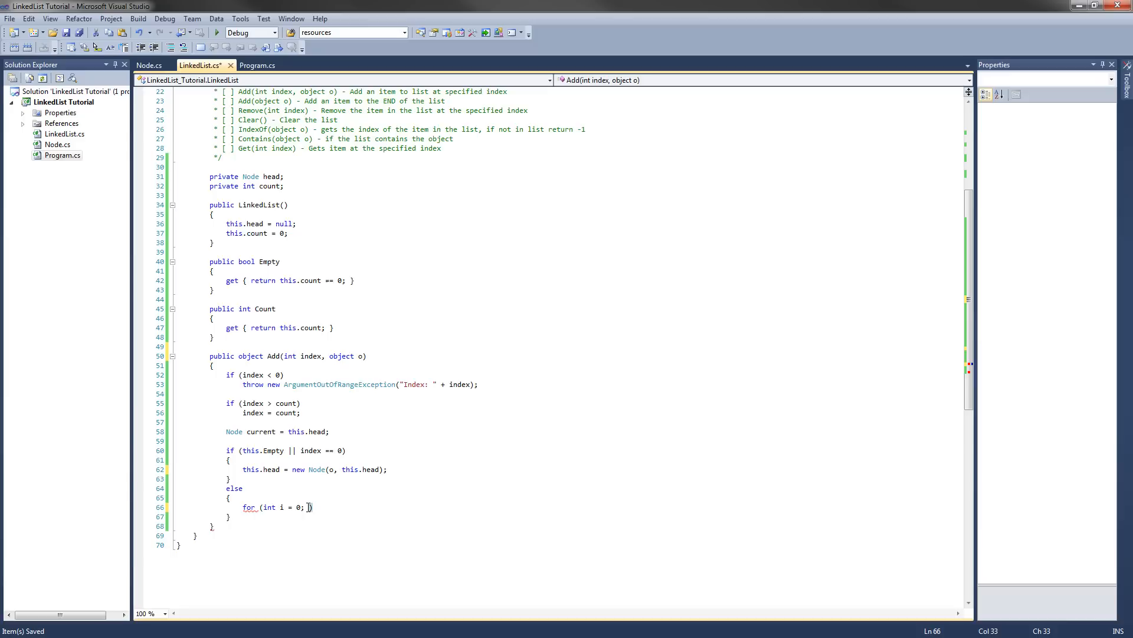
{"action": "type", "text": "i < index"}
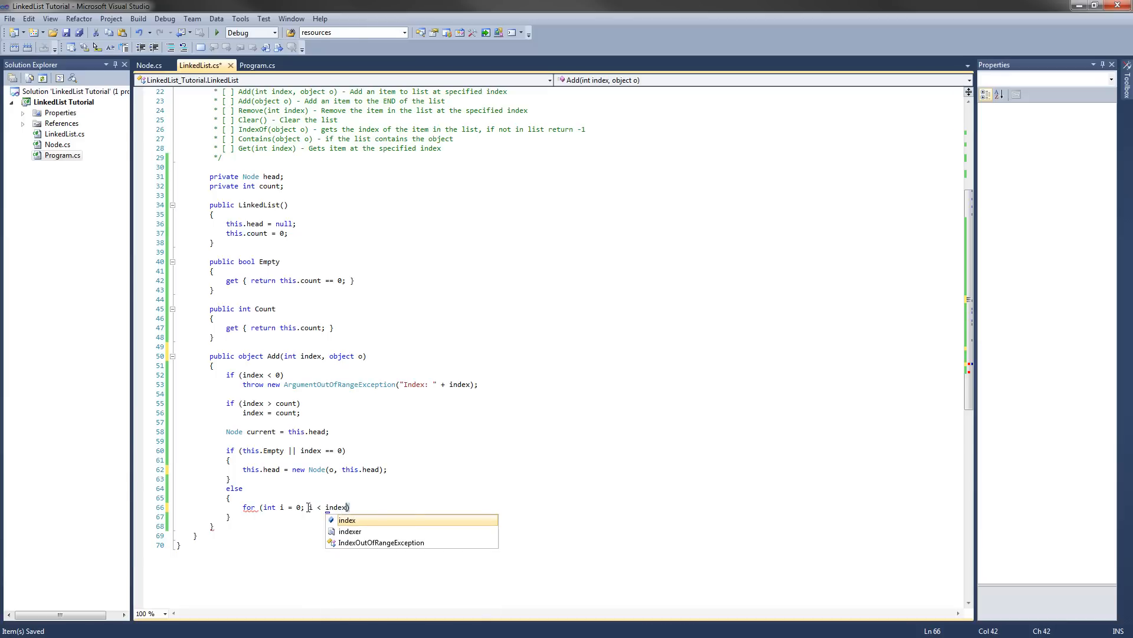
{"action": "type", "text": "- 1;"}
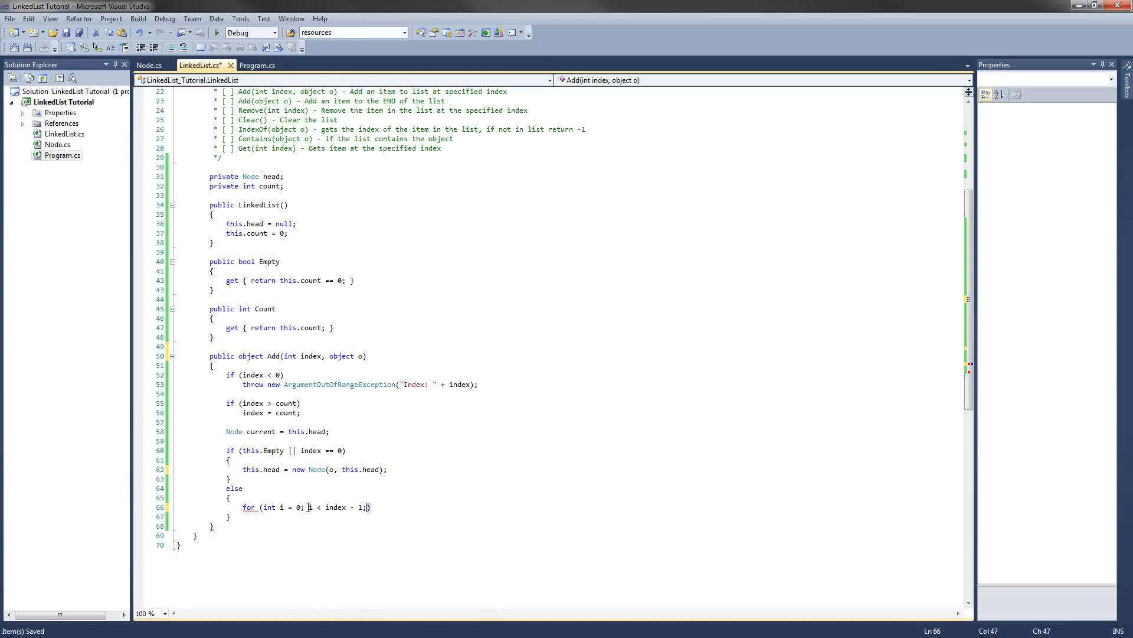
{"action": "type", "text": "i++)"}
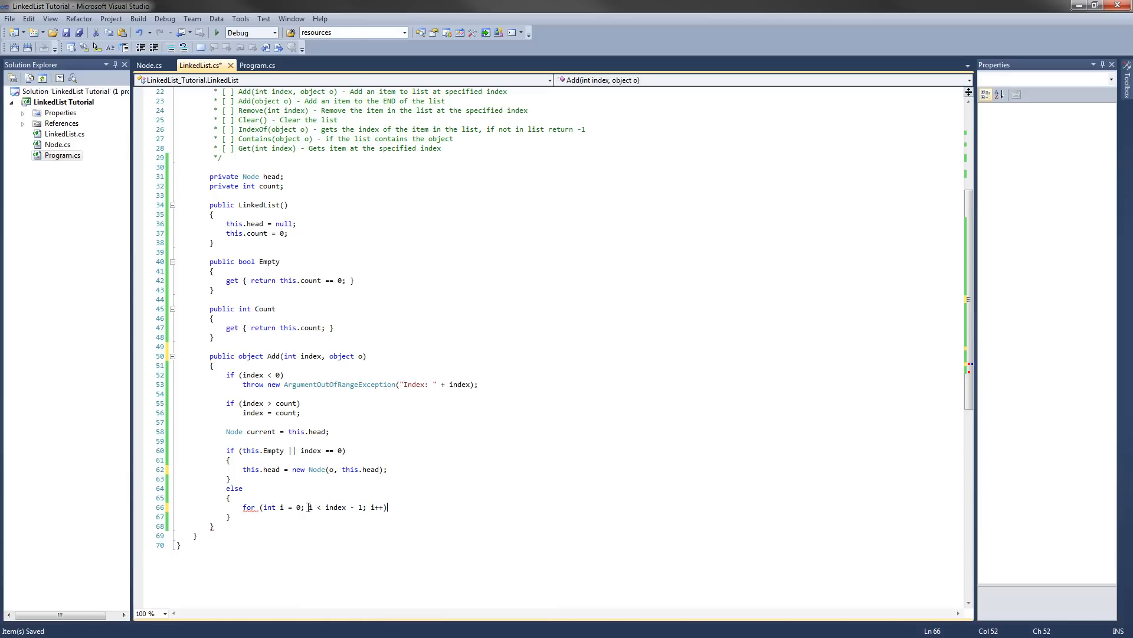
{"action": "key", "text": "Enter"}
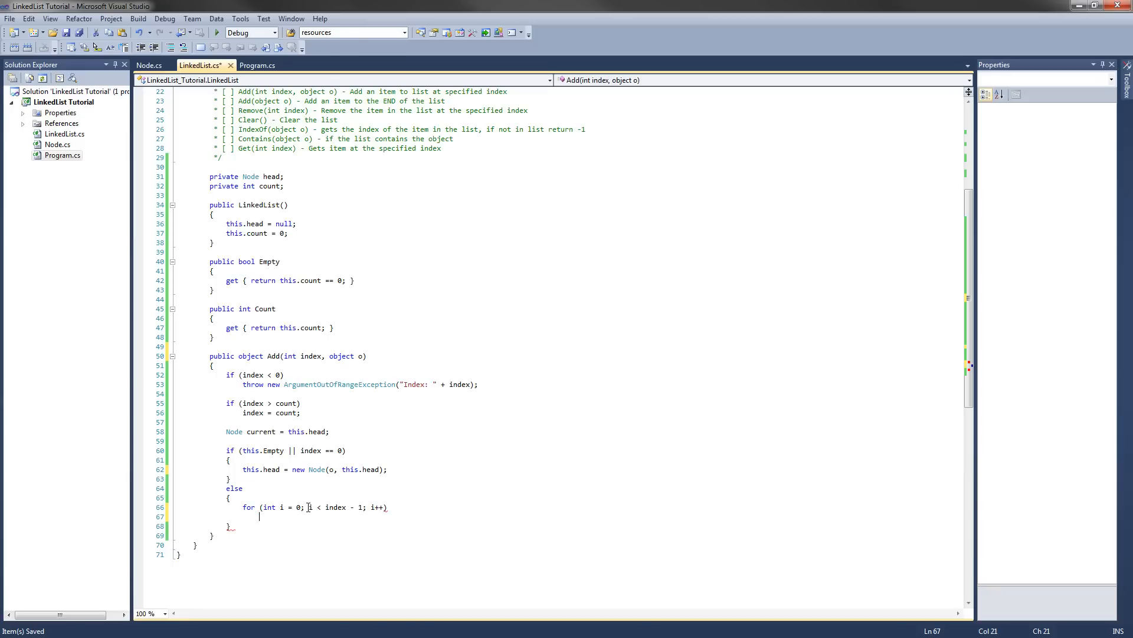
{"action": "type", "text": "{"}
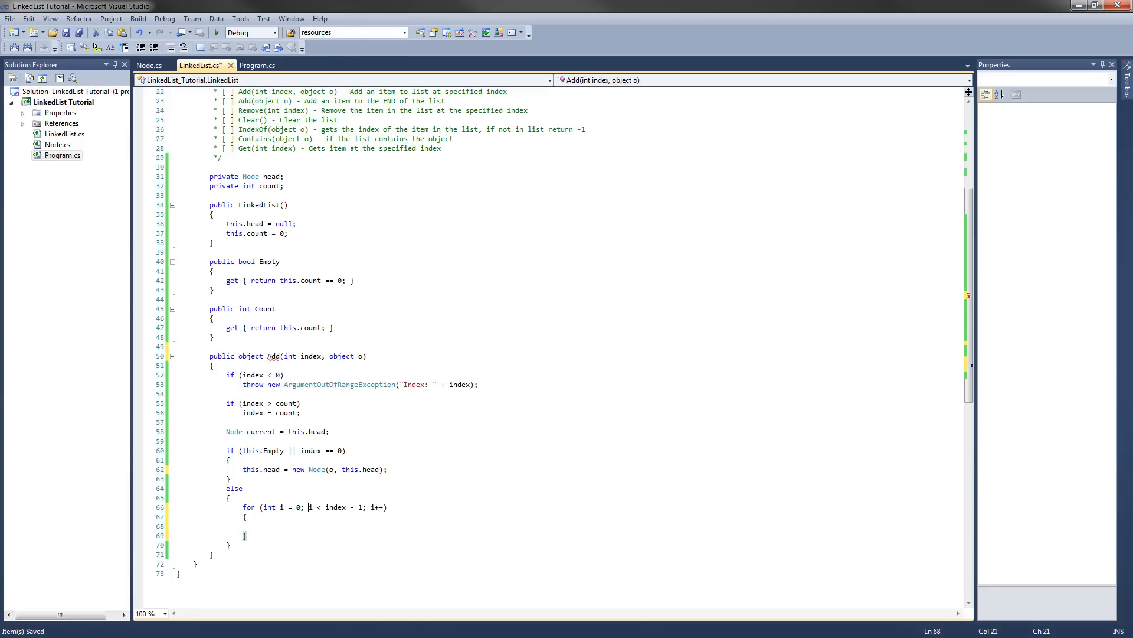
Advance the node inside the loop with current = current.Next;.
{"action": "type", "text": "cur"}
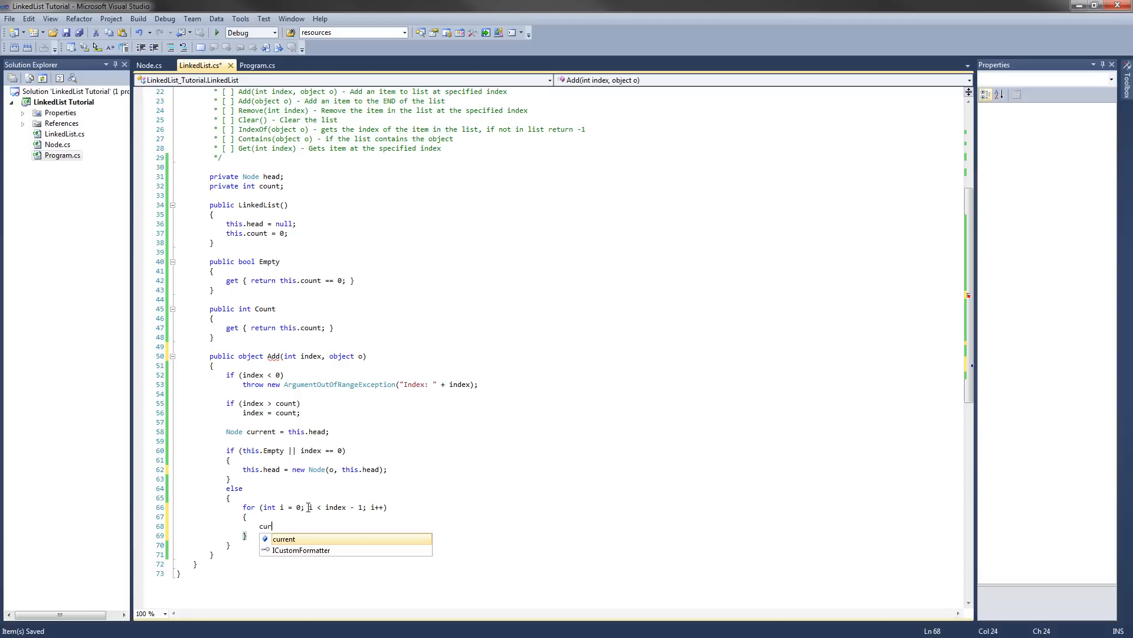
{"action": "type", "text": "current ="}
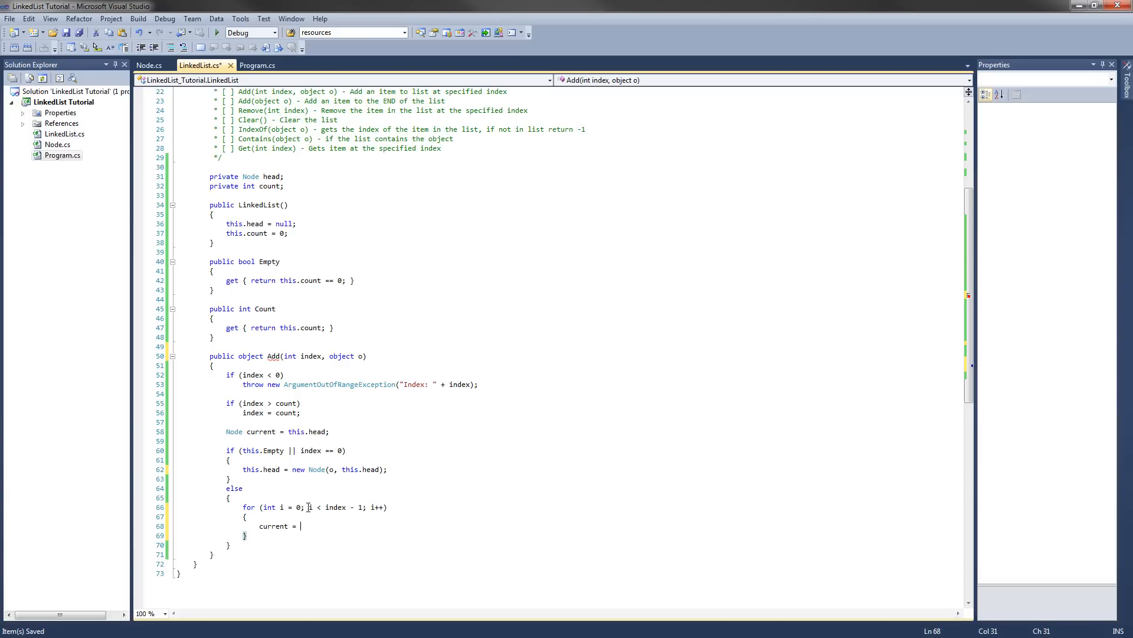
{"action": "type", "text": "current."}
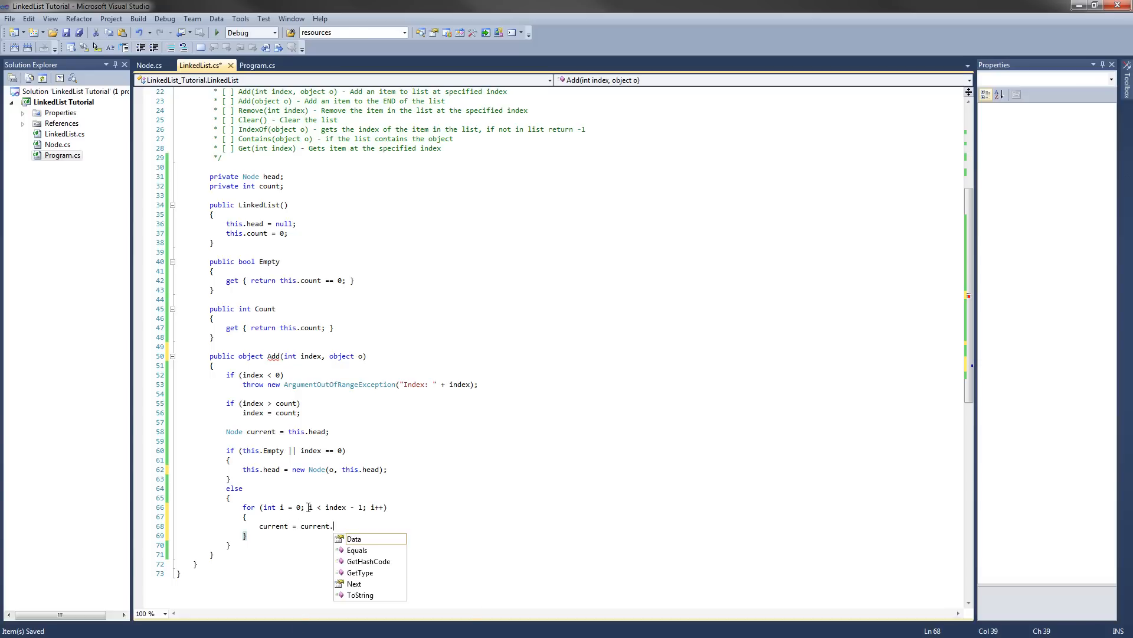
{"action": "type", "text": "Next;"}
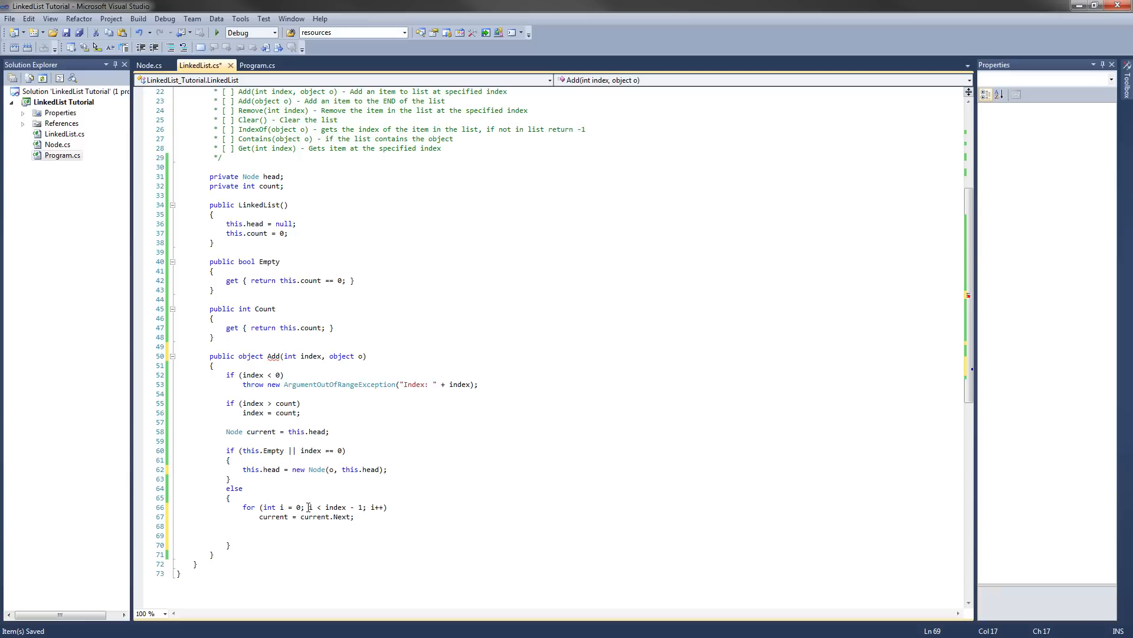
Link the new node with current.Next = new Node(o, current.Next); and save LinkedList.cs.
{"action": "type", "text": "cu"}
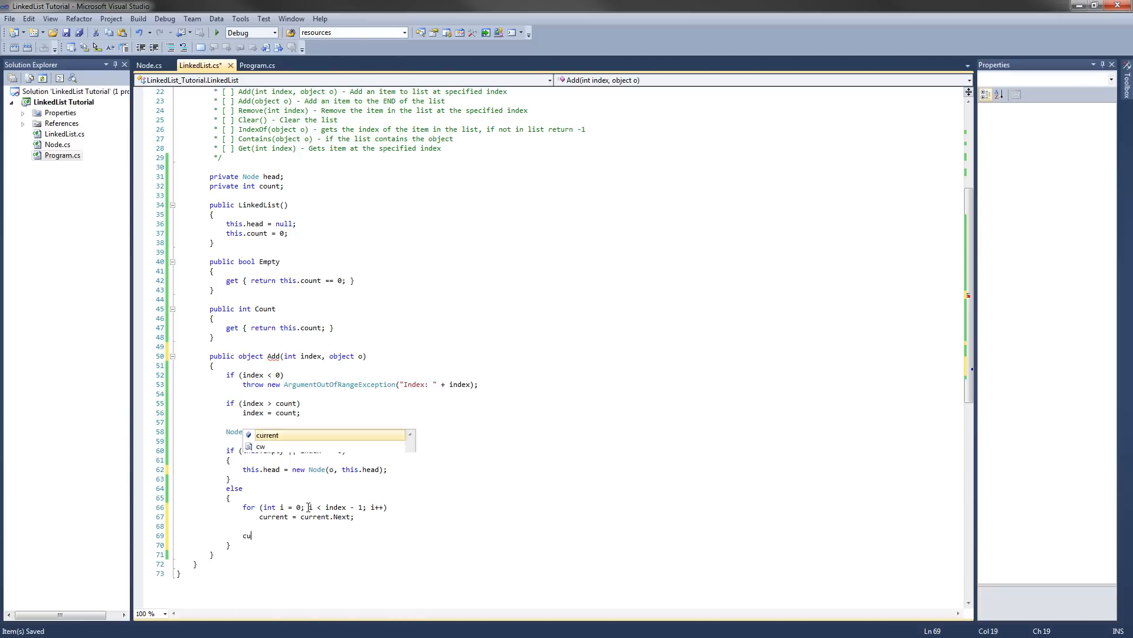
{"action": "type", "text": "rrent.ne"}
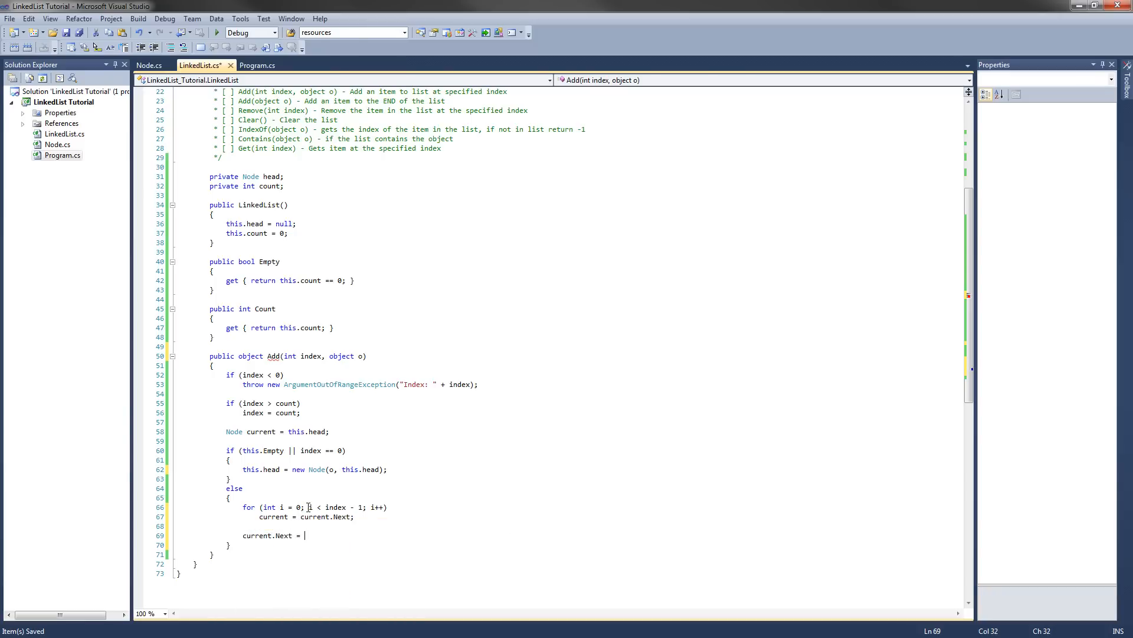
{"action": "type", "text": "new Node"}
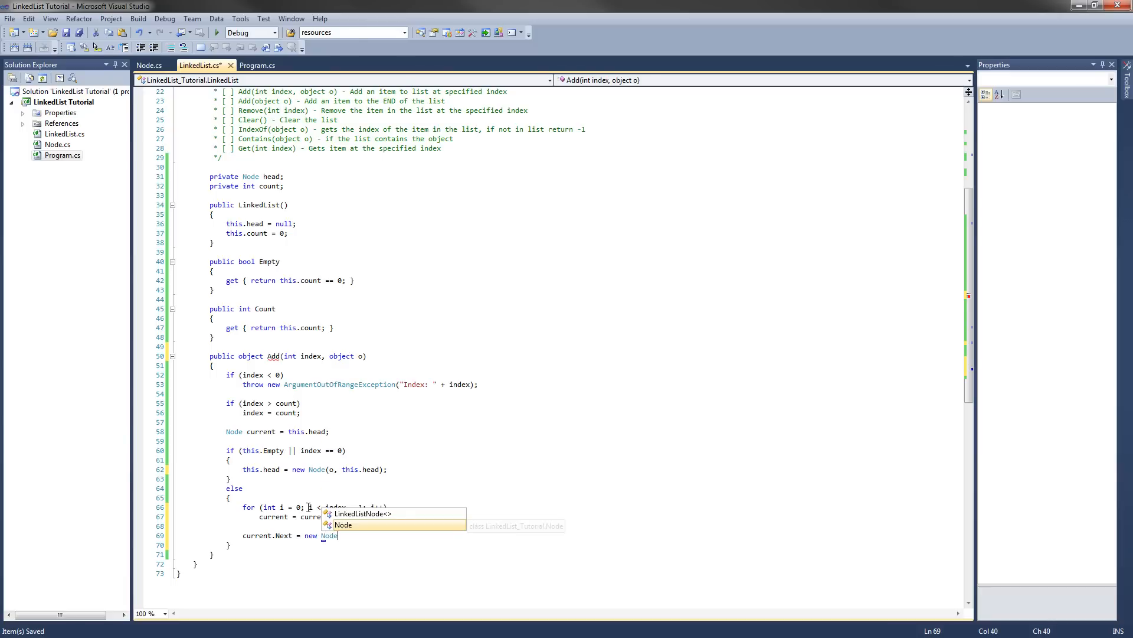
{"action": "type", "text": "(o, current.Next"}
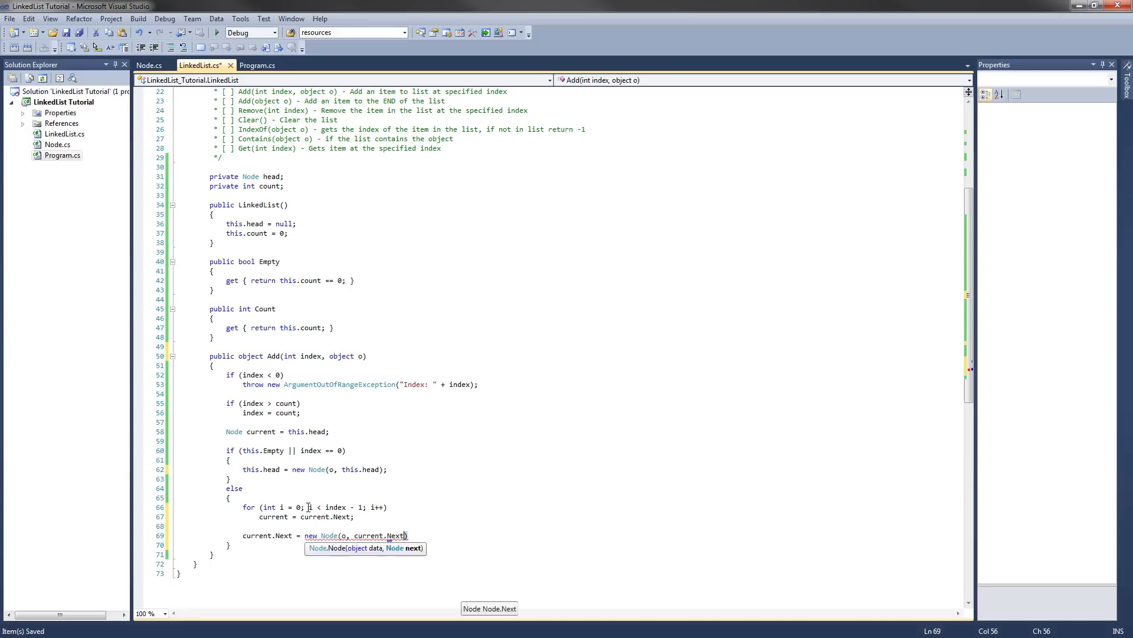
{"action": "type", "text": ";"}
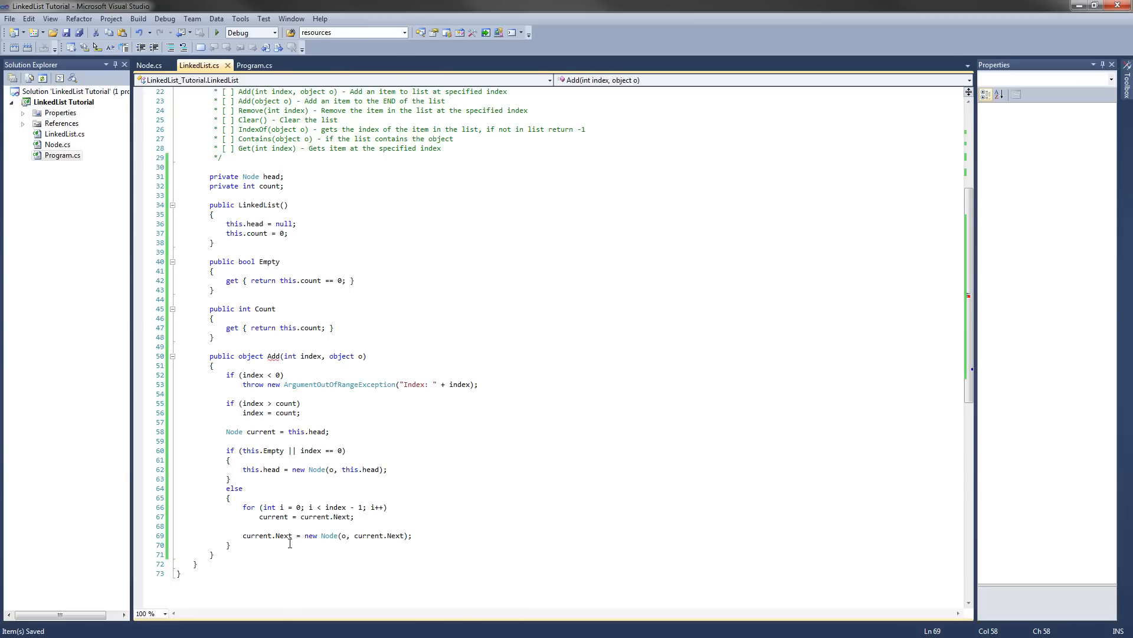
{"action": "left_click", "coordinate": [211, 345]}
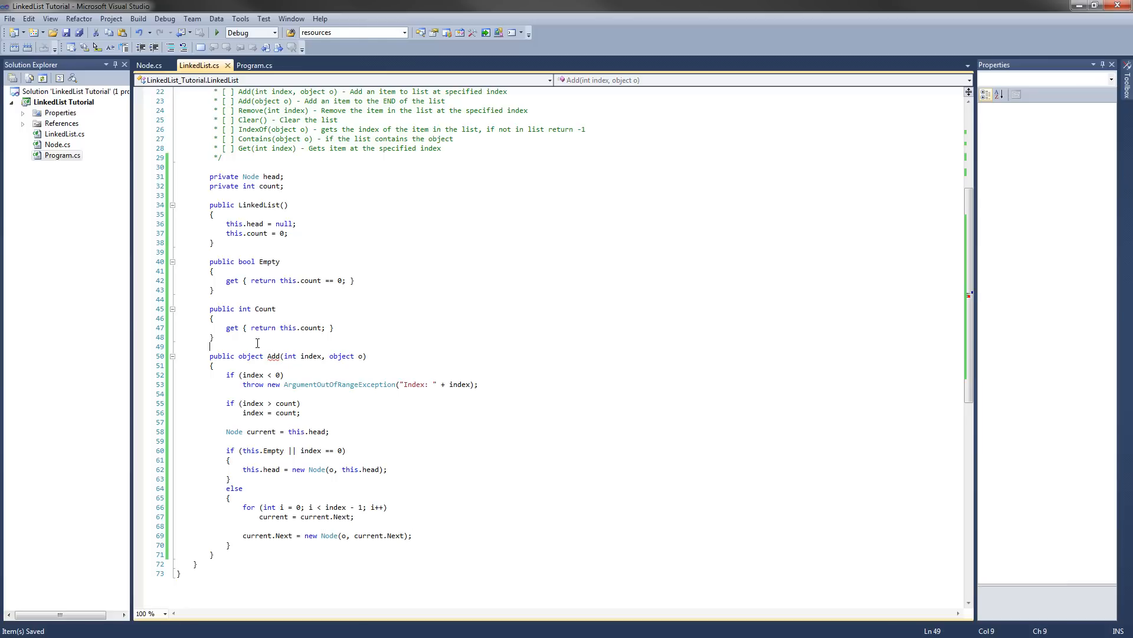
Type the comments // a->b->c->d and // 0 1 2 3 4 above Add.
{"action": "type", "text": "// a-"}
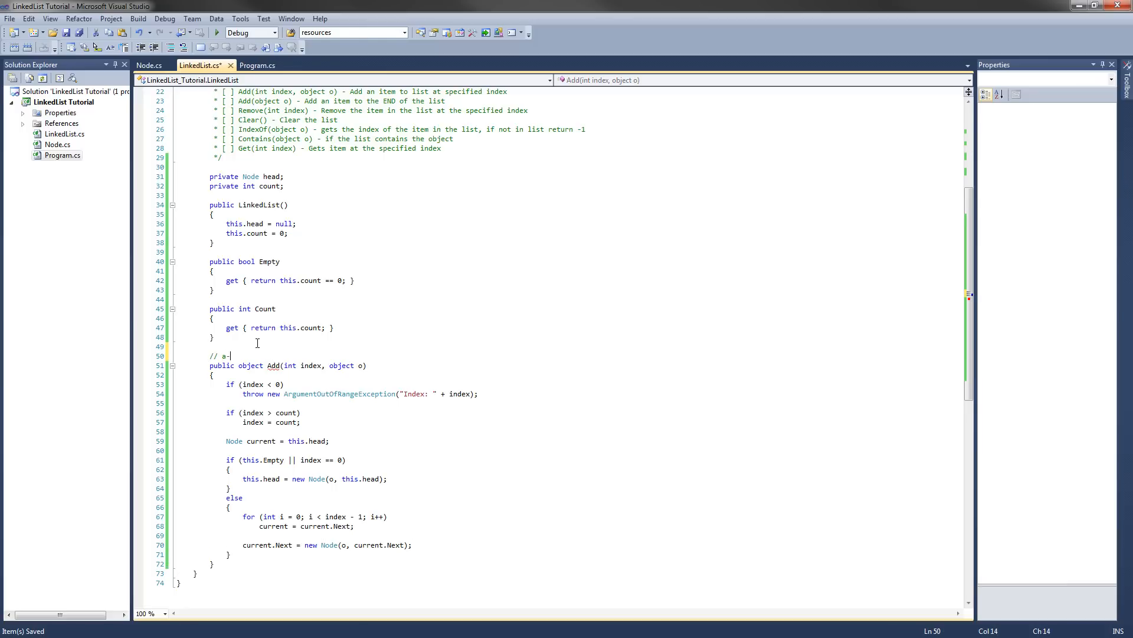
{"action": "type", "text": ">b-"}
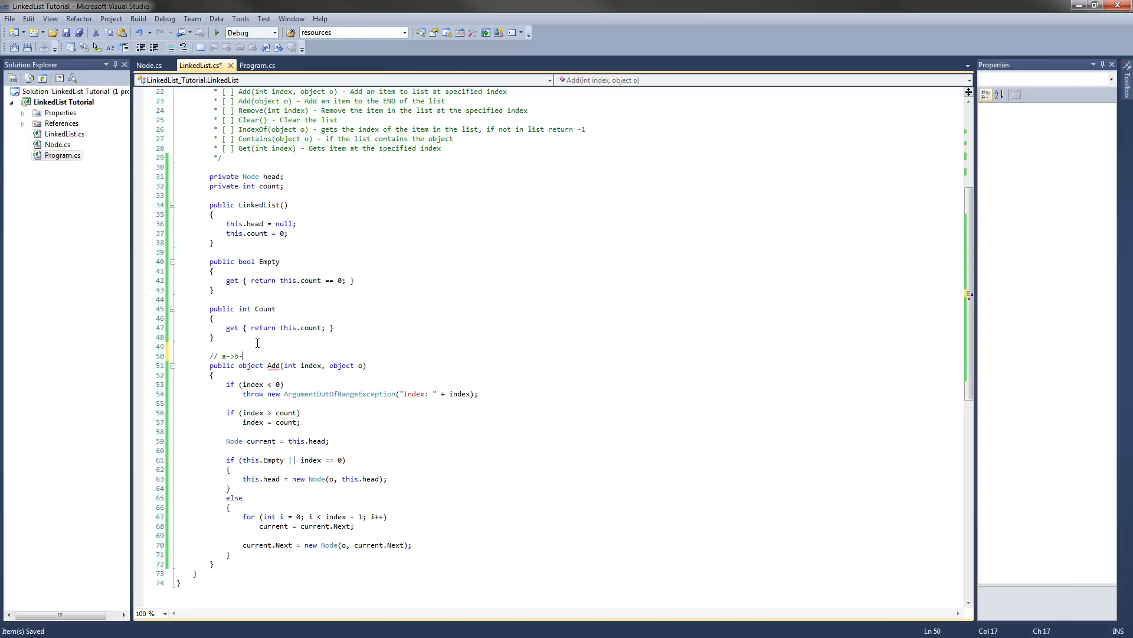
{"action": "type", "text": ">c->"}
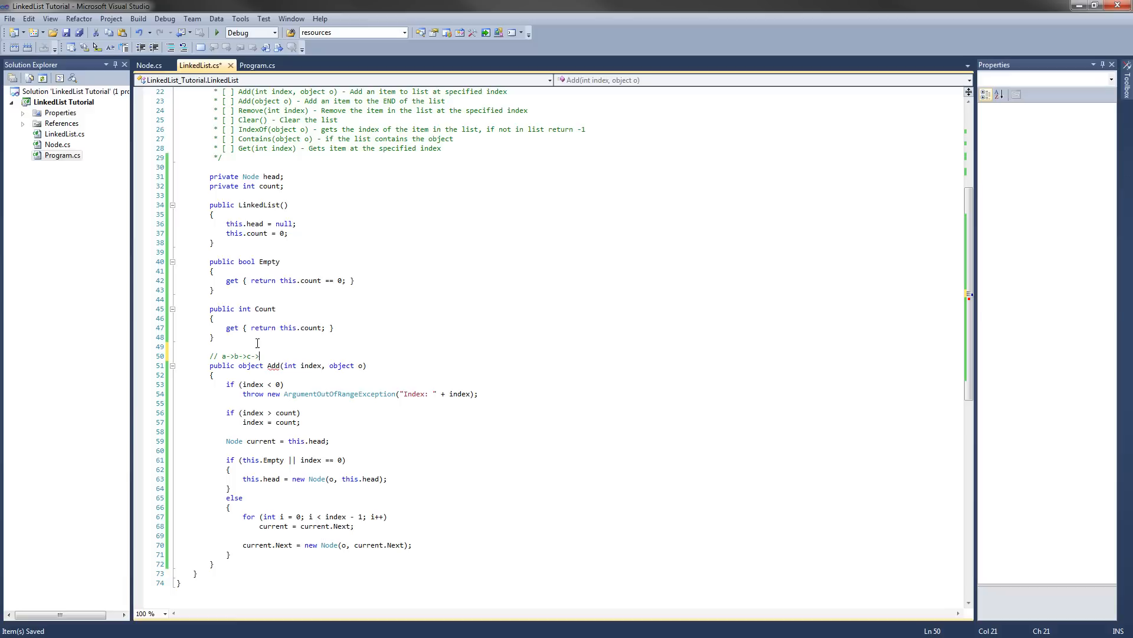
{"action": "type", "text": "d"}
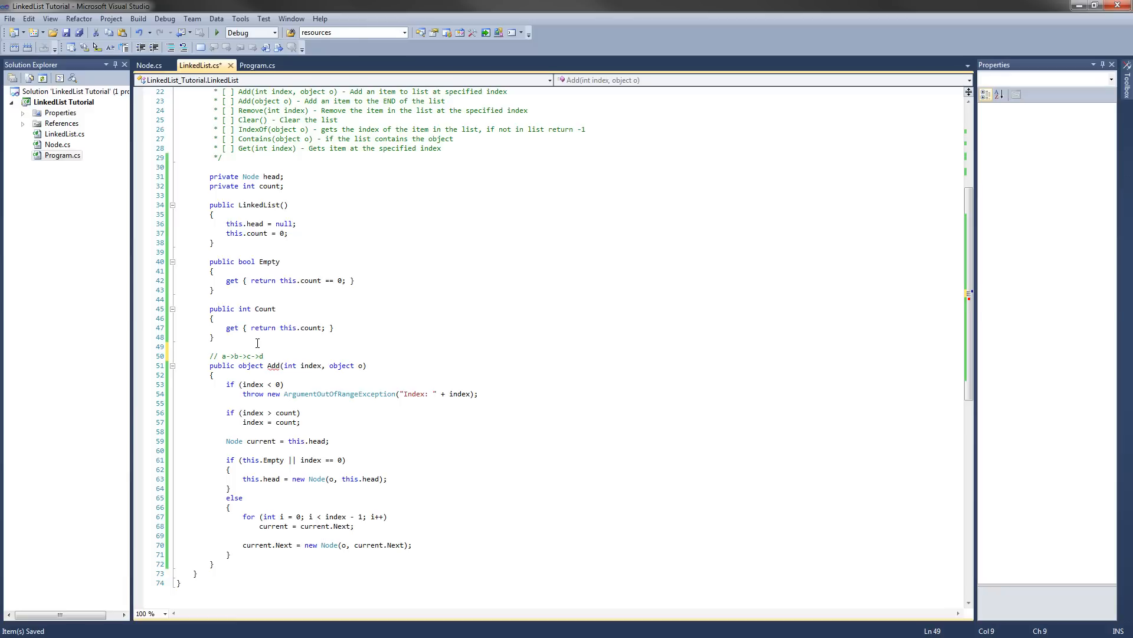
{"action": "type", "text": "// 0"}
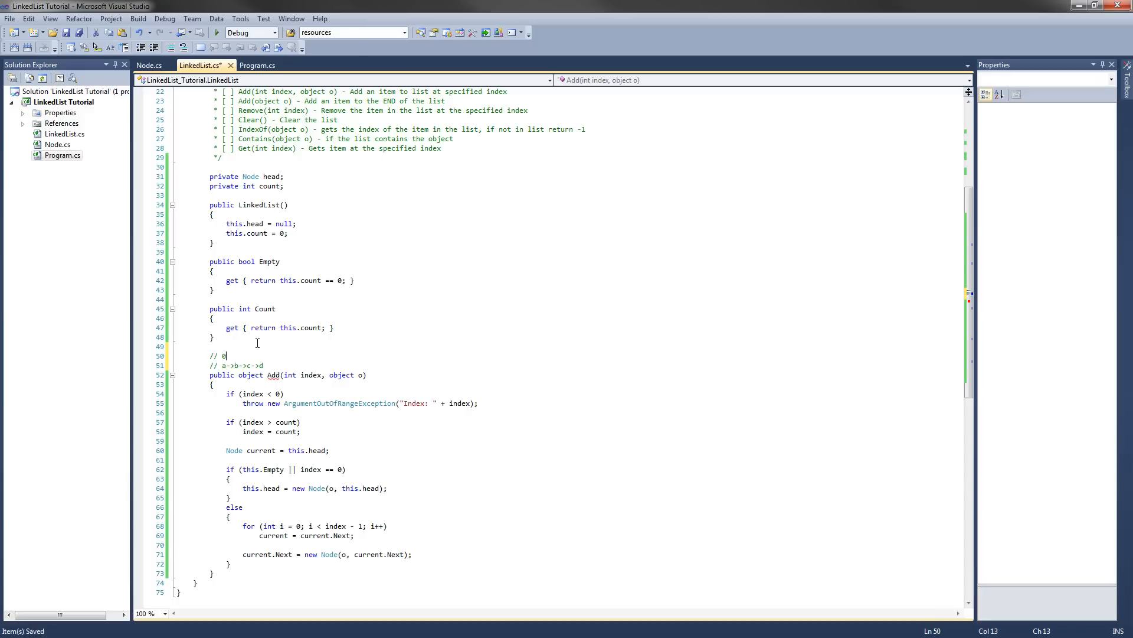
{"action": "type", "text": "1  2"}
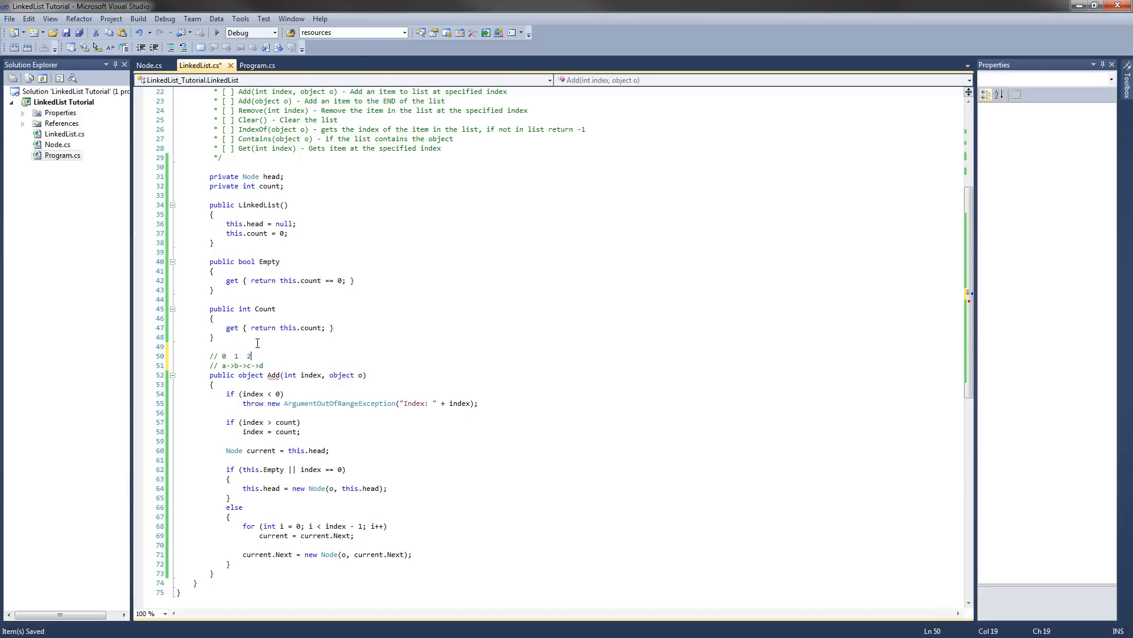
{"action": "type", "text": "3  4"}
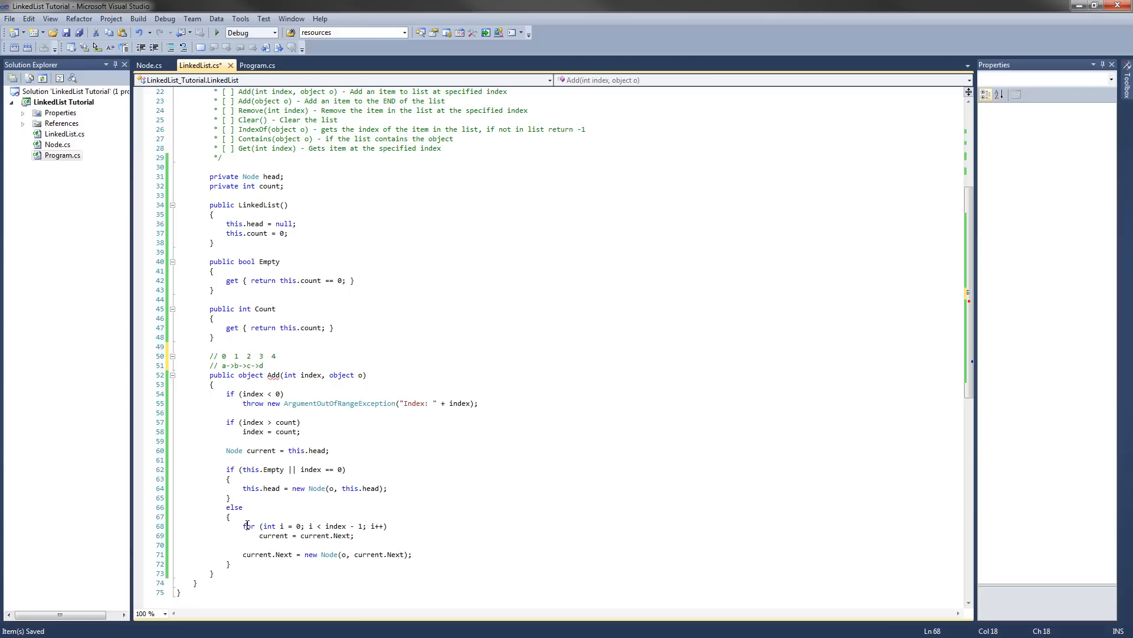
Edit the chain comment to a->b->e->c->d, placing e between b and c.
{"action": "left_click", "coordinate": [223, 366]}
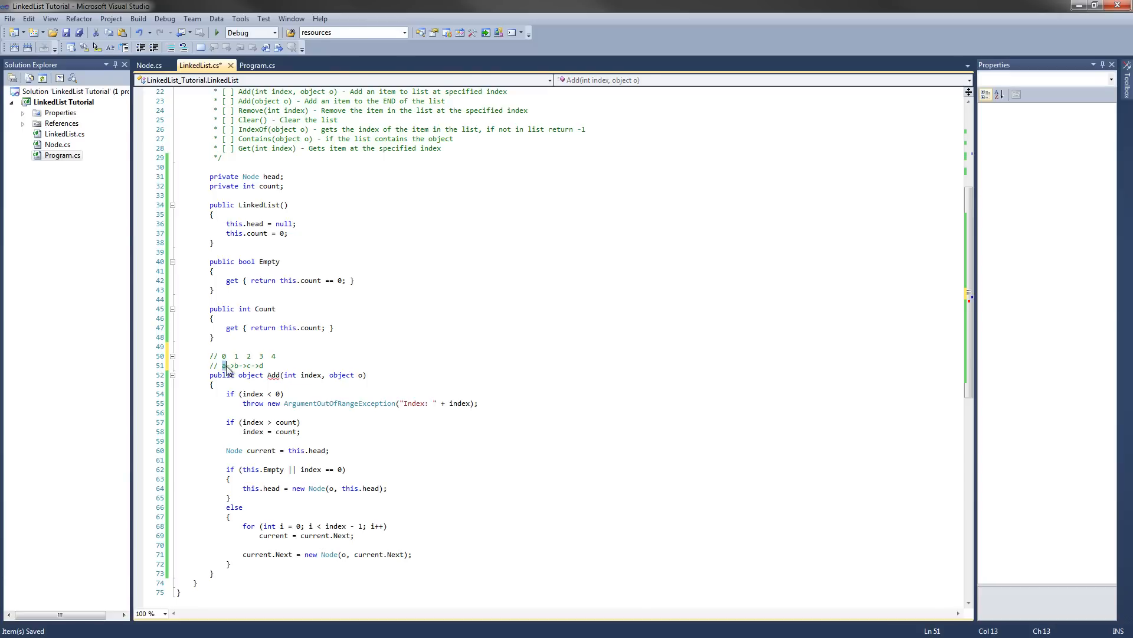
{"action": "mouse_move", "coordinate": [260, 526]}
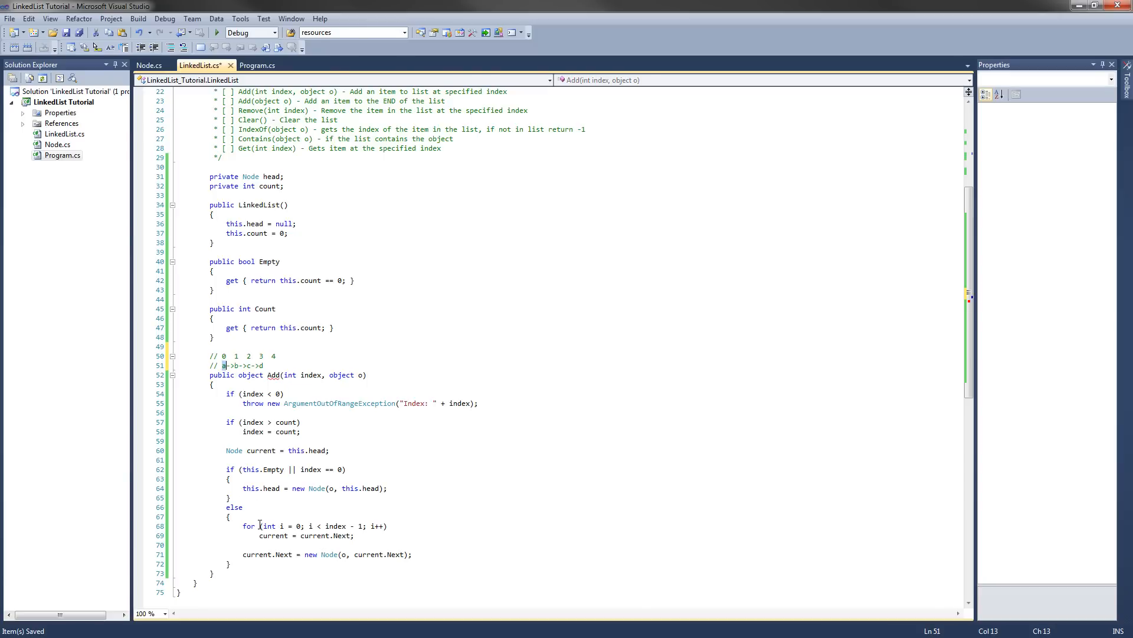
{"action": "left_click", "coordinate": [331, 526]}
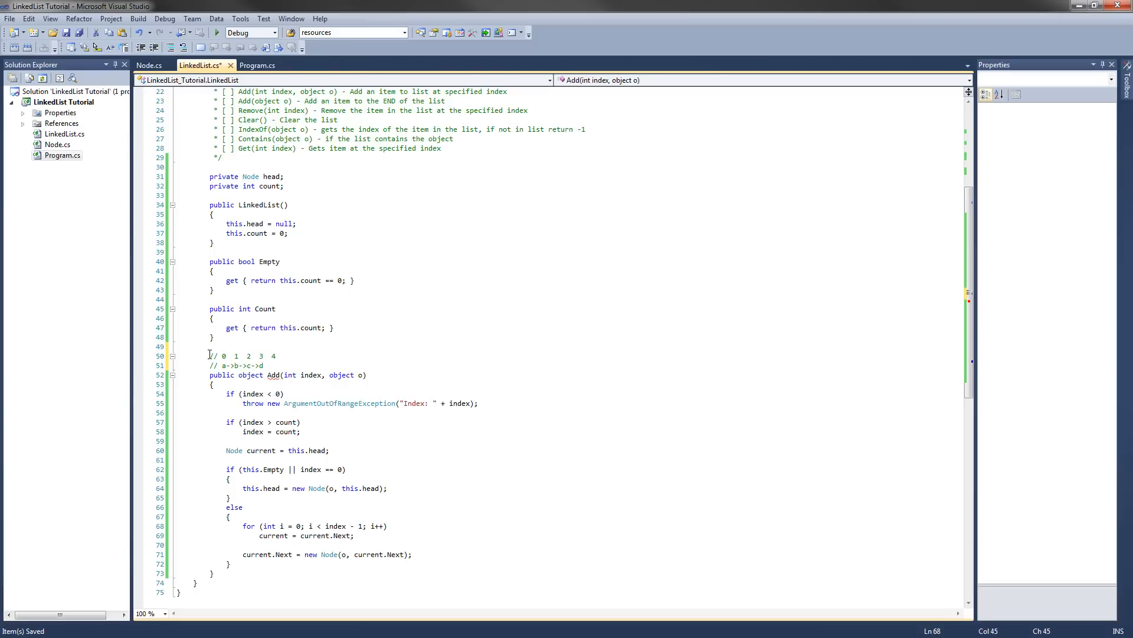
{"action": "left_click", "coordinate": [237, 365]}
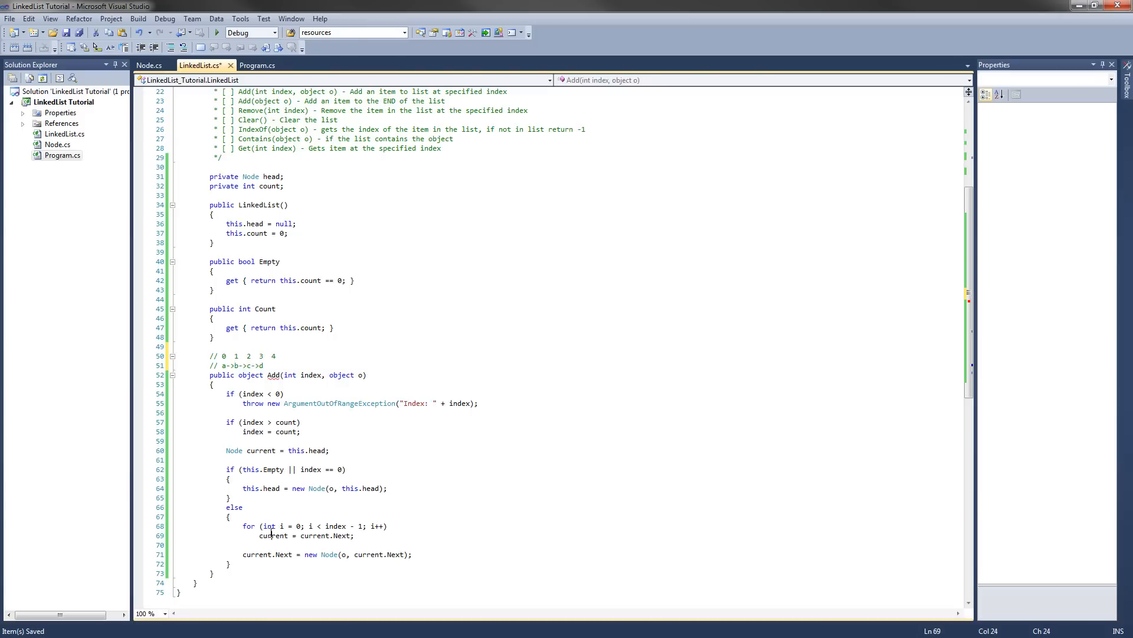
{"action": "left_click", "coordinate": [238, 366]}
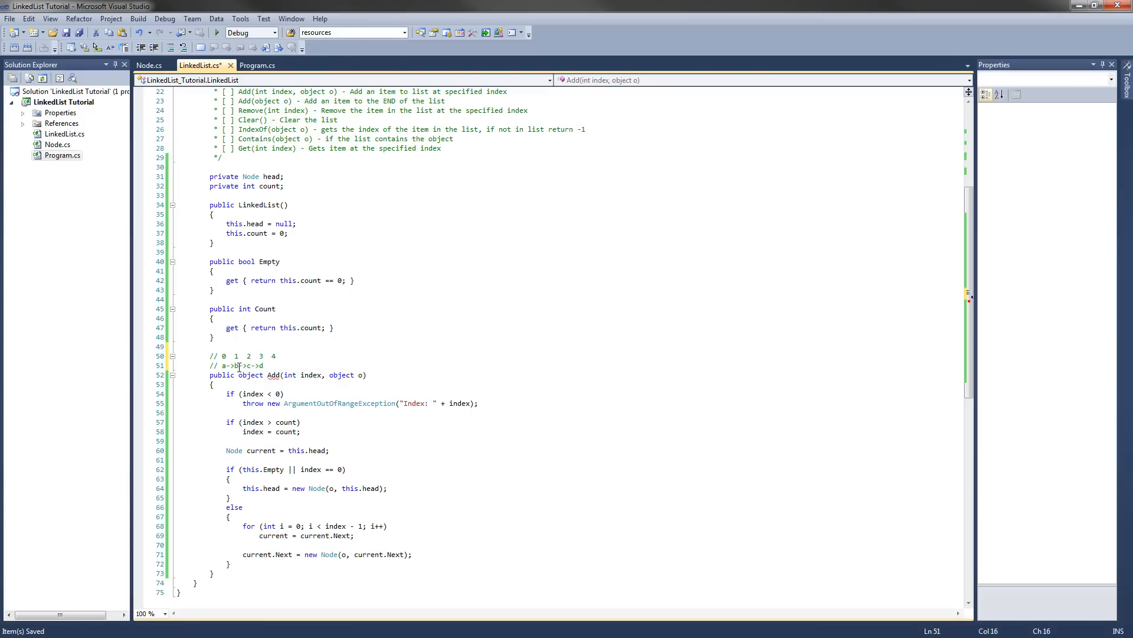
{"action": "left_click", "coordinate": [236, 366]}
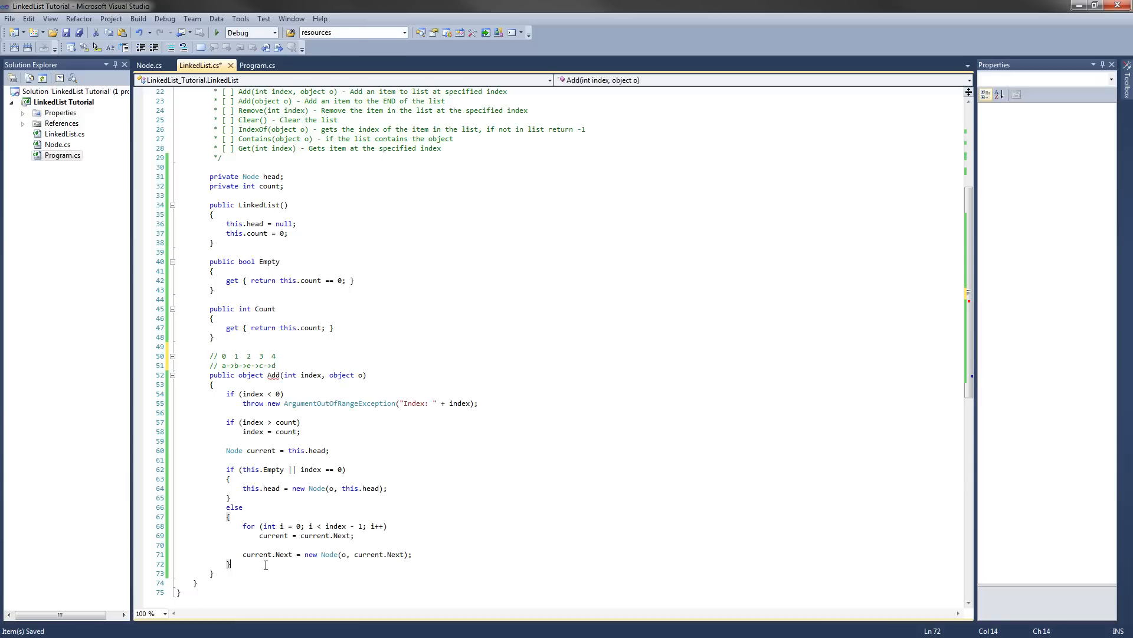
After the else block, add count++; and start the return o; line.
{"action": "key", "text": "Enter"}
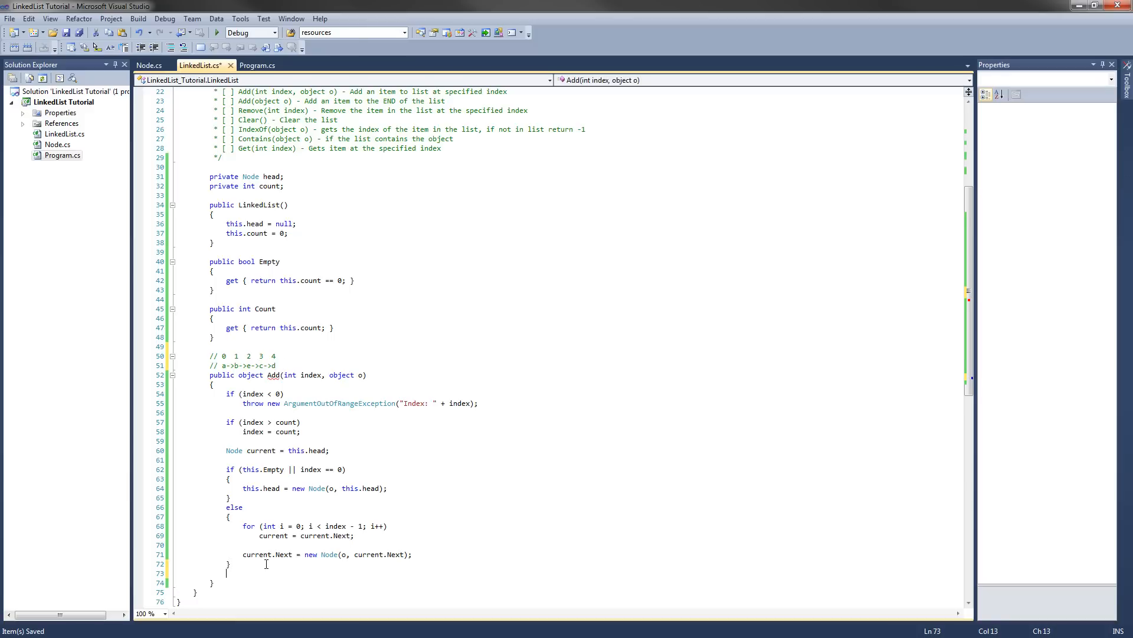
{"action": "type", "text": "count++"}
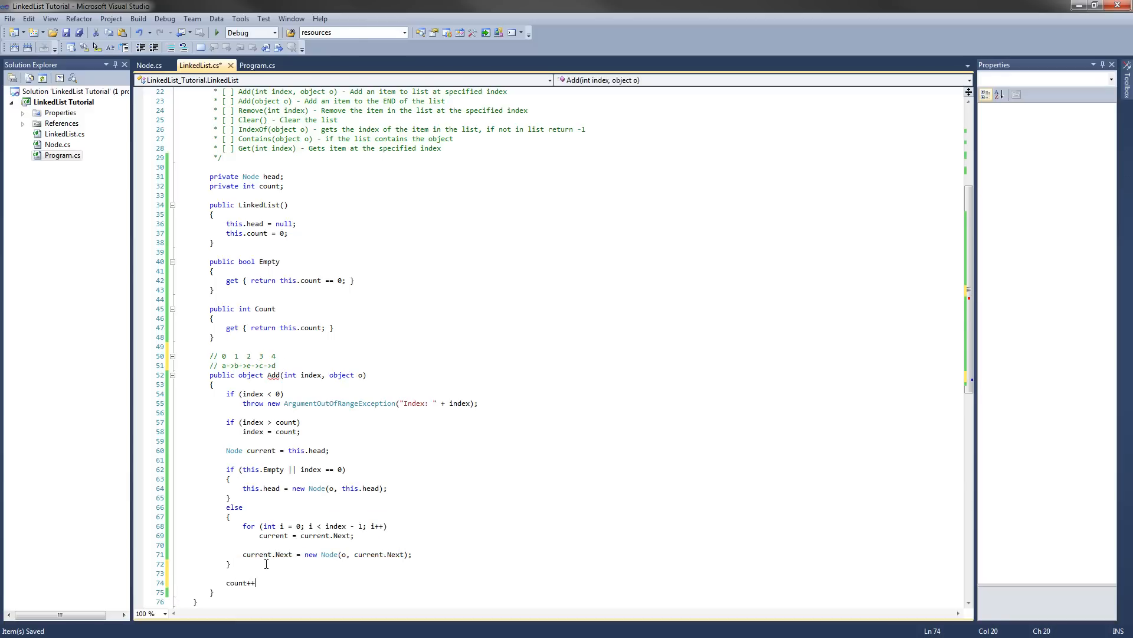
{"action": "type", "text": ";"}
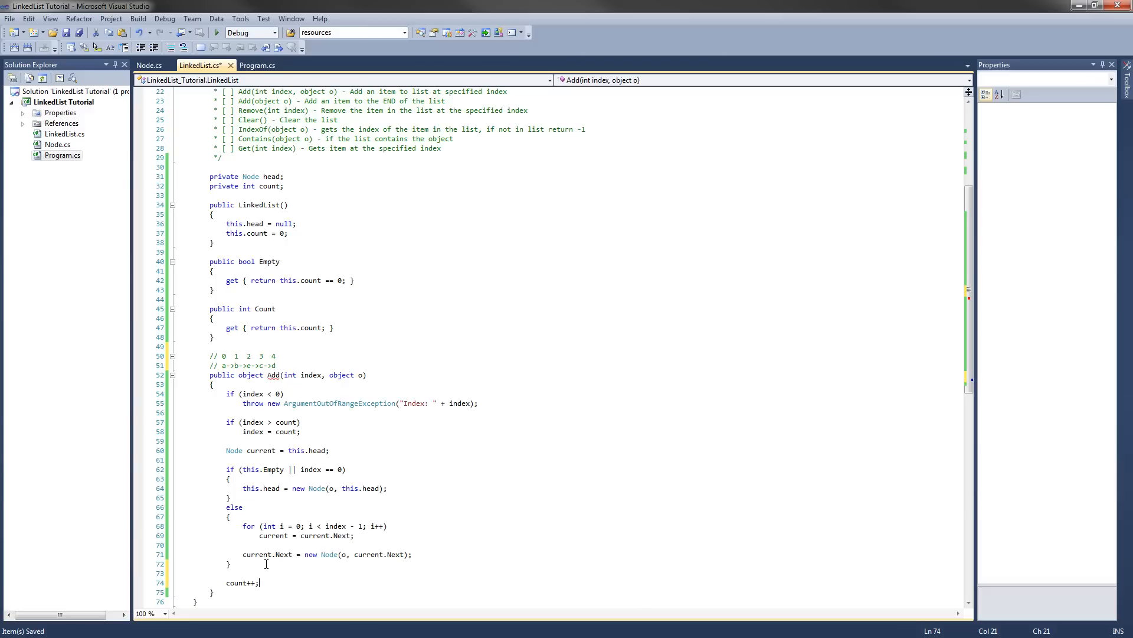
{"action": "type", "text": "return o;"}
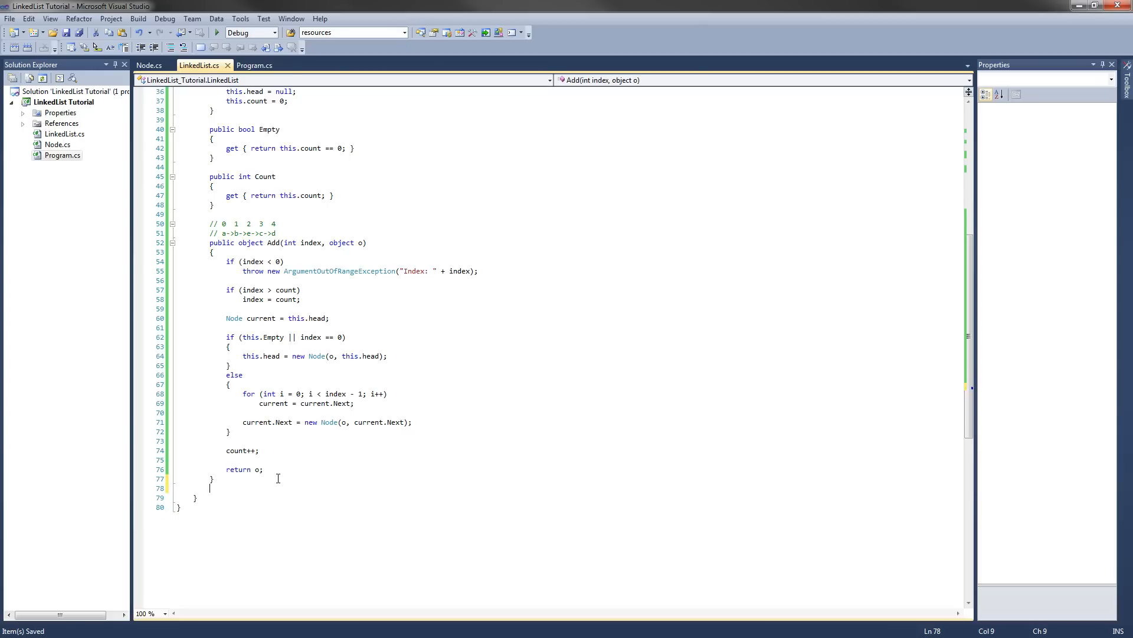
Write public object Add(object o) with body return this.Add(count, o);.
{"action": "type", "text": "public"}
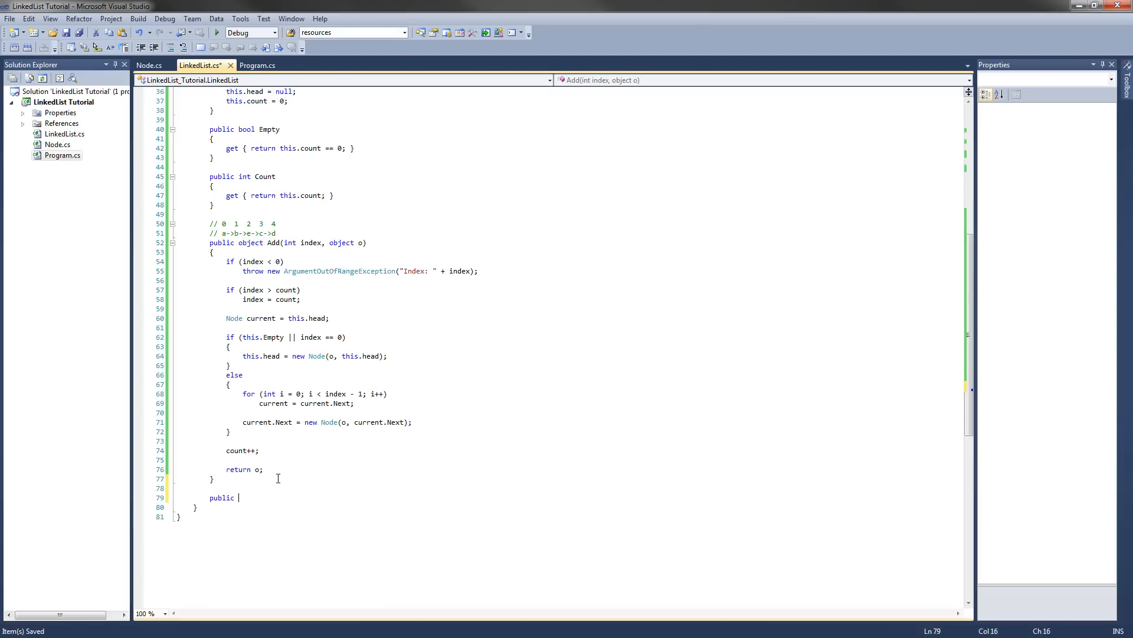
{"action": "type", "text": "object Add(object o"}
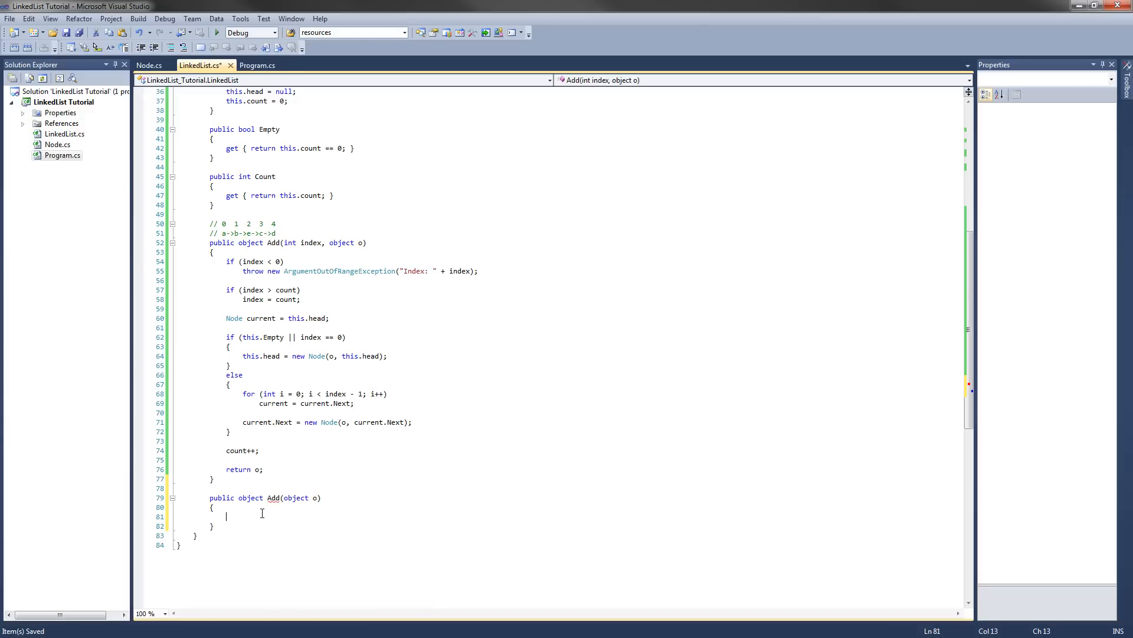
{"action": "type", "text": "return this"}
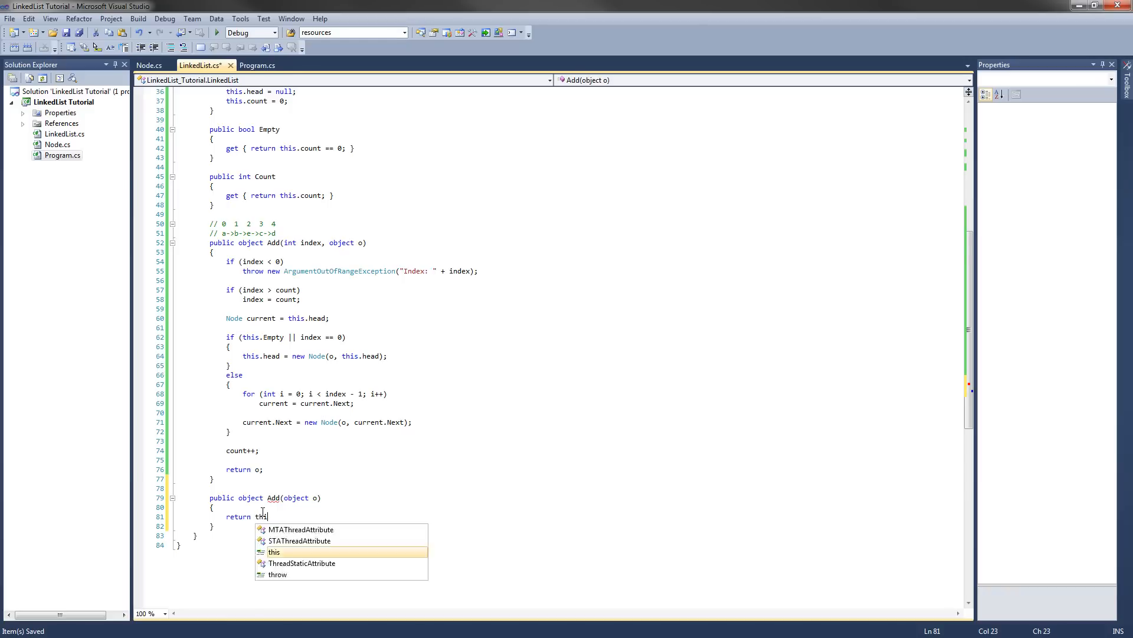
{"action": "type", "text": ".Add("}
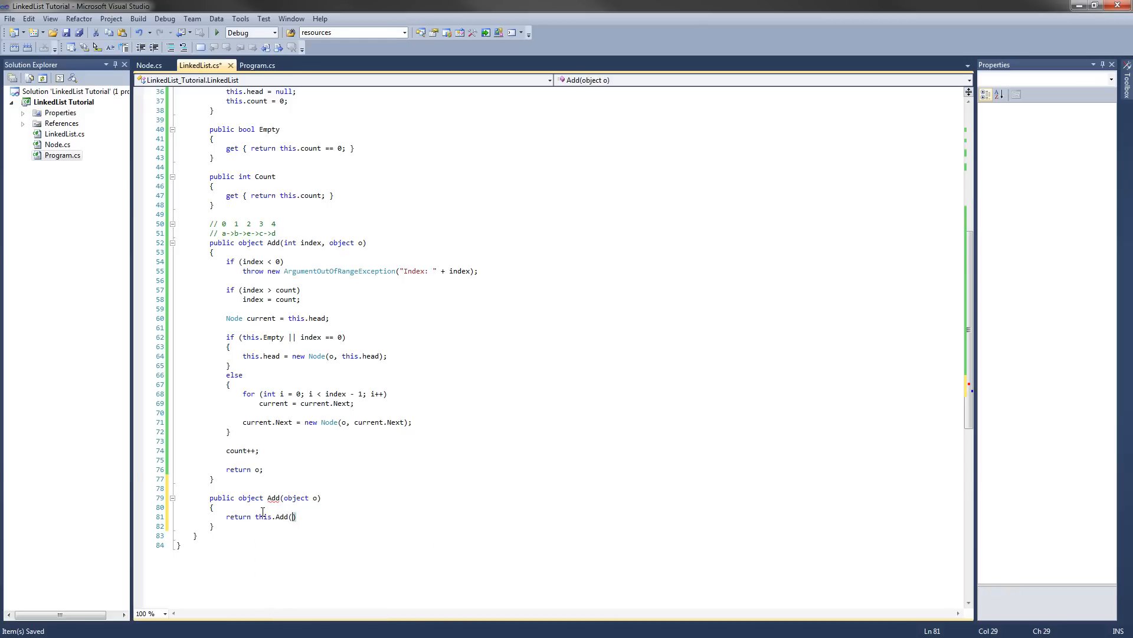
{"action": "type", "text": "("}
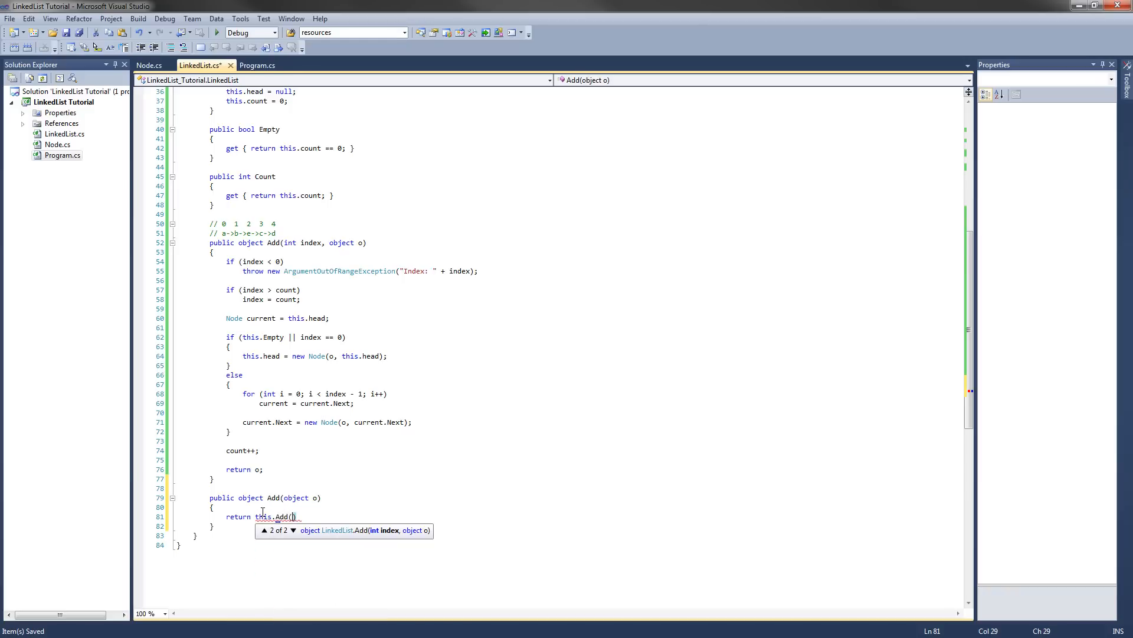
{"action": "type", "text": "count"}
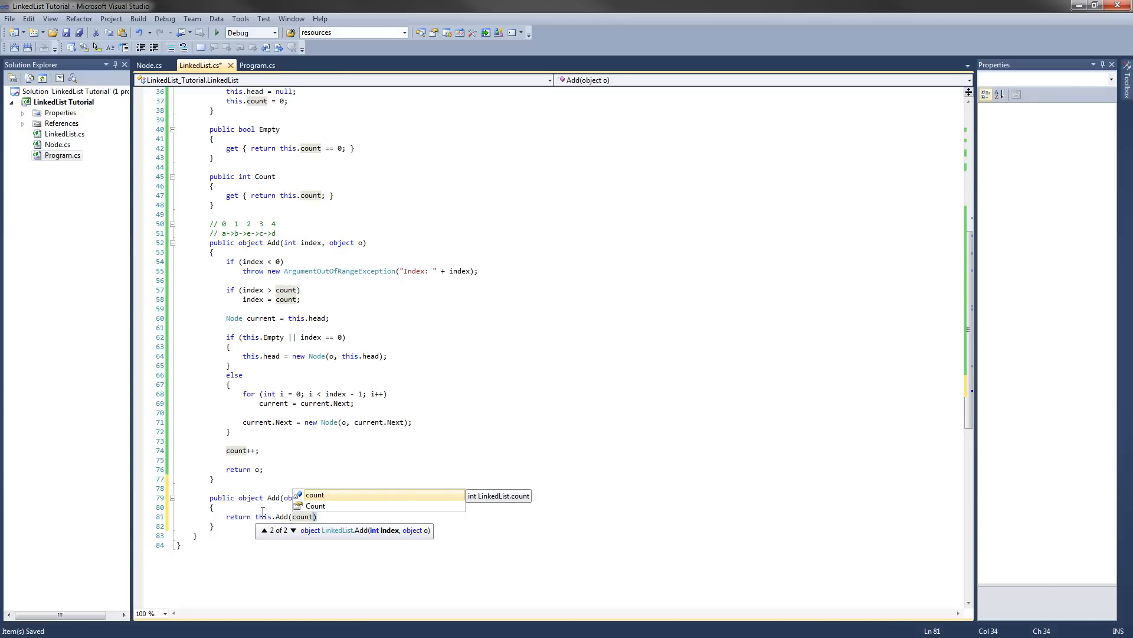
{"action": "type", "text": ", o"}
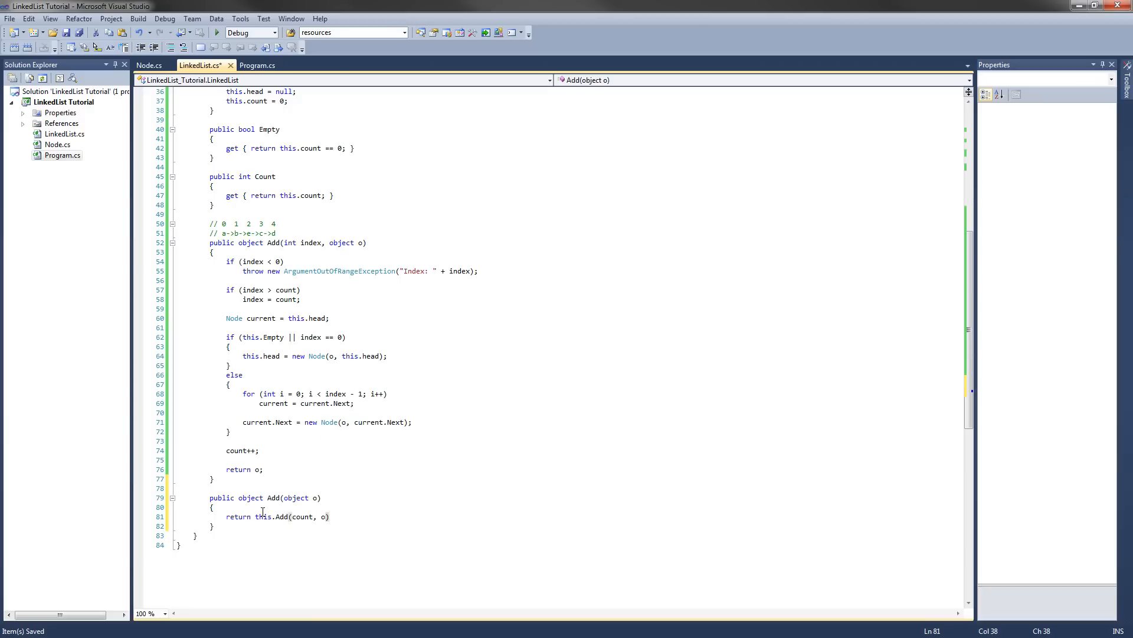
{"action": "type", "text": ";"}
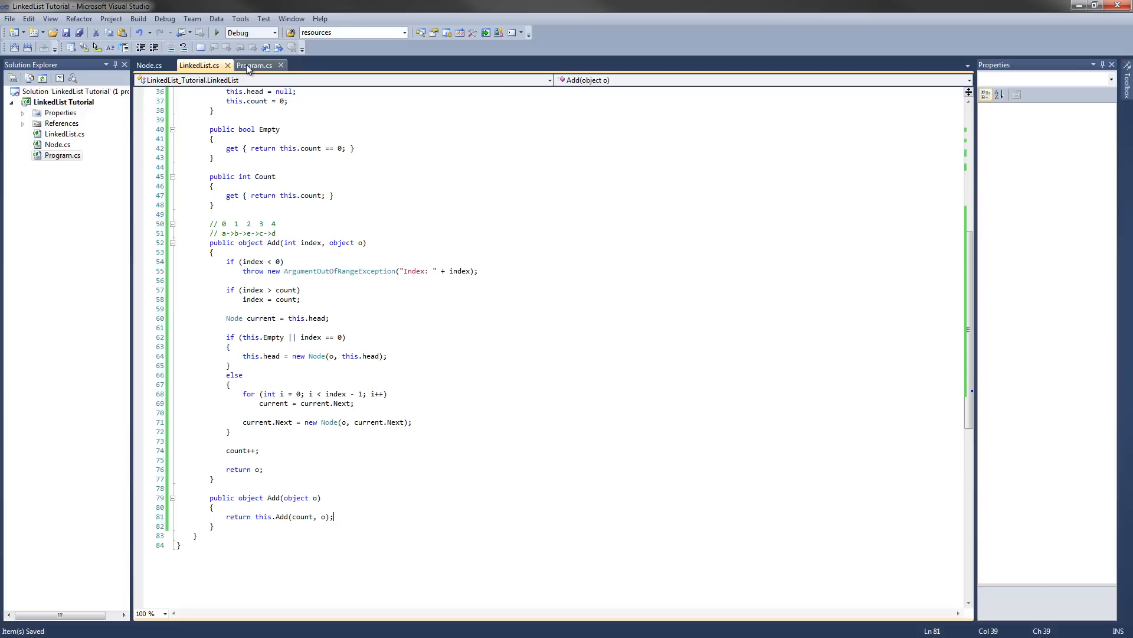
In Program.cs, add list.Add("Test1"), list.Add("Test2") and list.Add(1, "Test3").
{"action": "left_click", "coordinate": [254, 65]}
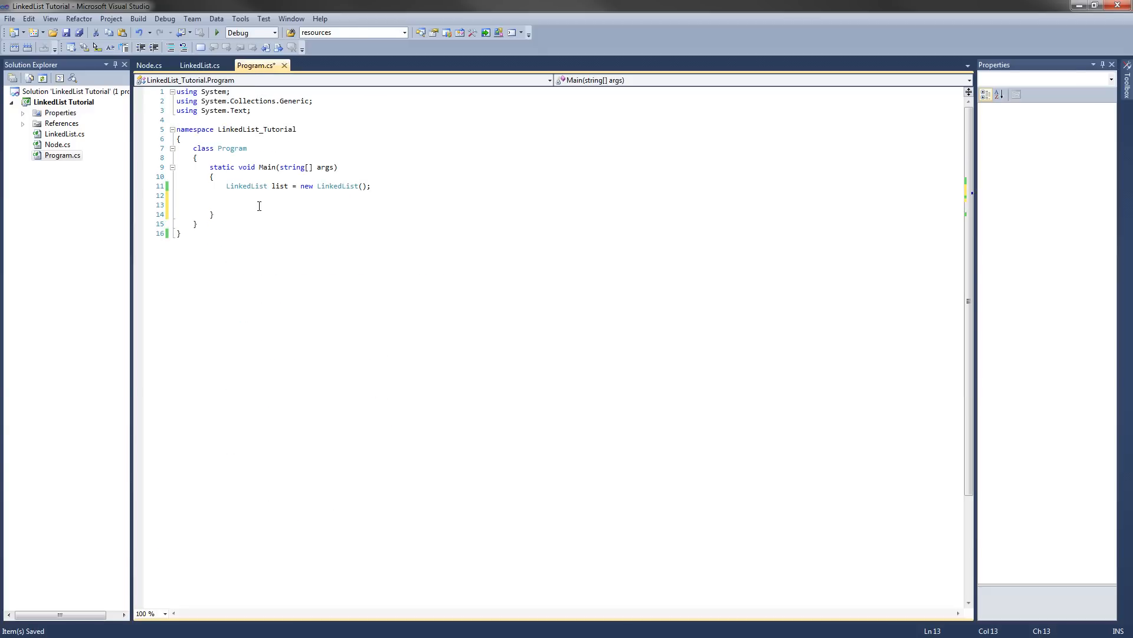
{"action": "type", "text": "list.Add("}
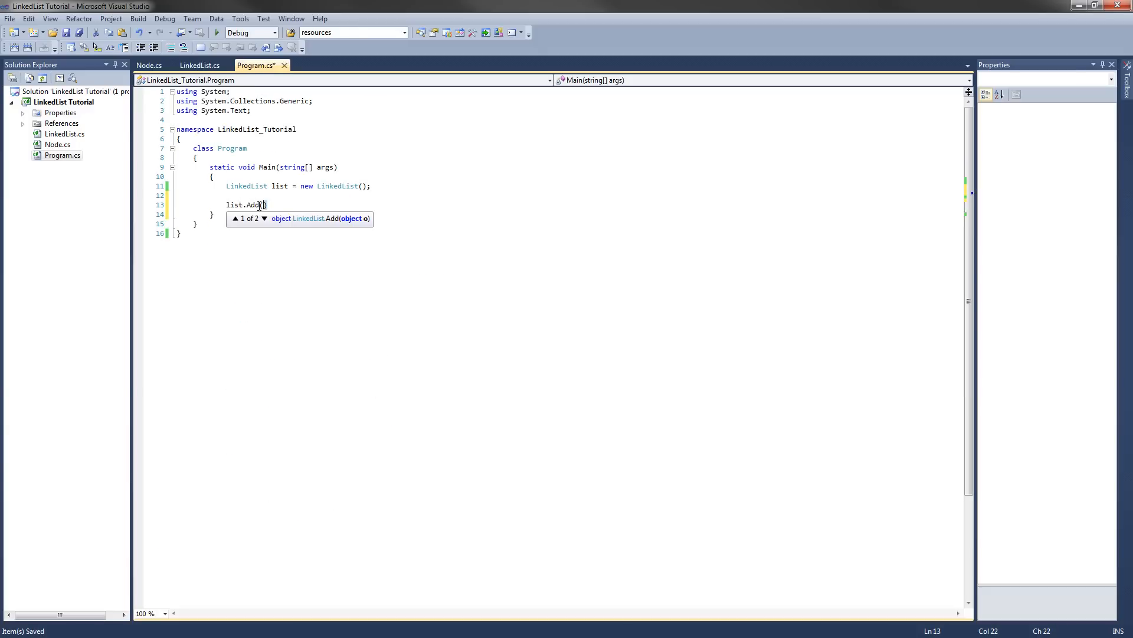
{"action": "type", "text": "\"Test1\""}
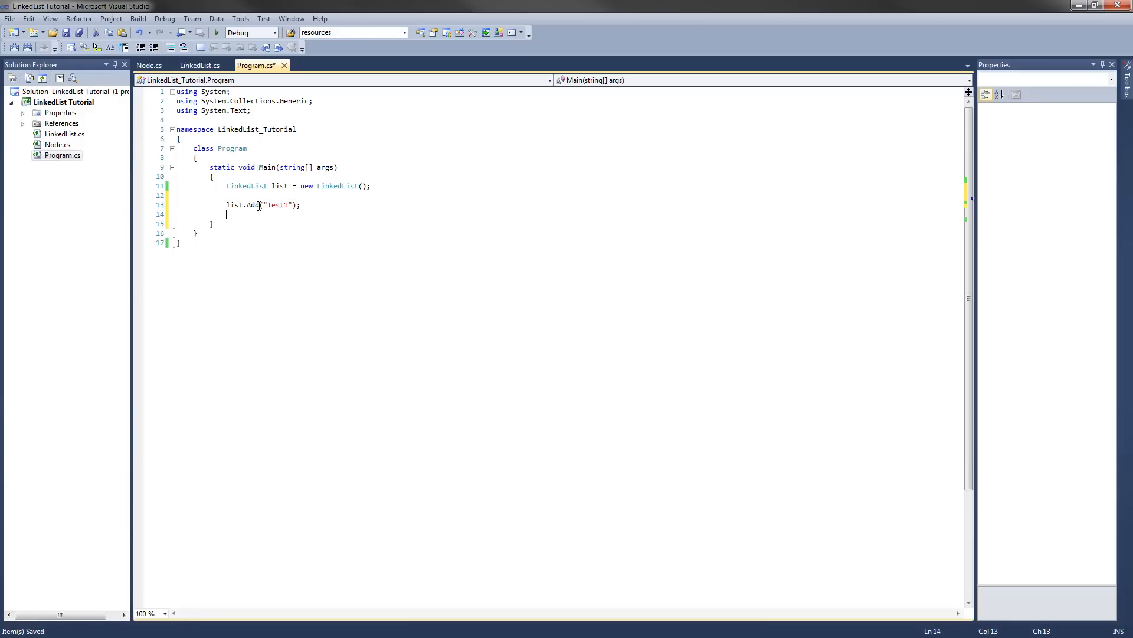
{"action": "type", "text": "List.Add()"}
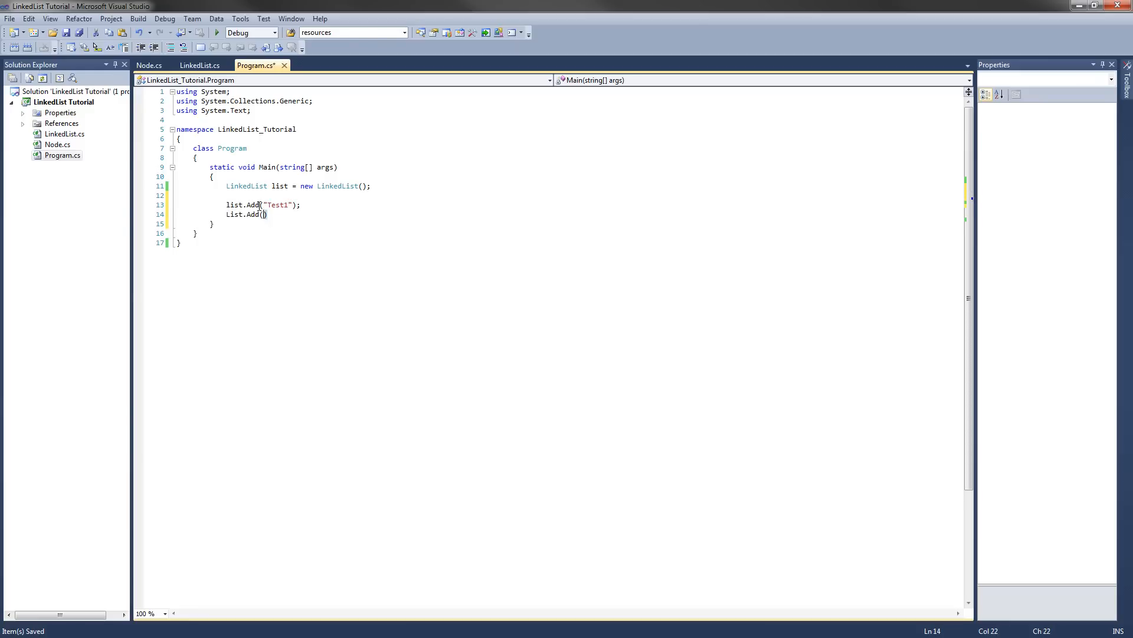
{"action": "type", "text": "\"Test\""}
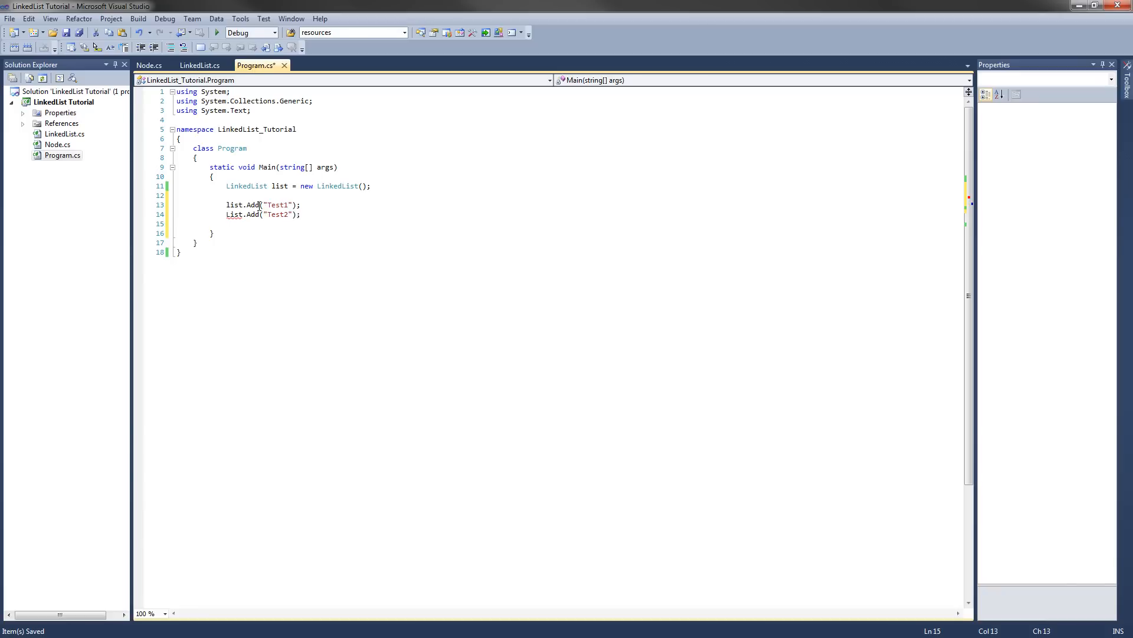
{"action": "type", "text": "list.Add"}
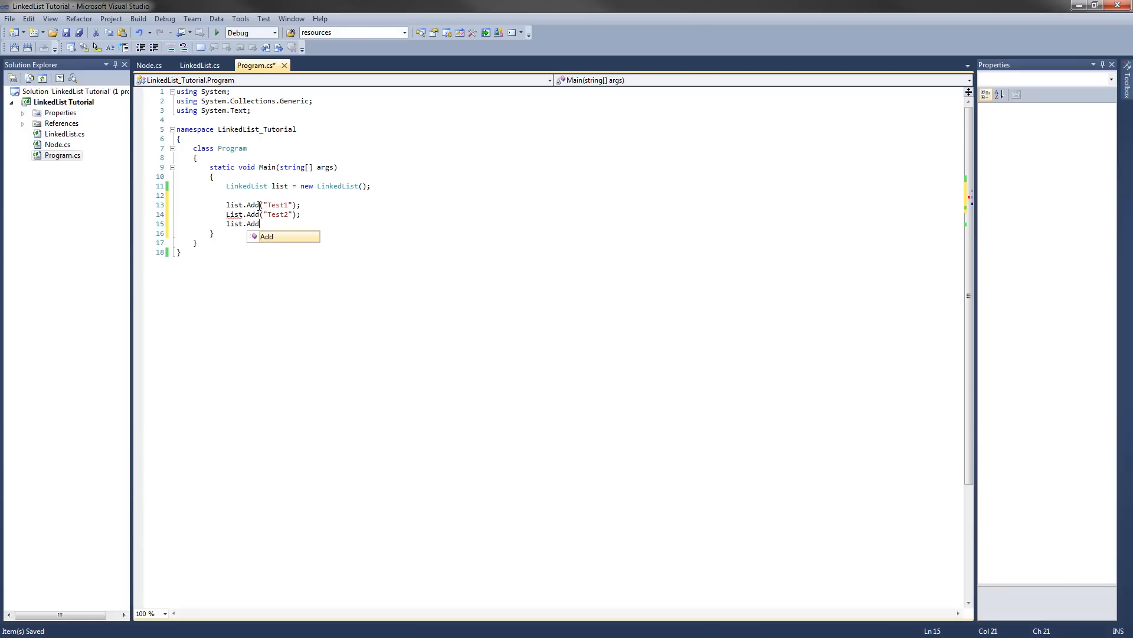
{"action": "type", "text": "(1,"}
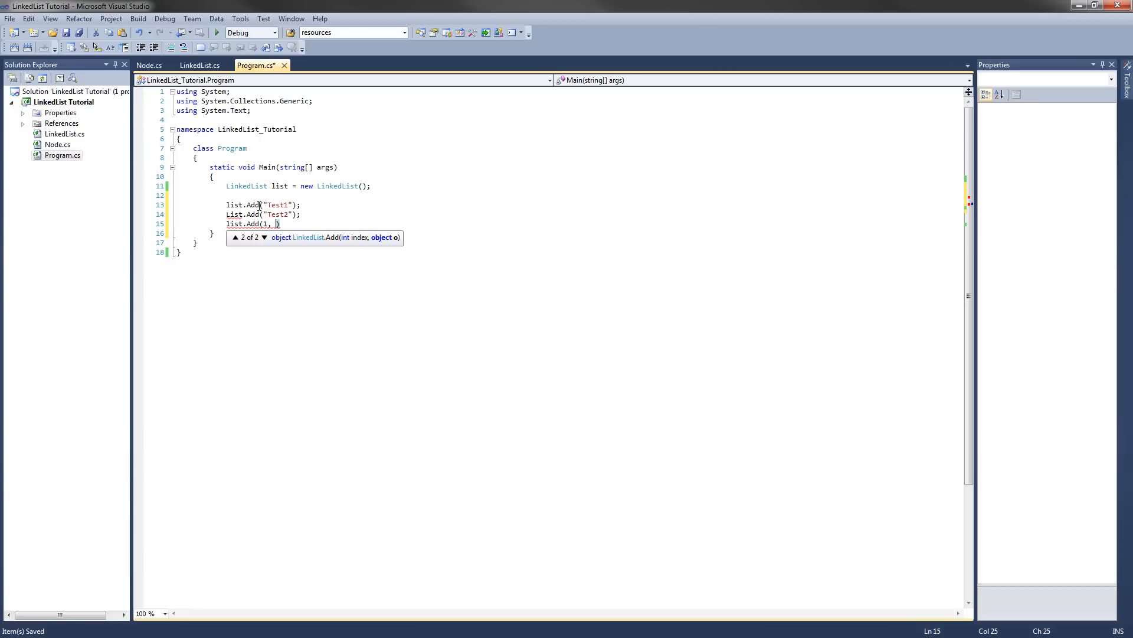
{"action": "type", "text": "\"Test3"}
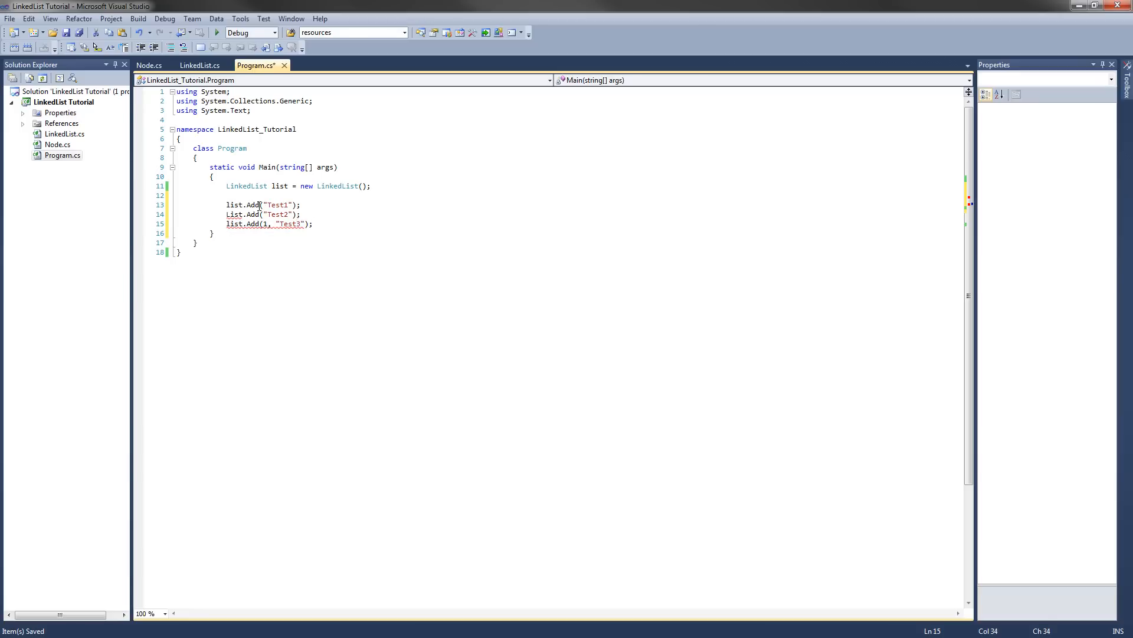
Add the comment //"List1", "List3", "List2" and save Program.cs.
{"action": "type", "text": "//"}
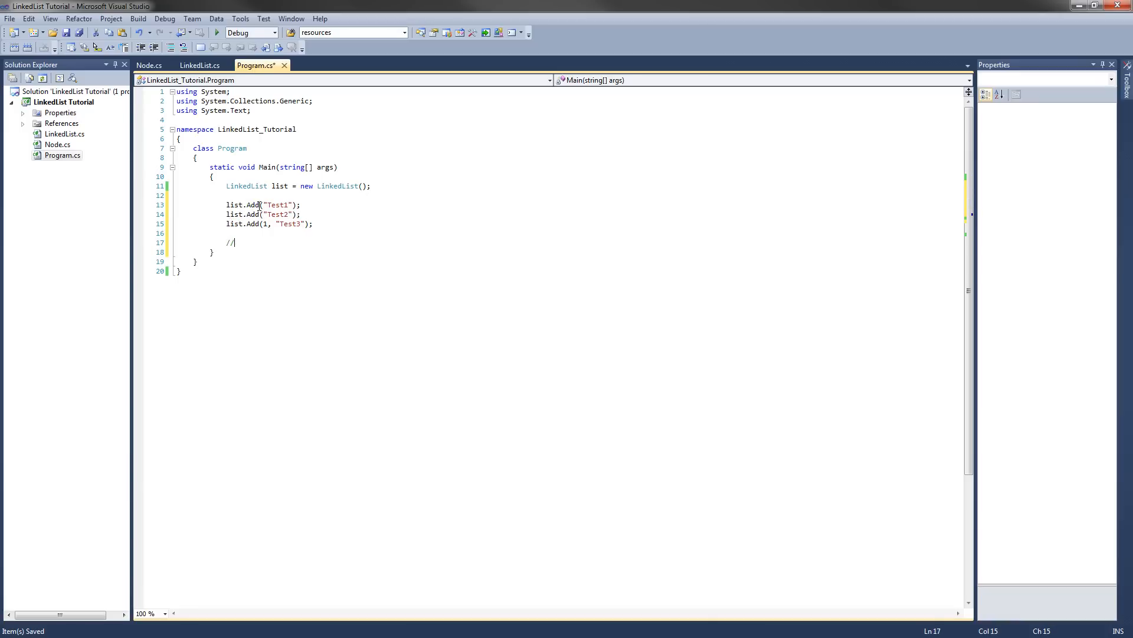
{"action": "type", "text": "\"List1\", \"L"}
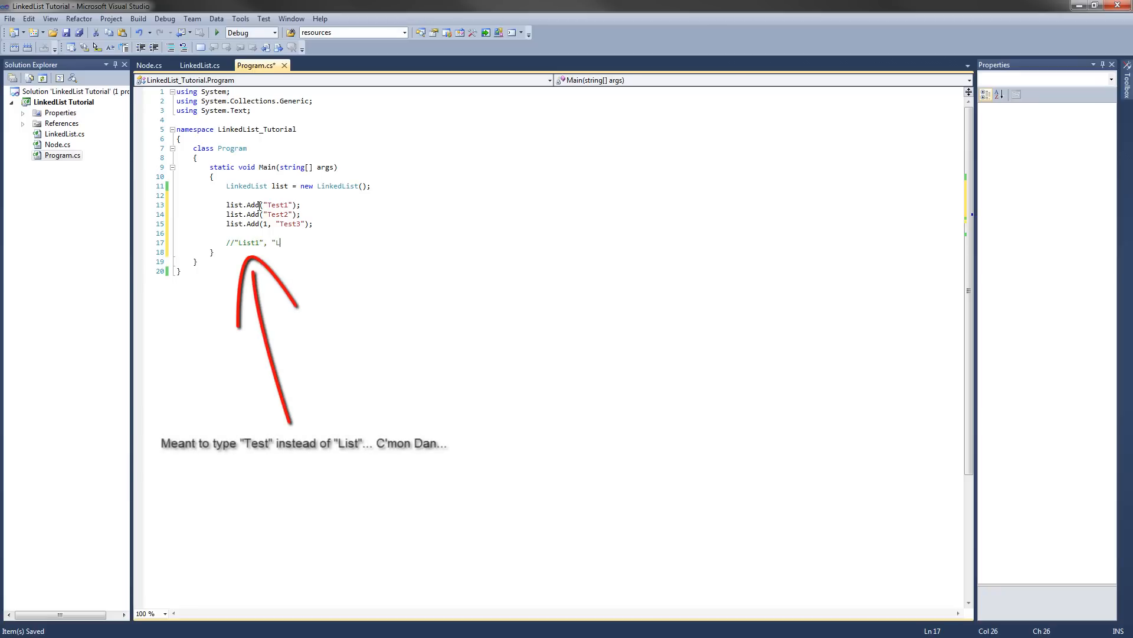
{"action": "type", "text": "ist3"}
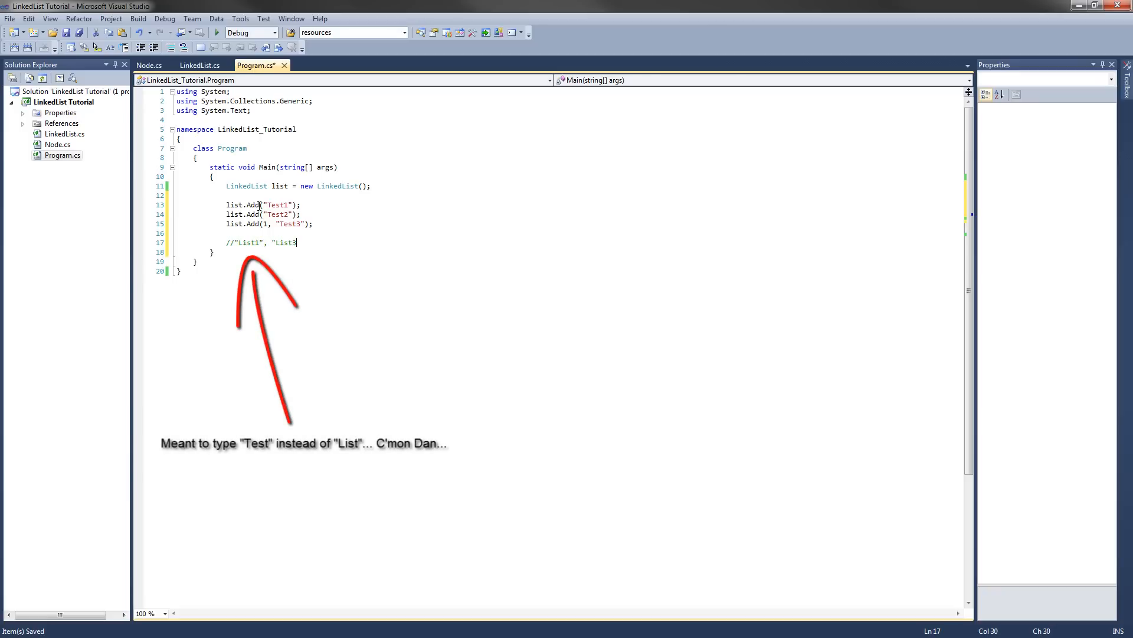
{"action": "type", "text": "\", L"}
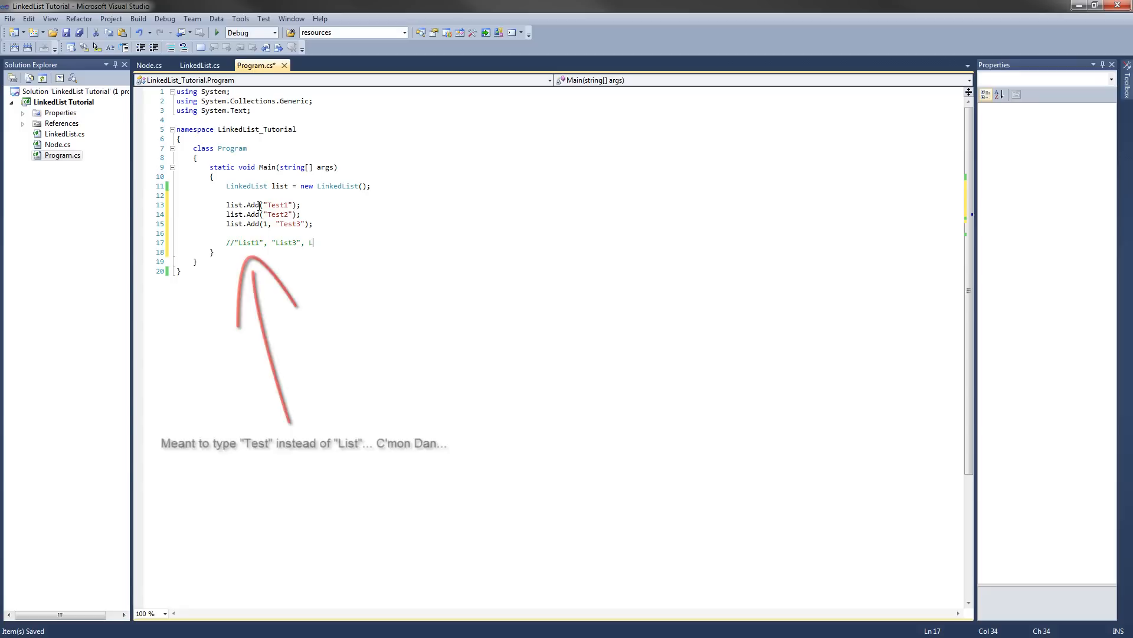
{"action": "type", "text": "ist2"}
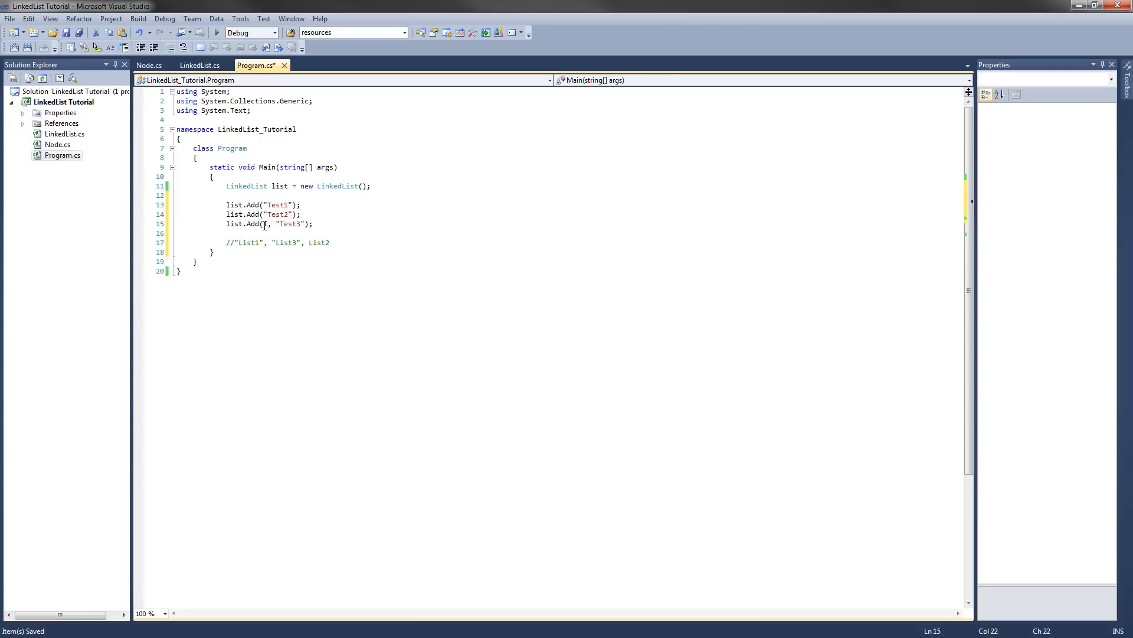
{"action": "type", "text": "1"}
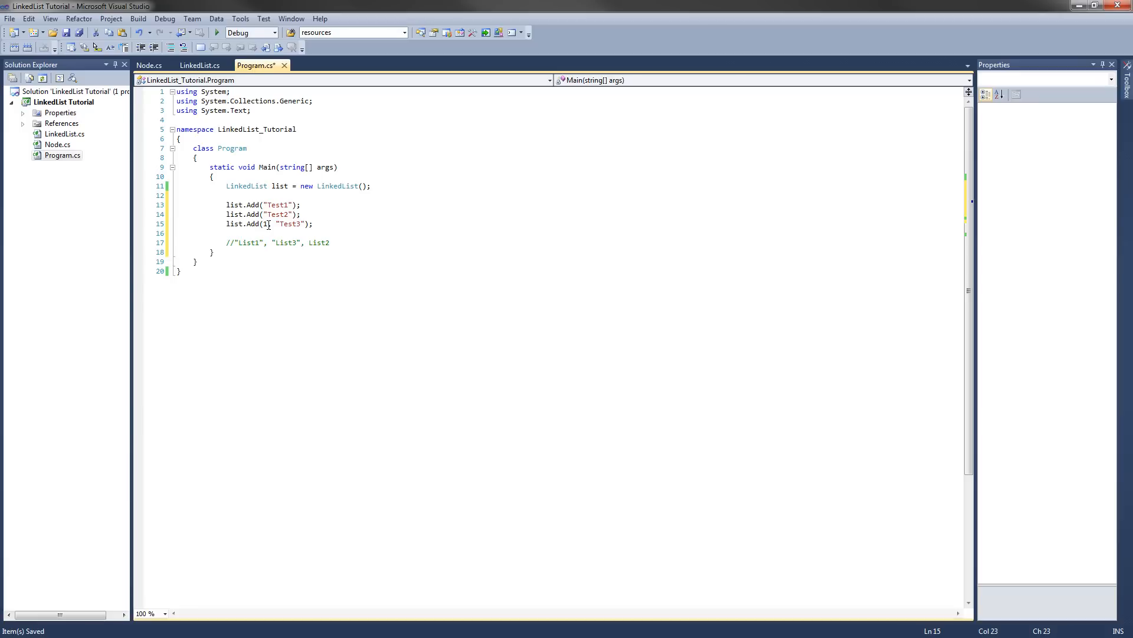
{"action": "key", "text": "ctrl+s"}
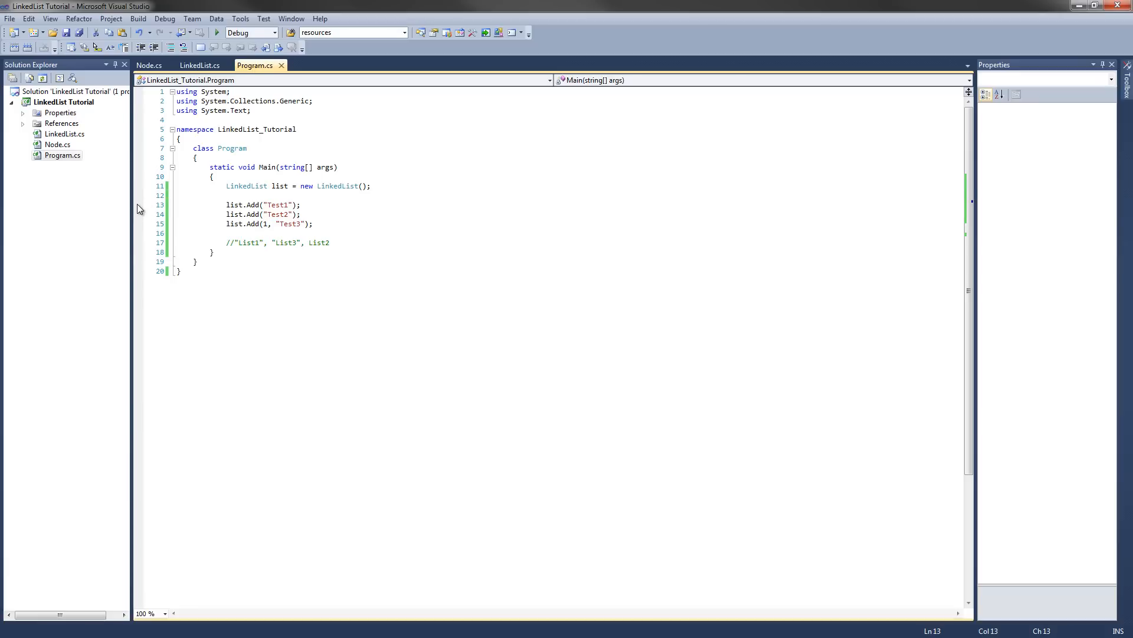
Start debugging, step past the Test1 add, and expand the list to check its count.
{"action": "left_click", "coordinate": [166, 205]}
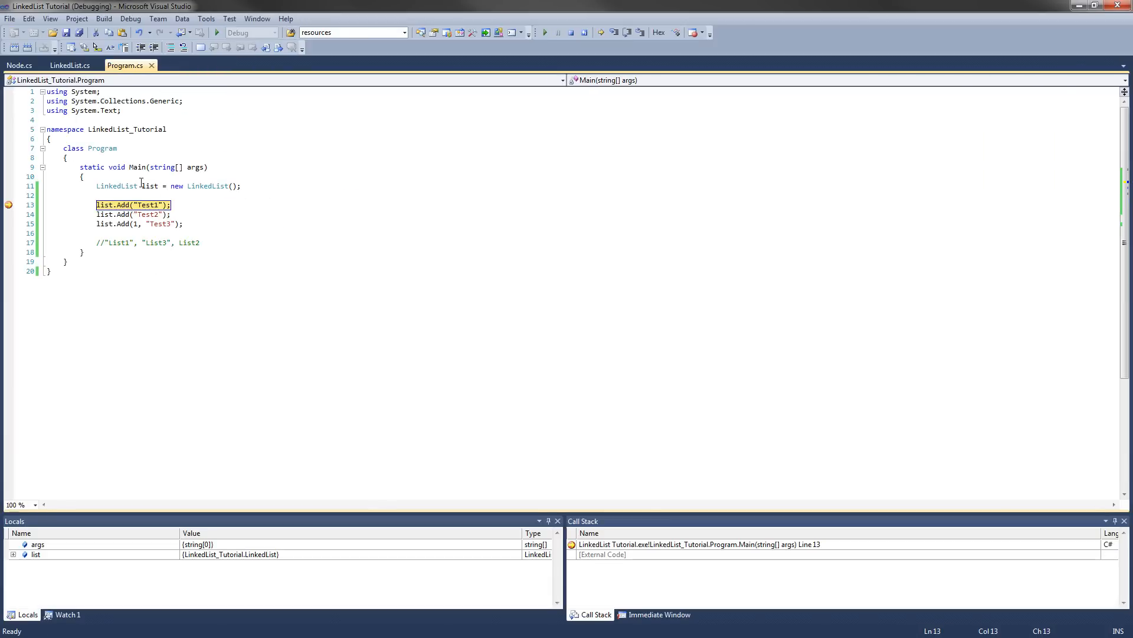
{"action": "mouse_move", "coordinate": [150, 185]}
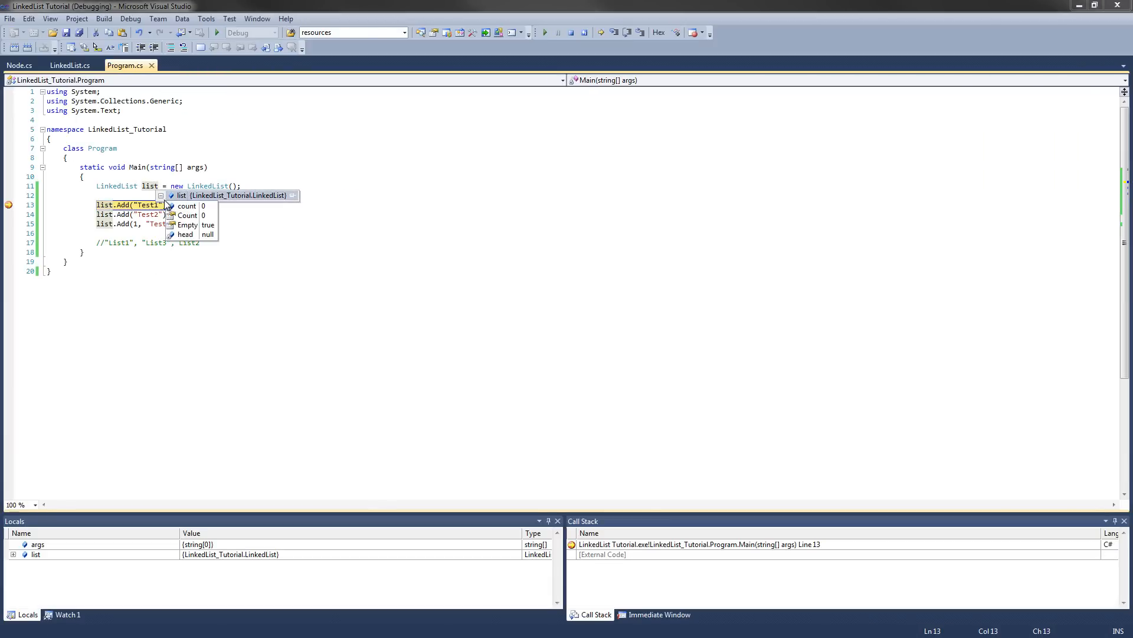
{"action": "mouse_move", "coordinate": [114, 196]}
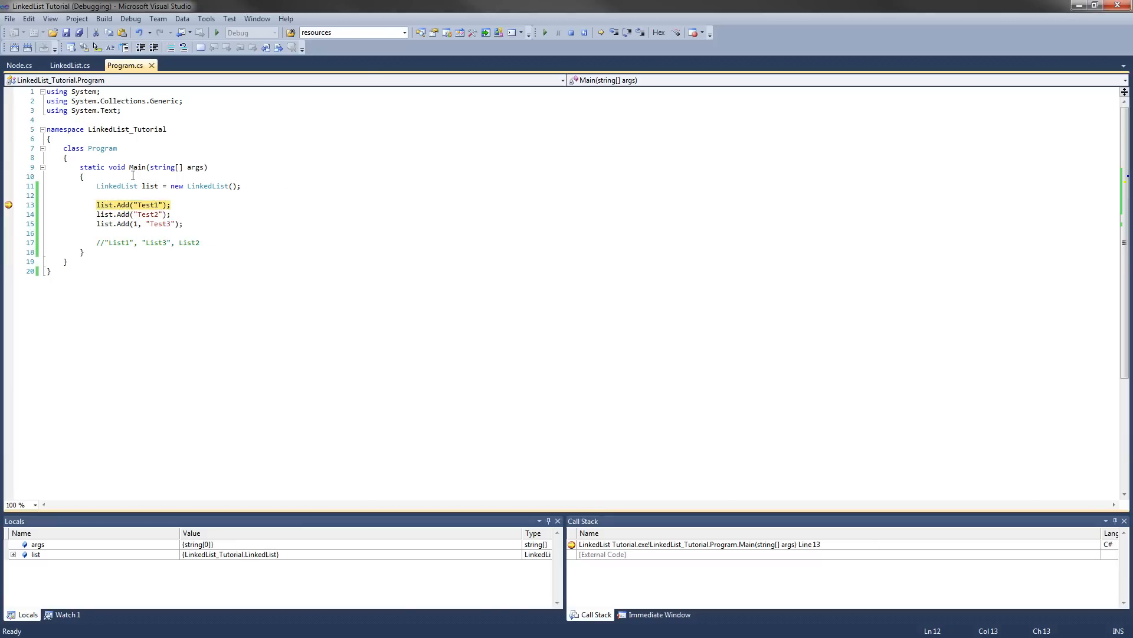
{"action": "key", "text": "F10"}
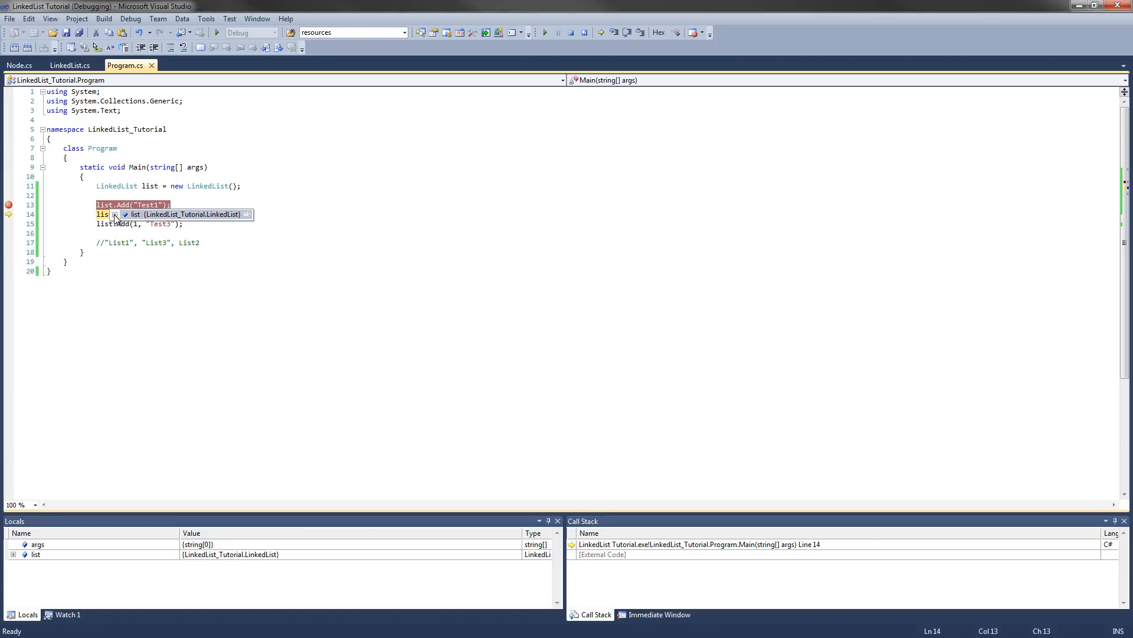
{"action": "left_click", "coordinate": [116, 215]}
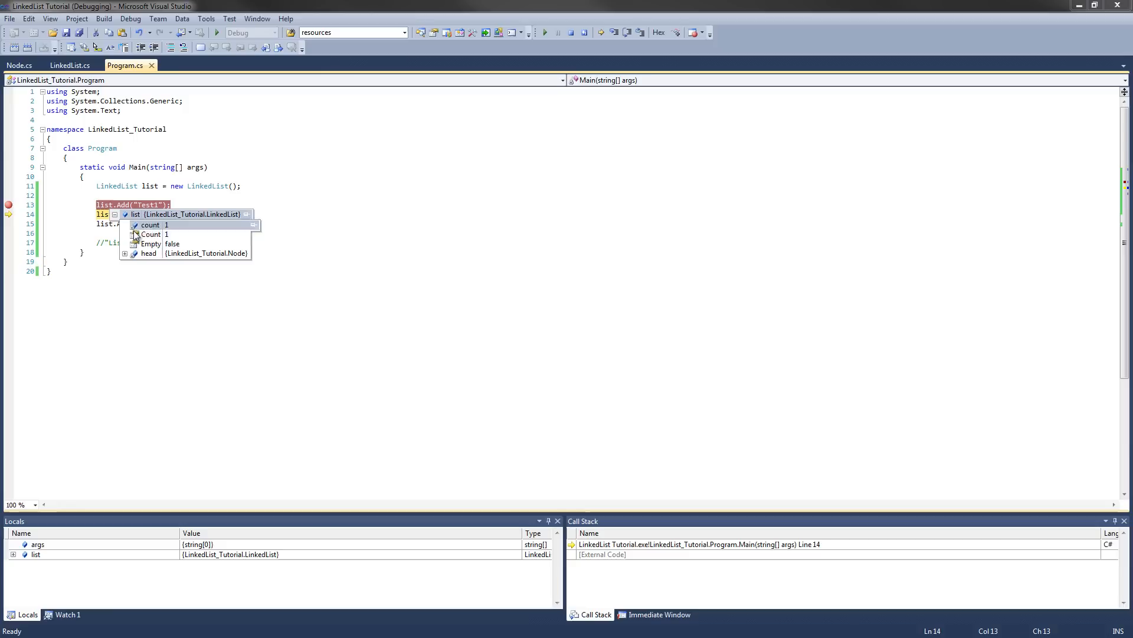
{"action": "left_click", "coordinate": [125, 253]}
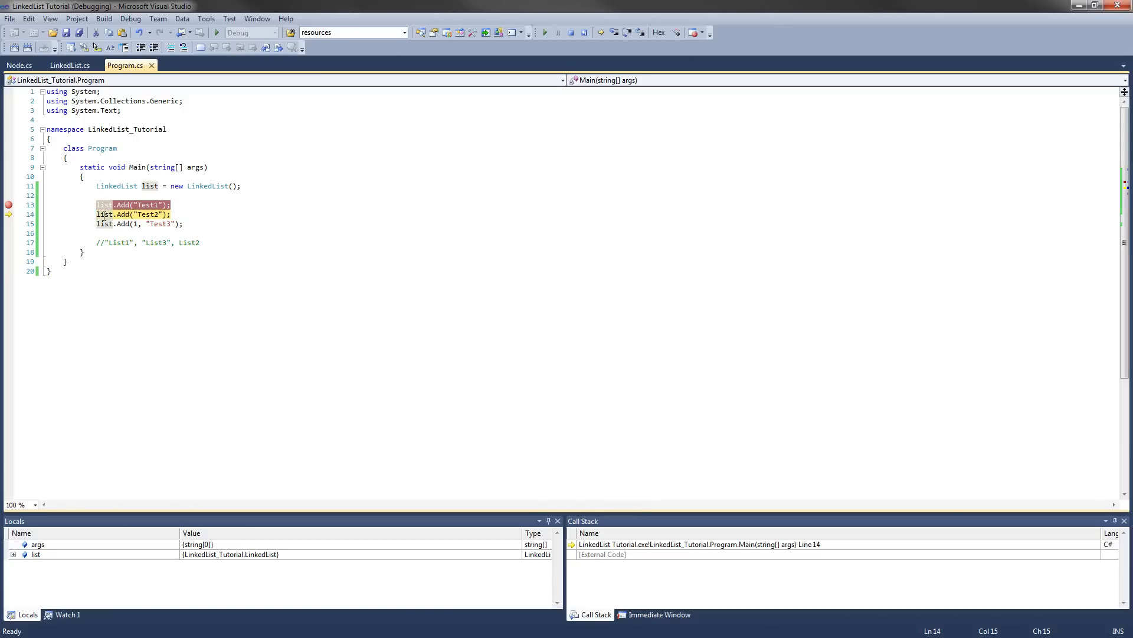
Step past the Test2 add and inspect the head node and the node after it.
{"action": "key", "text": "F10"}
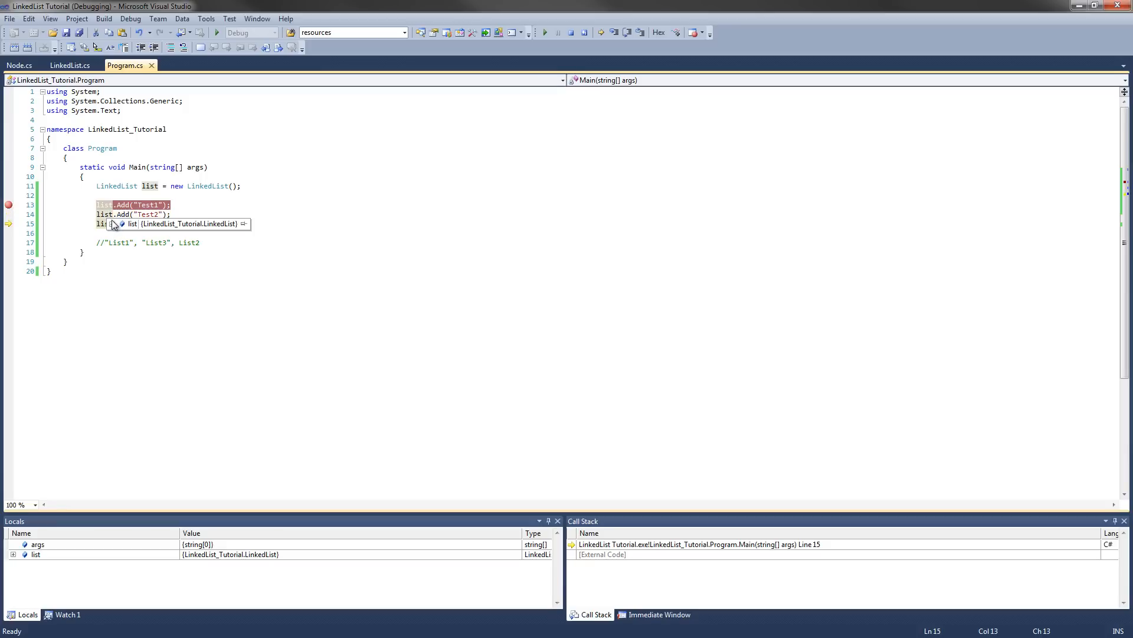
{"action": "left_click", "coordinate": [115, 224]}
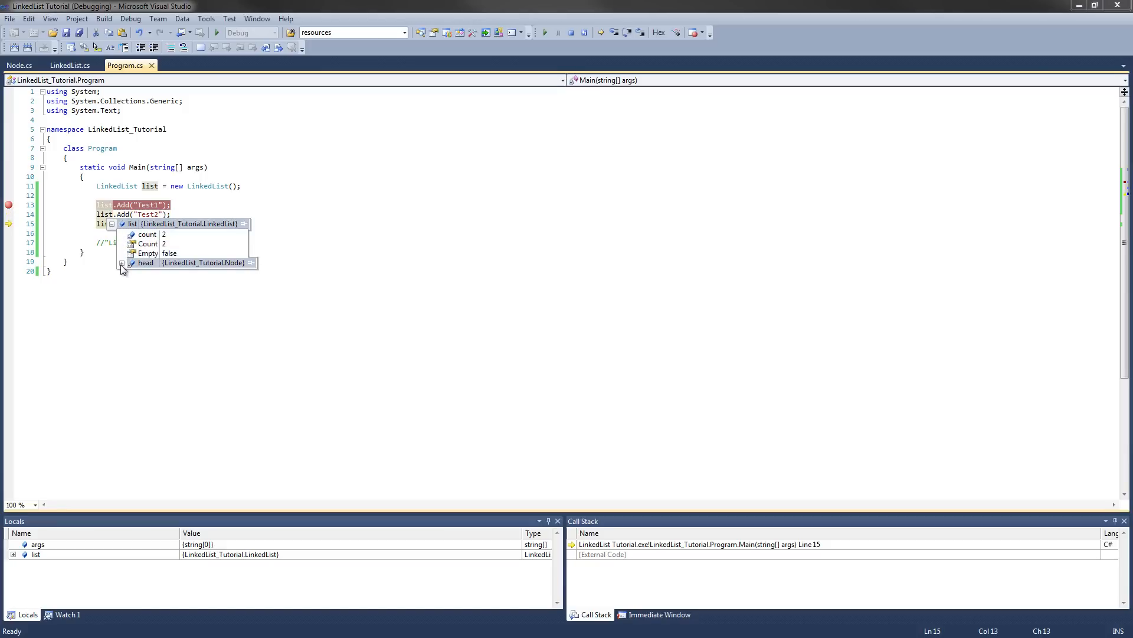
{"action": "left_click", "coordinate": [122, 262]}
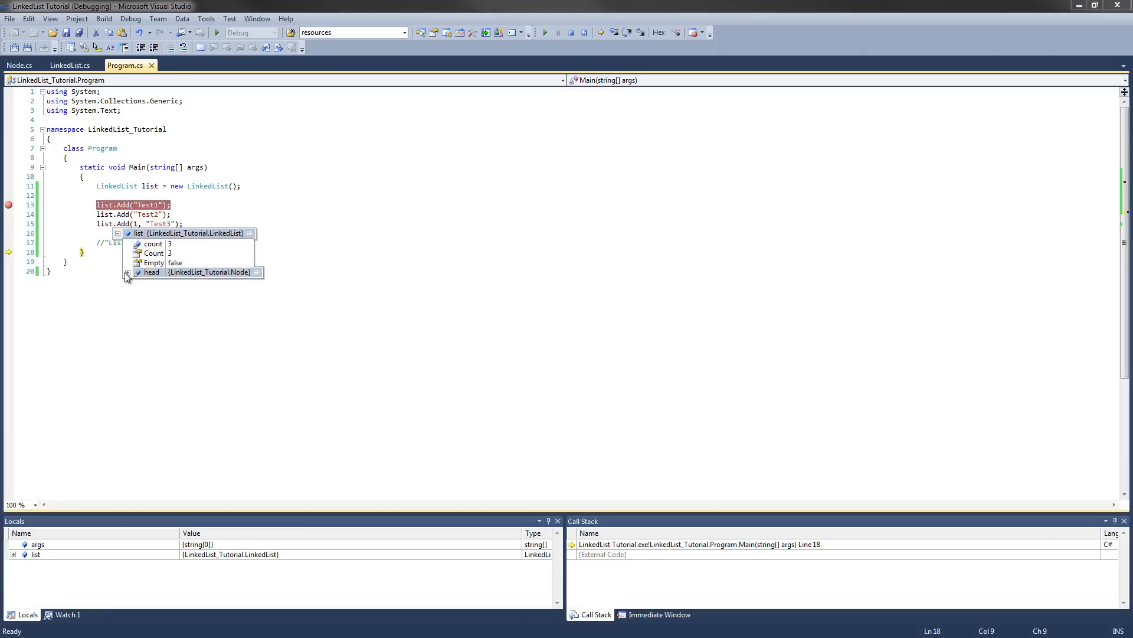
{"action": "left_click", "coordinate": [127, 272]}
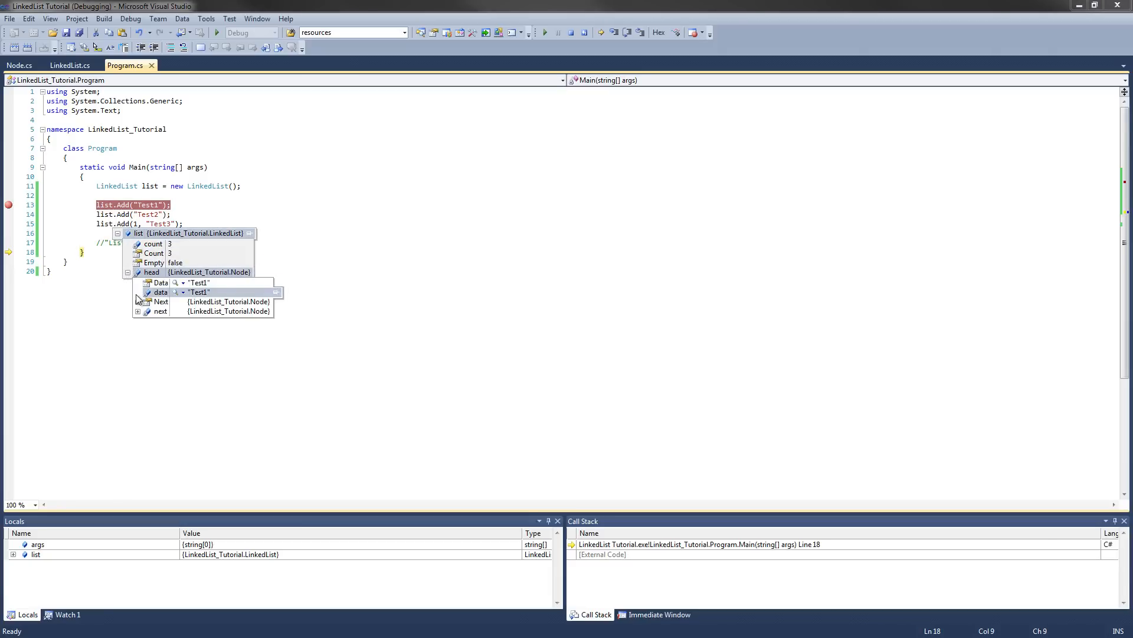
{"action": "left_click", "coordinate": [137, 302]}
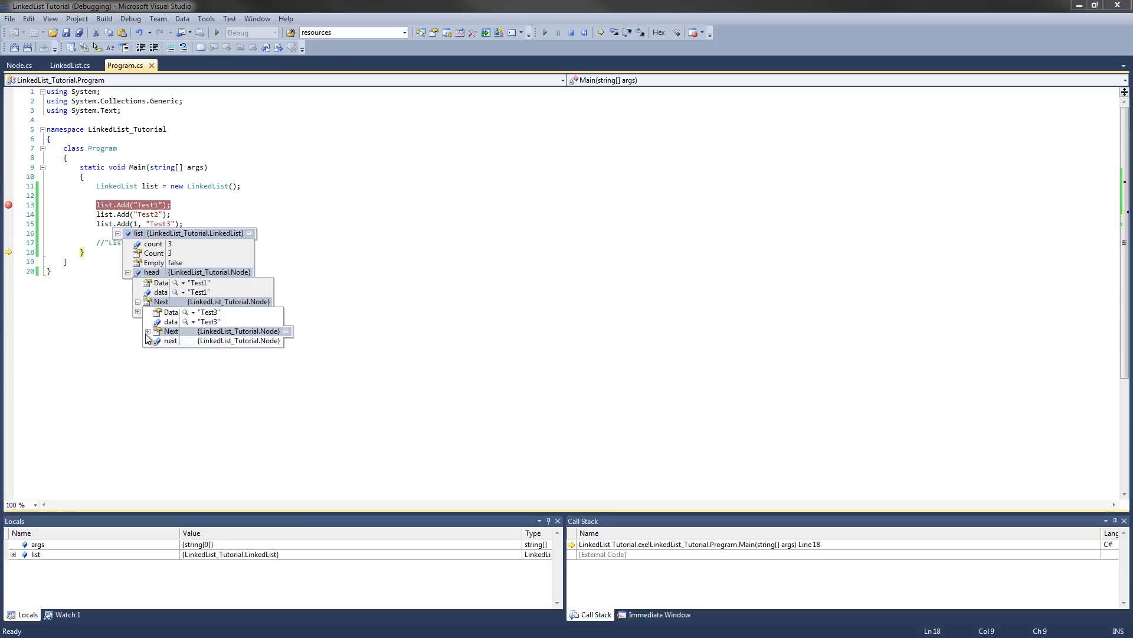
{"action": "left_click", "coordinate": [128, 272]}
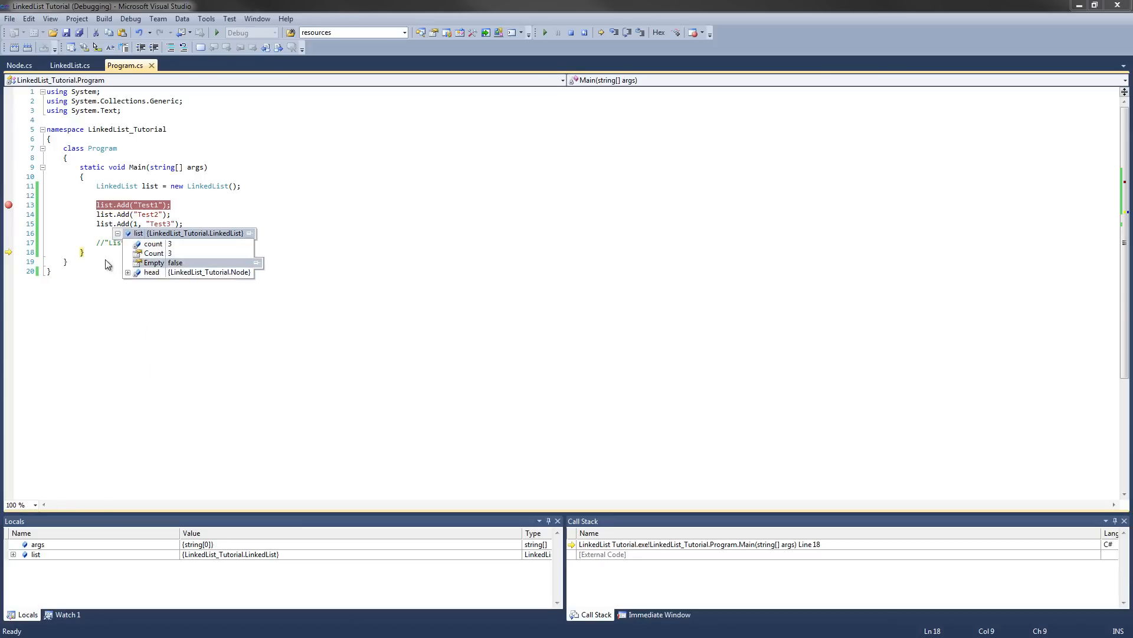
{"action": "mouse_move", "coordinate": [199, 204]}
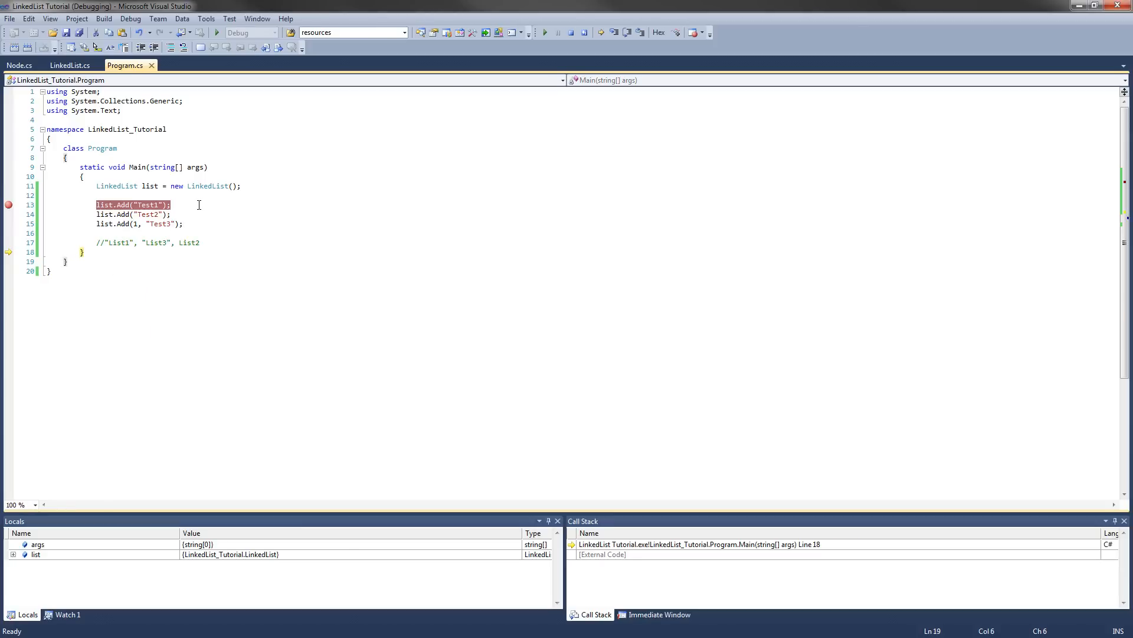